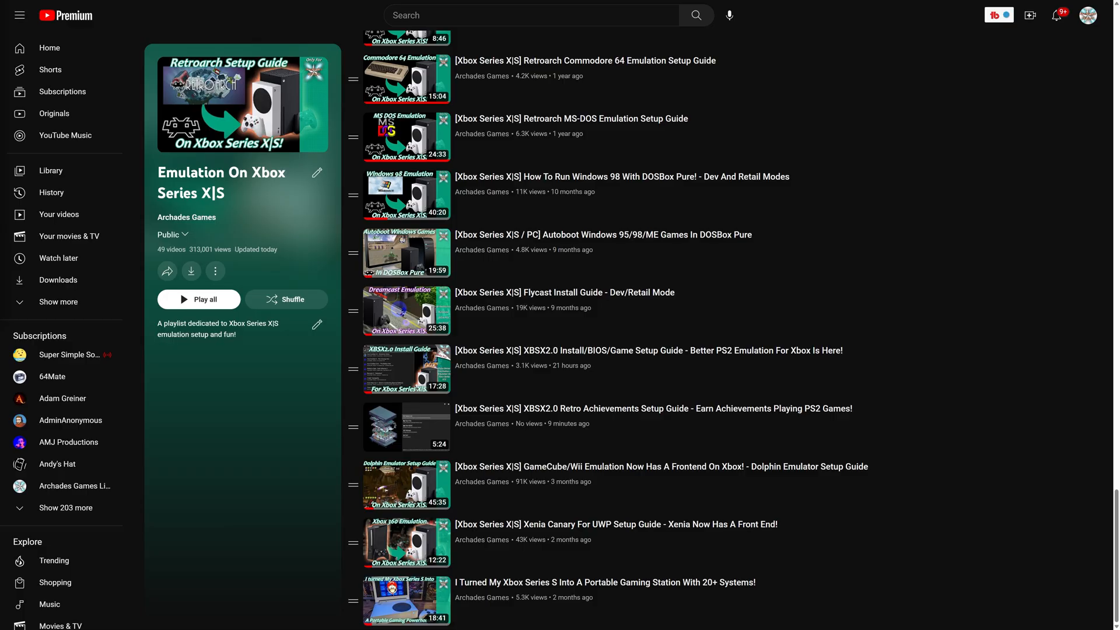
mouse_move(610, 394)
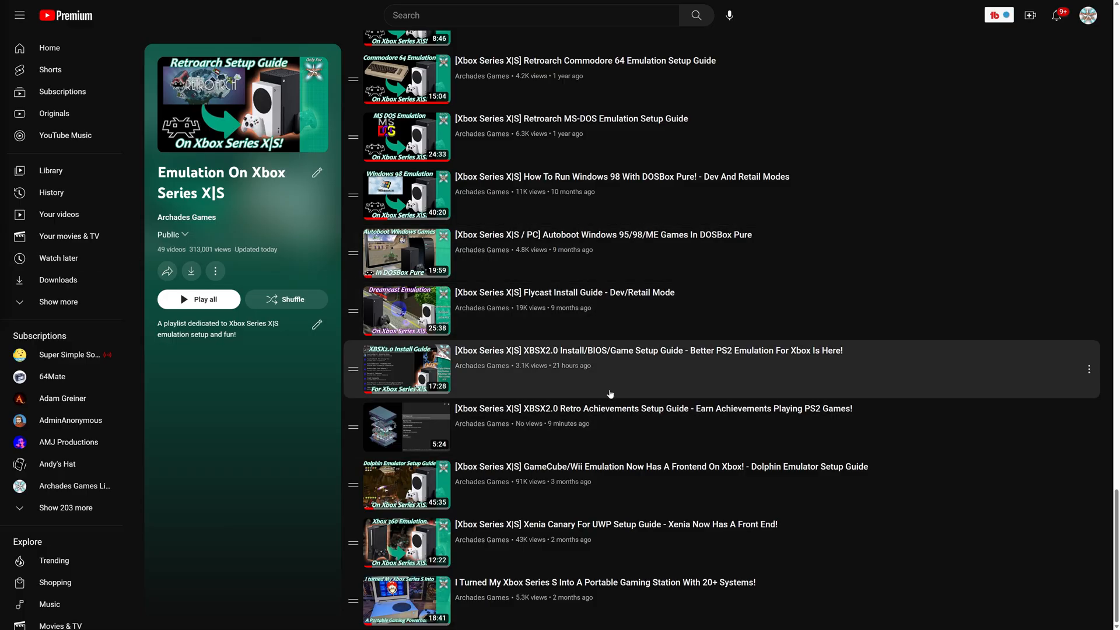
mouse_move(622, 389)
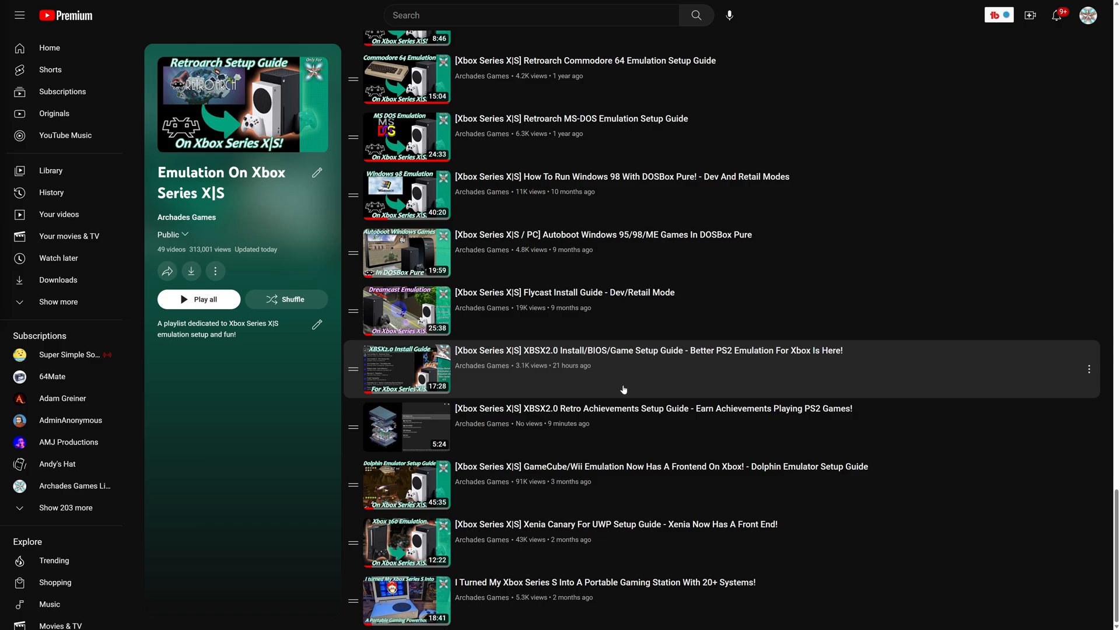
mouse_move(780, 382)
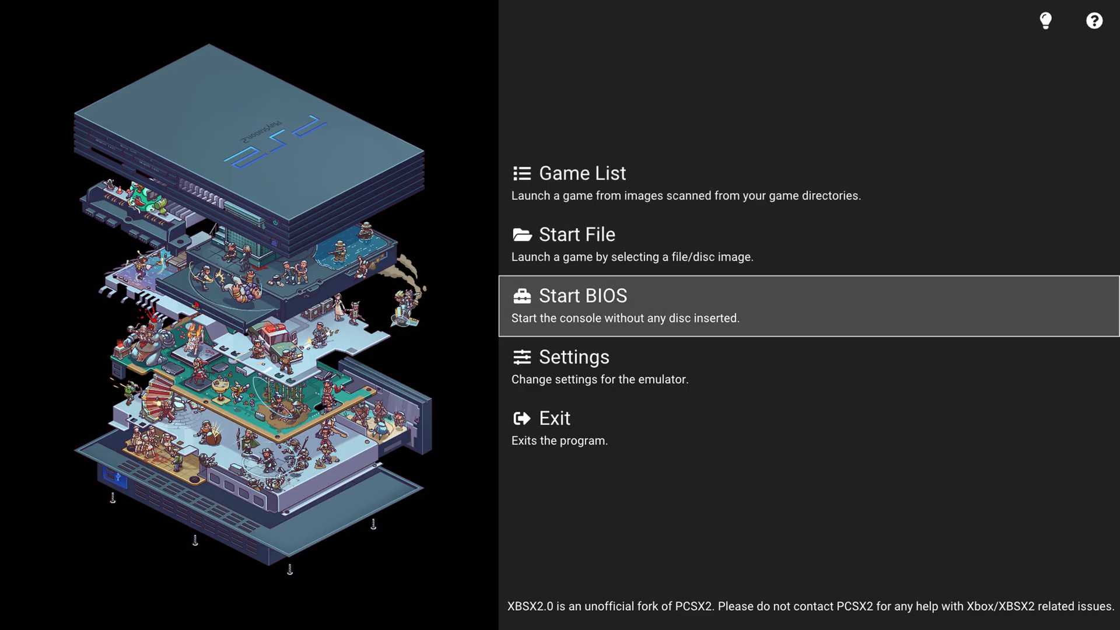
Enter Settings and step through the Interface and Emulation categories to the Hotkey page
click(576, 356)
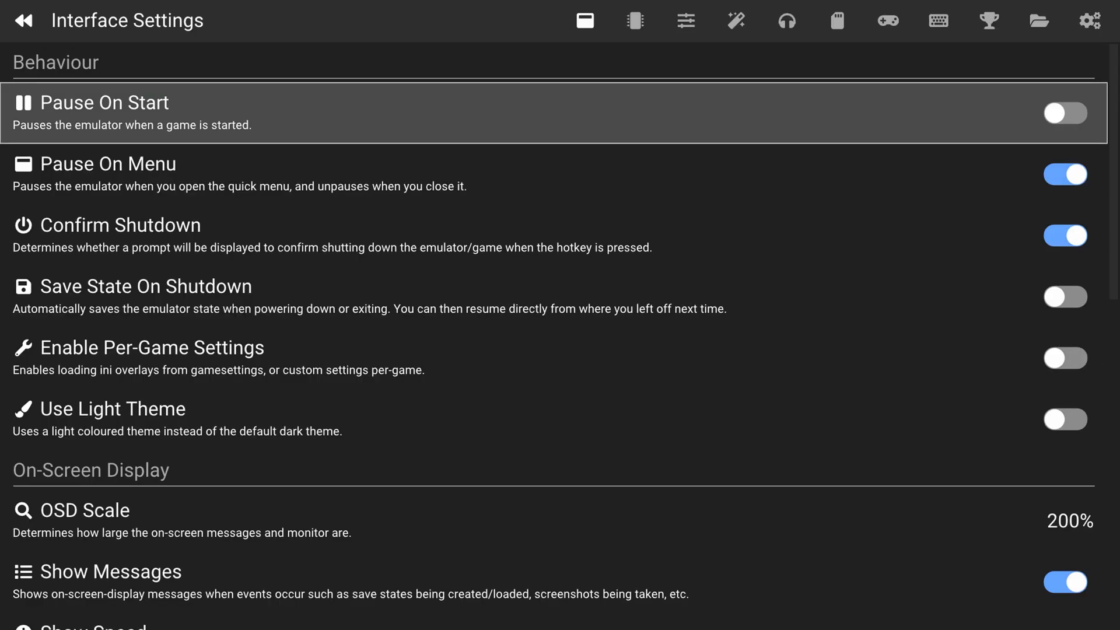
click(684, 20)
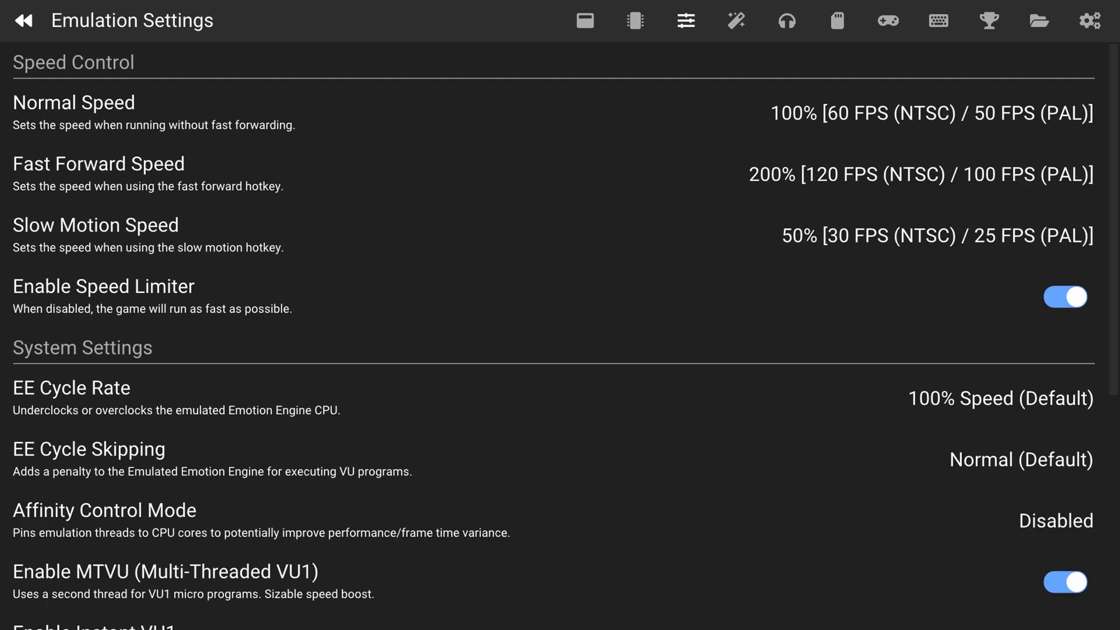
click(887, 19)
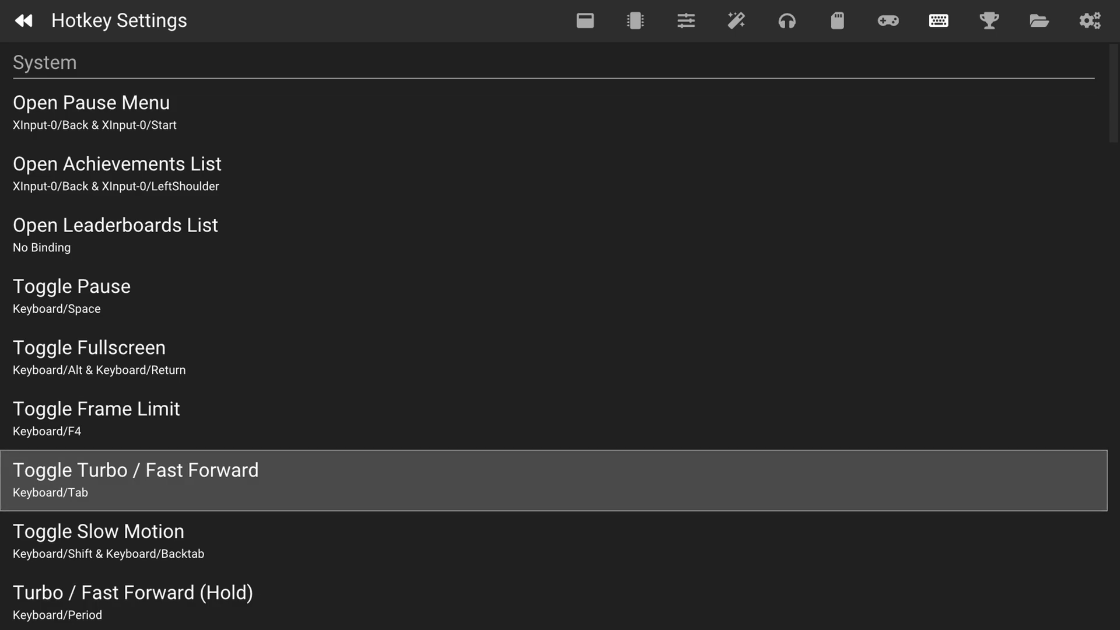
Bind Toggle Turbo / Fast Forward to XInput-0 Back + Right Trigger and scroll down to the save-state slots
click(134, 480)
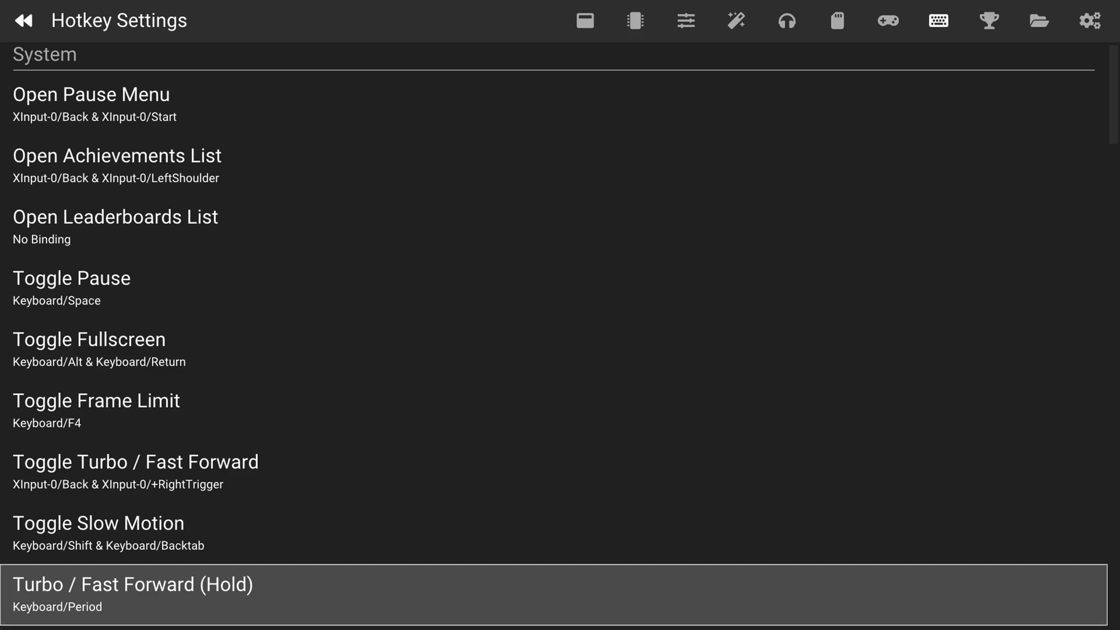
scroll(down, 3)
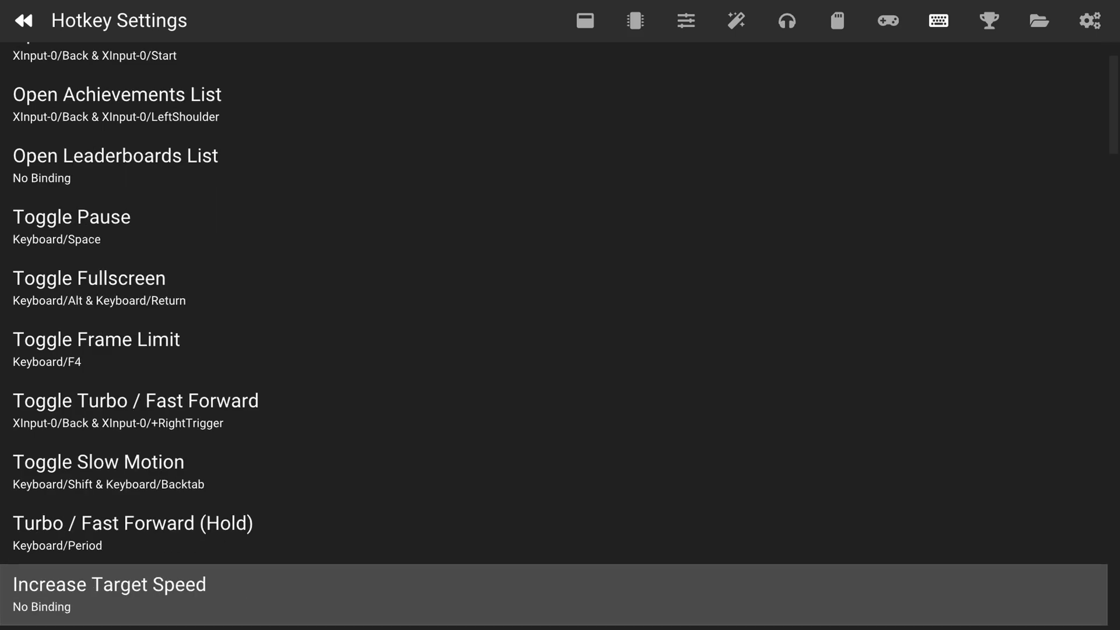
scroll(down, 3)
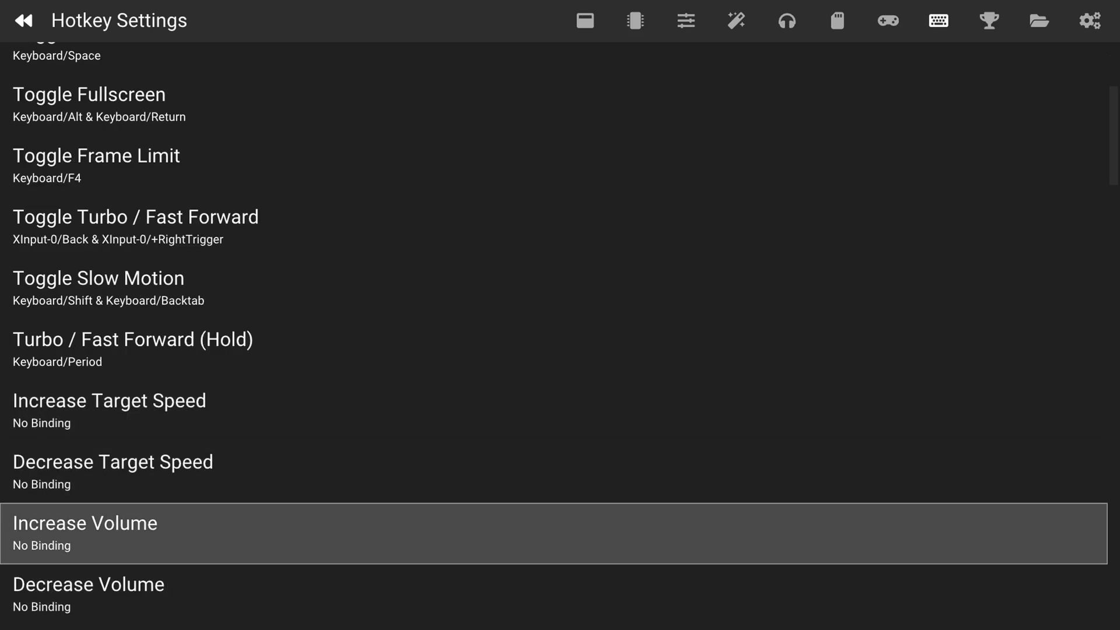
scroll(down, 3)
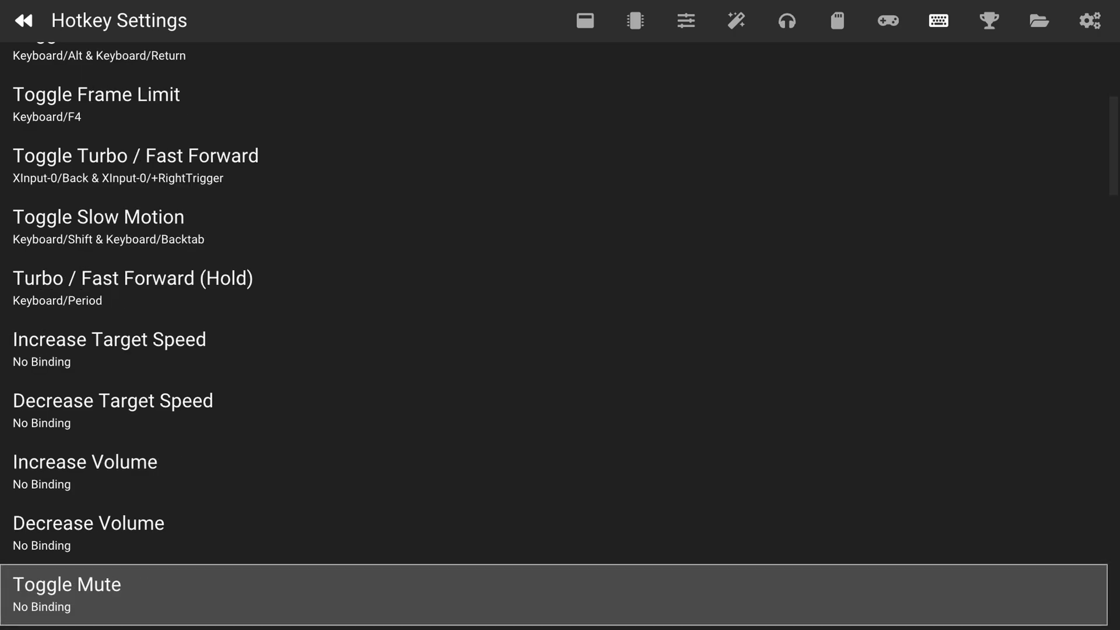
scroll(down, 3)
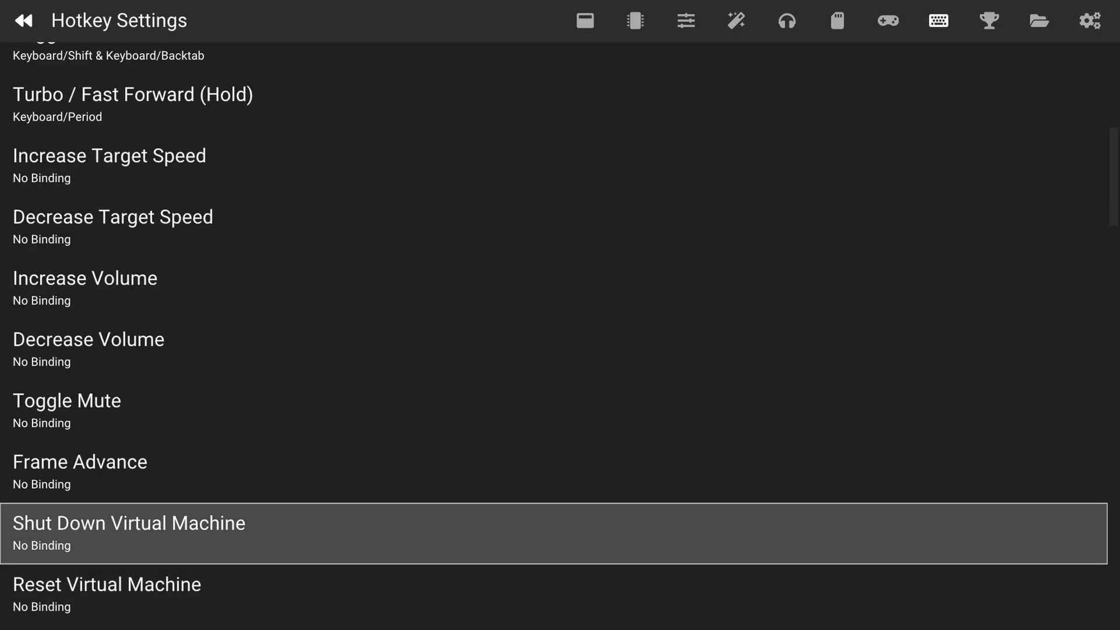
scroll(down, 3)
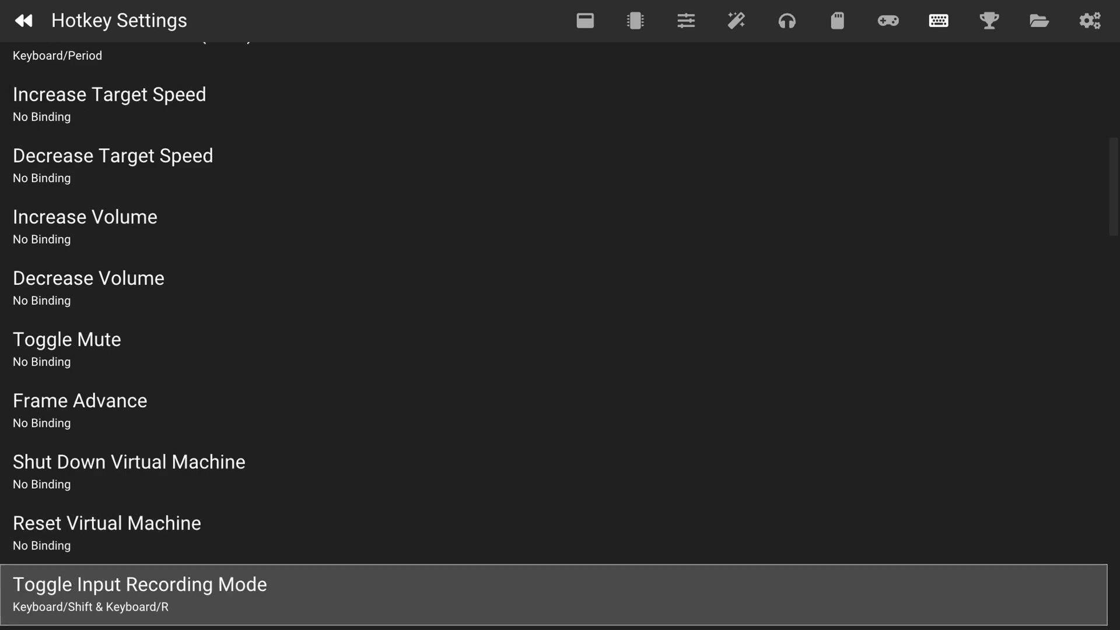
scroll(down, 3)
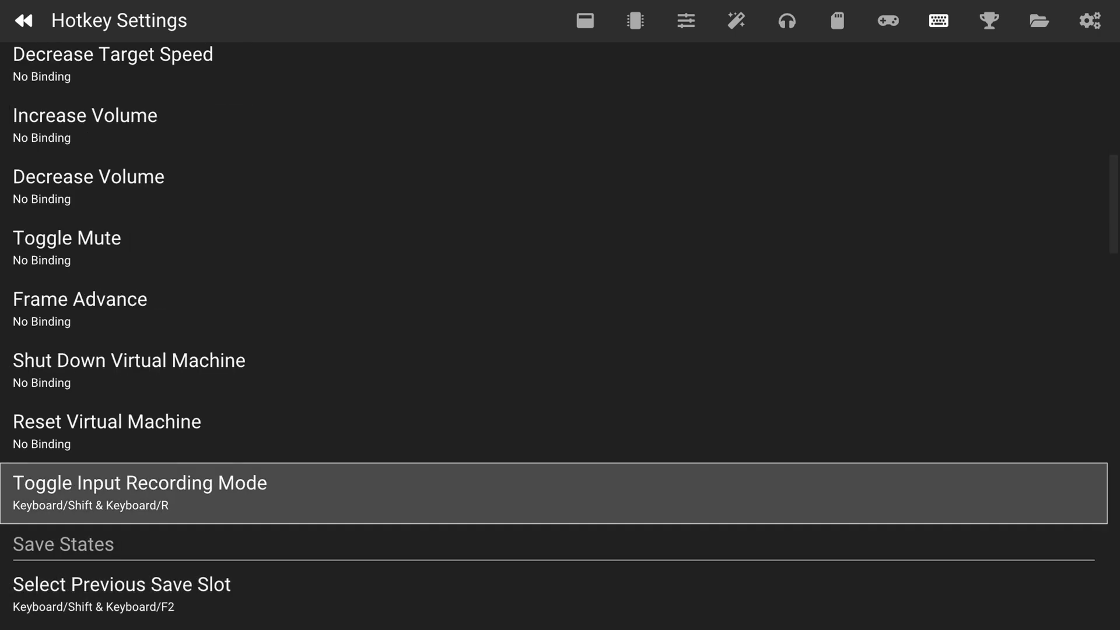
scroll(down, 3)
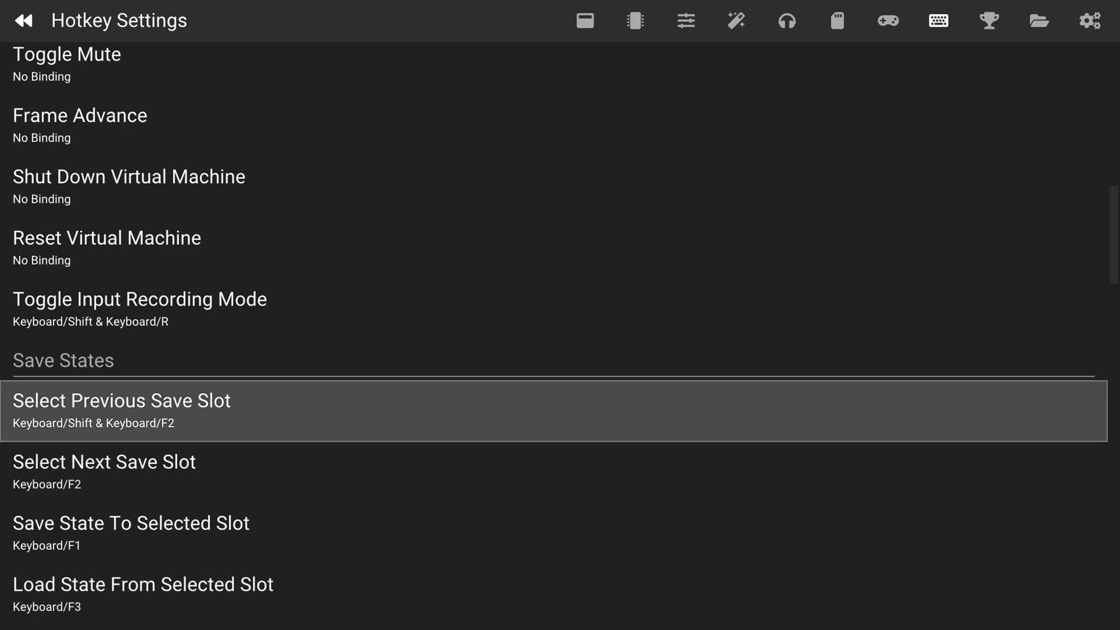
scroll(down, 3)
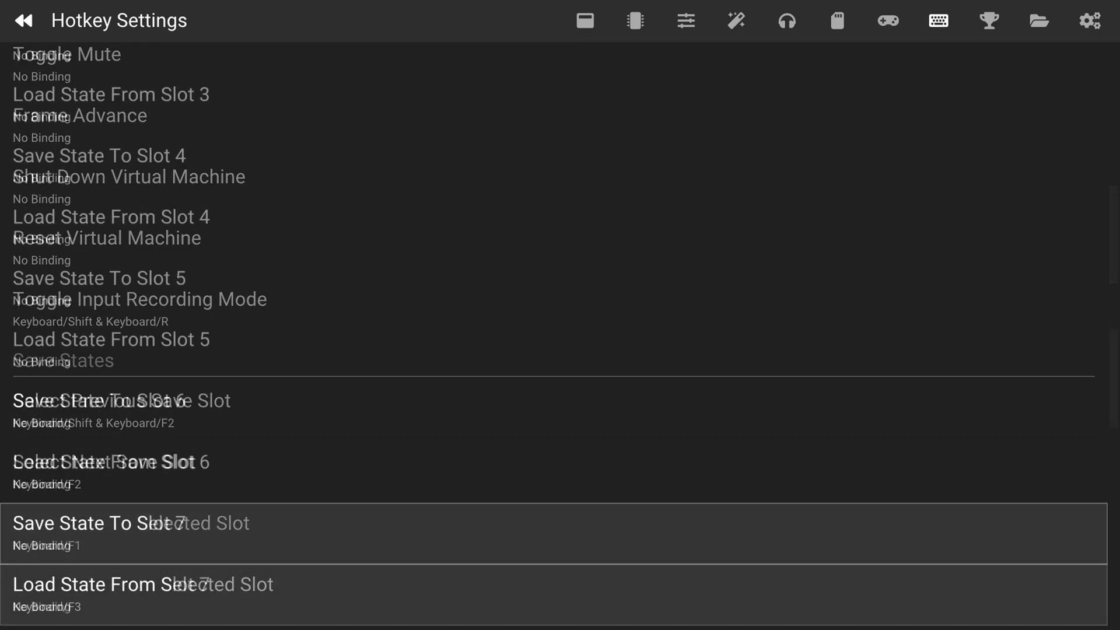
scroll(down, 3)
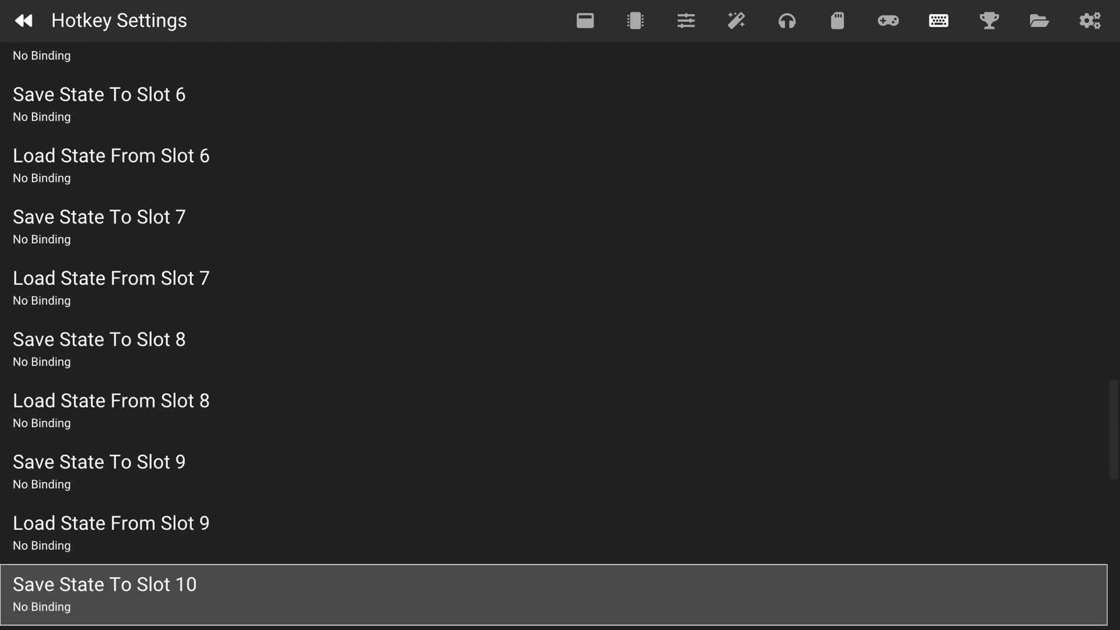
Bind Toggle Software Rendering to XInput-0 Back + D-Pad Right
scroll(down, 3)
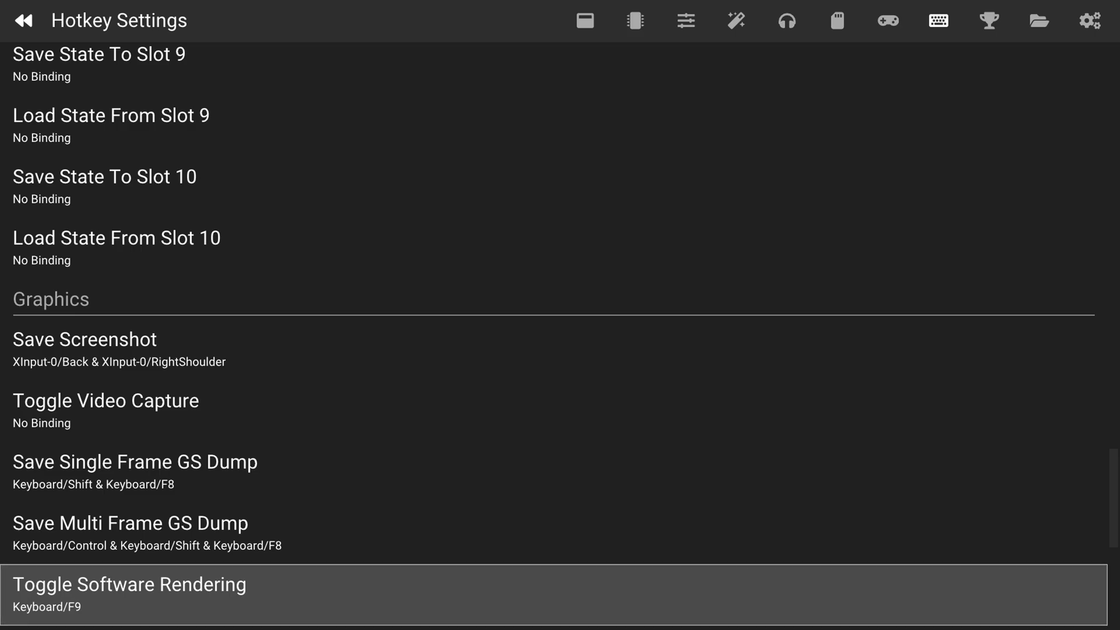
click(128, 593)
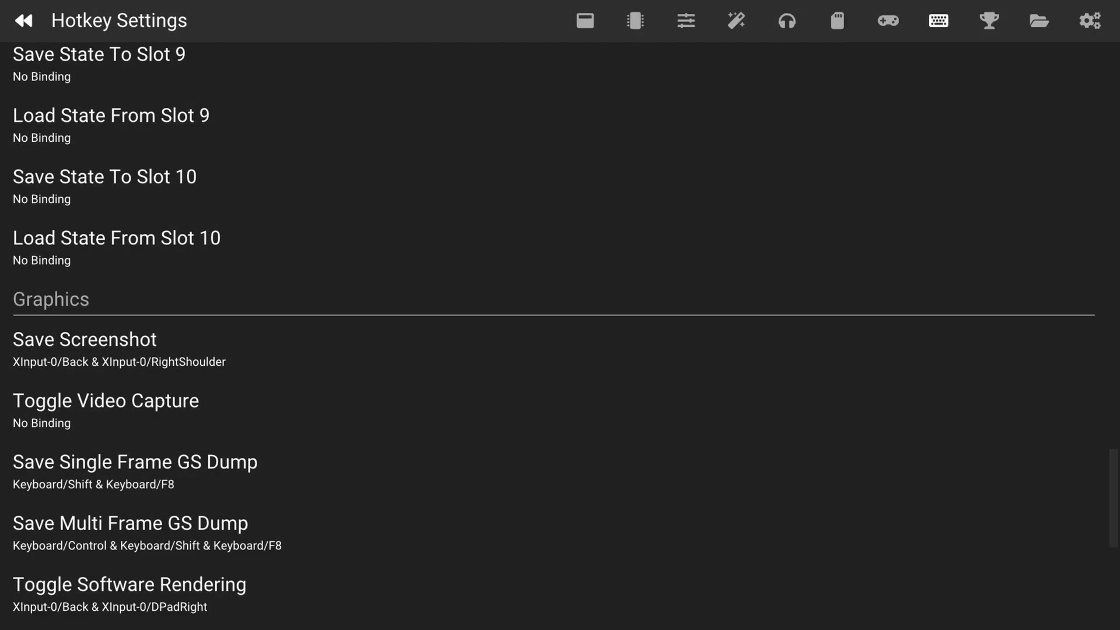
scroll(down, 3)
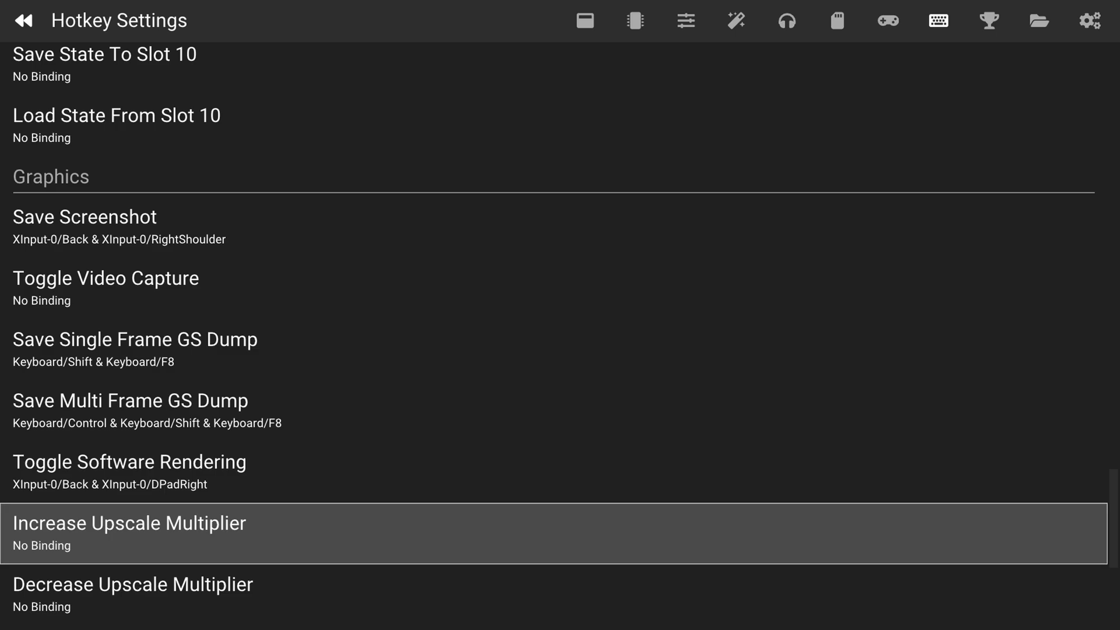
Bind Increase/Decrease Upscale Multiplier to Back + D-Pad Up/Down and Cycle Aspect Ratio to Back + D-Pad Left
click(129, 534)
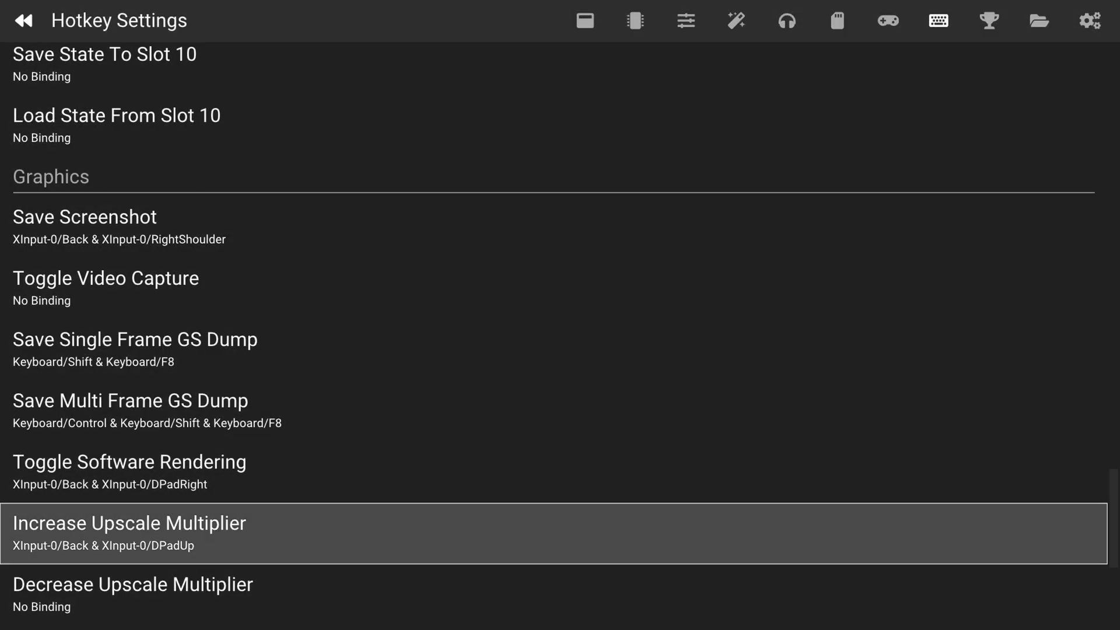
click(132, 594)
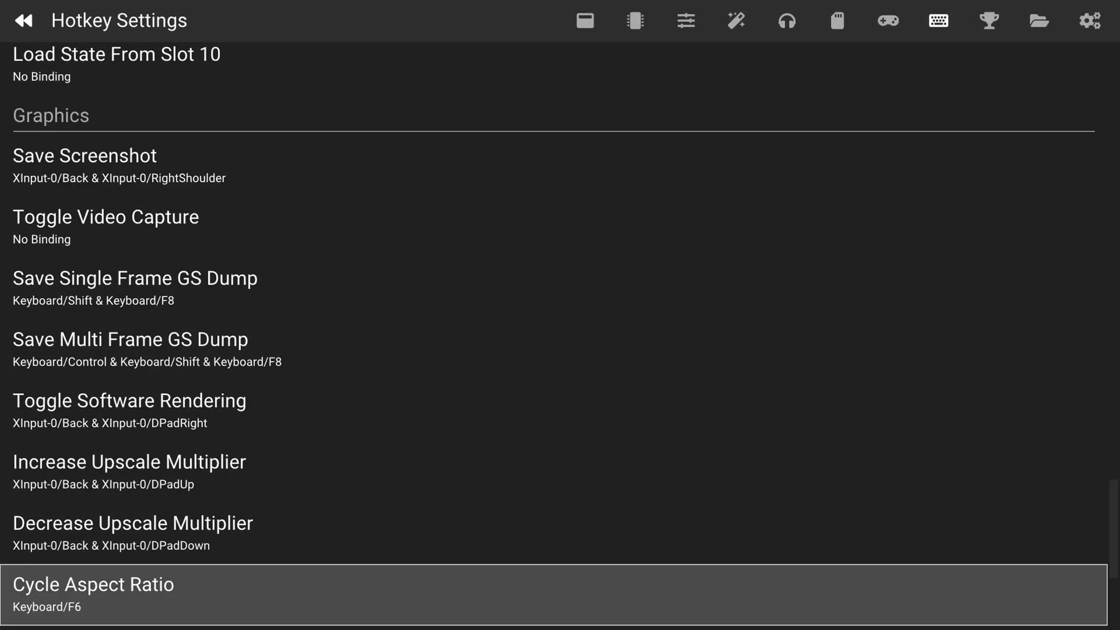
scroll(down, 3)
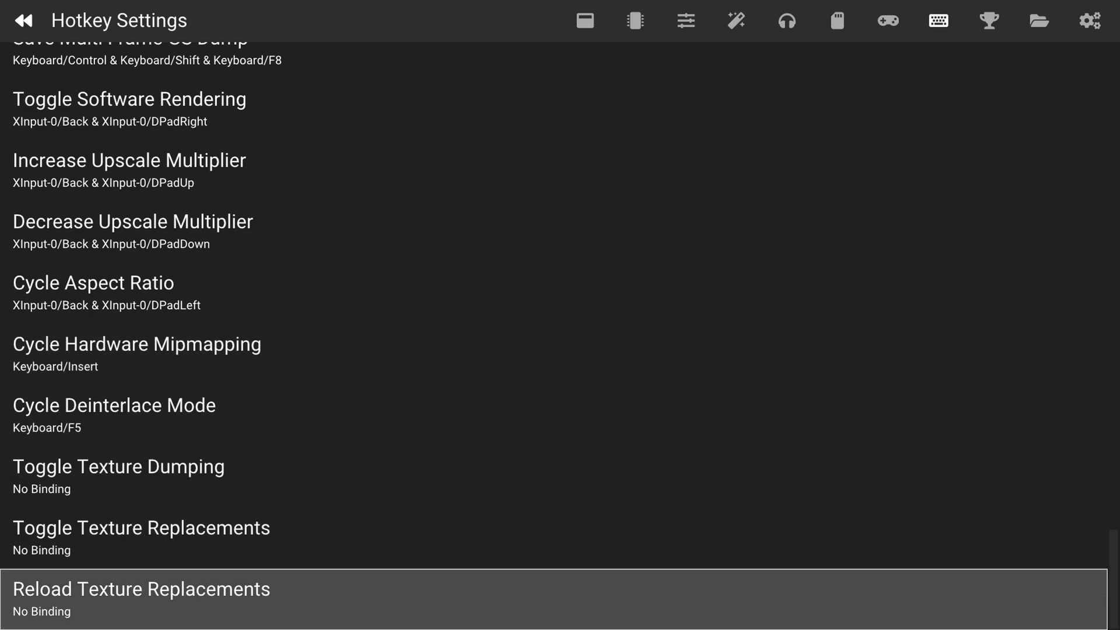
scroll(up, 3)
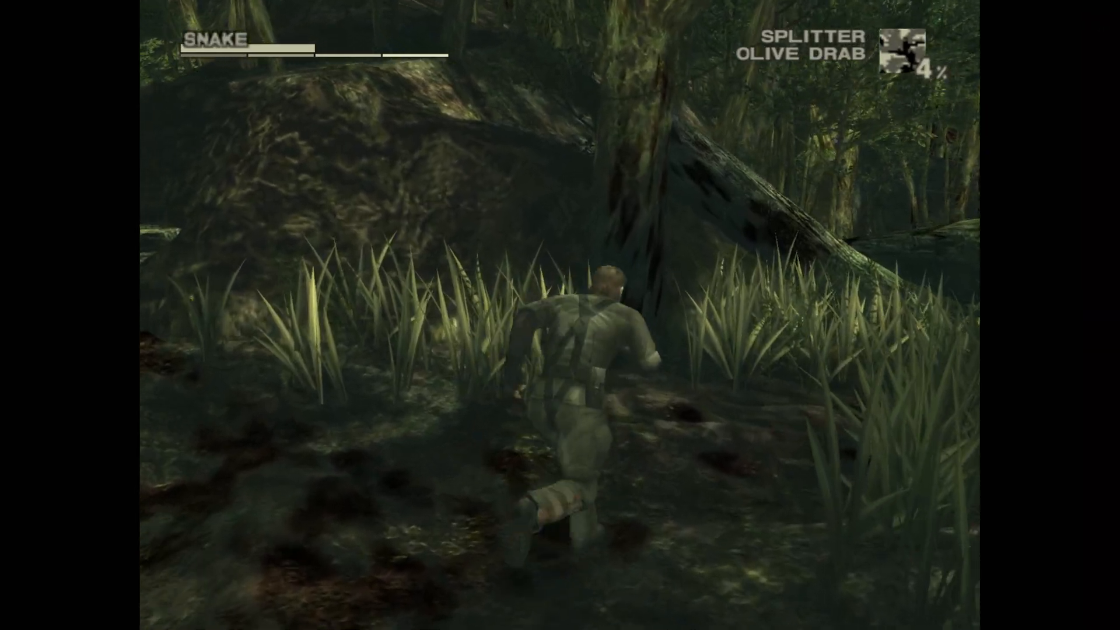
Show the Achievements overlay for Metal Gear Solid 3: Subsistence via the Back + Left Shoulder hotkey
key(select)
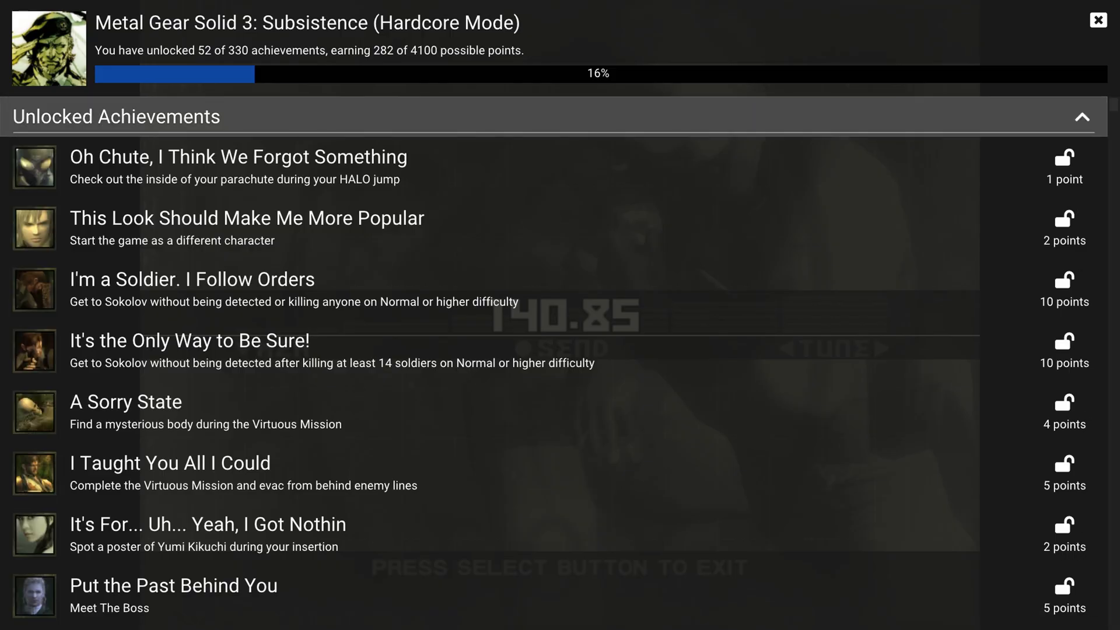
scroll(down, 3)
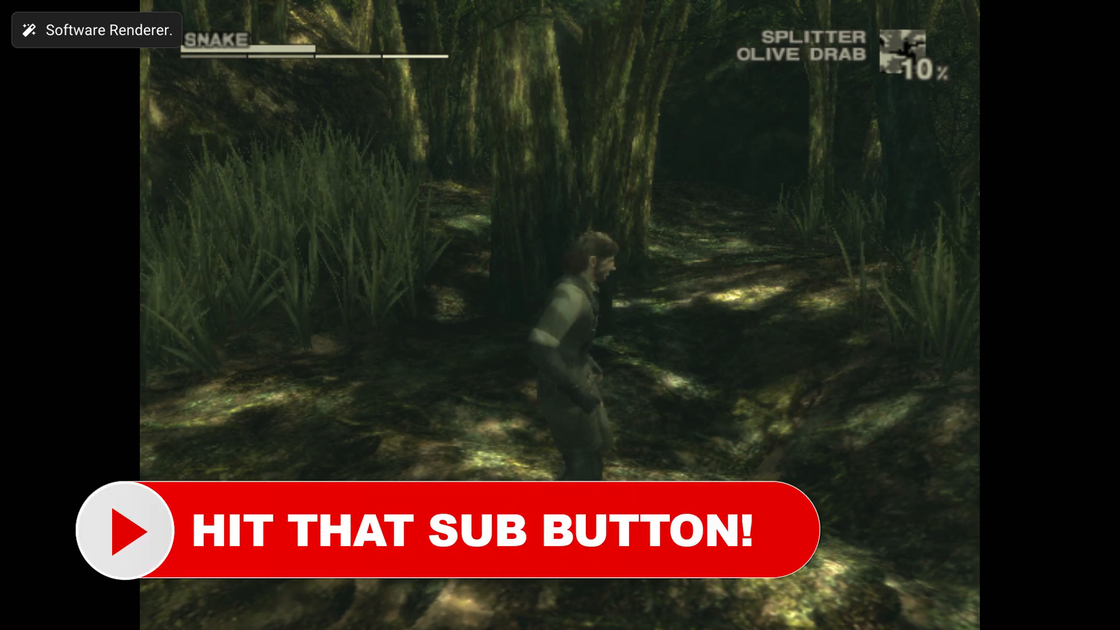
Toggle the renderer from Software back to Auto with the Back + D-Pad Right hotkey
click(96, 29)
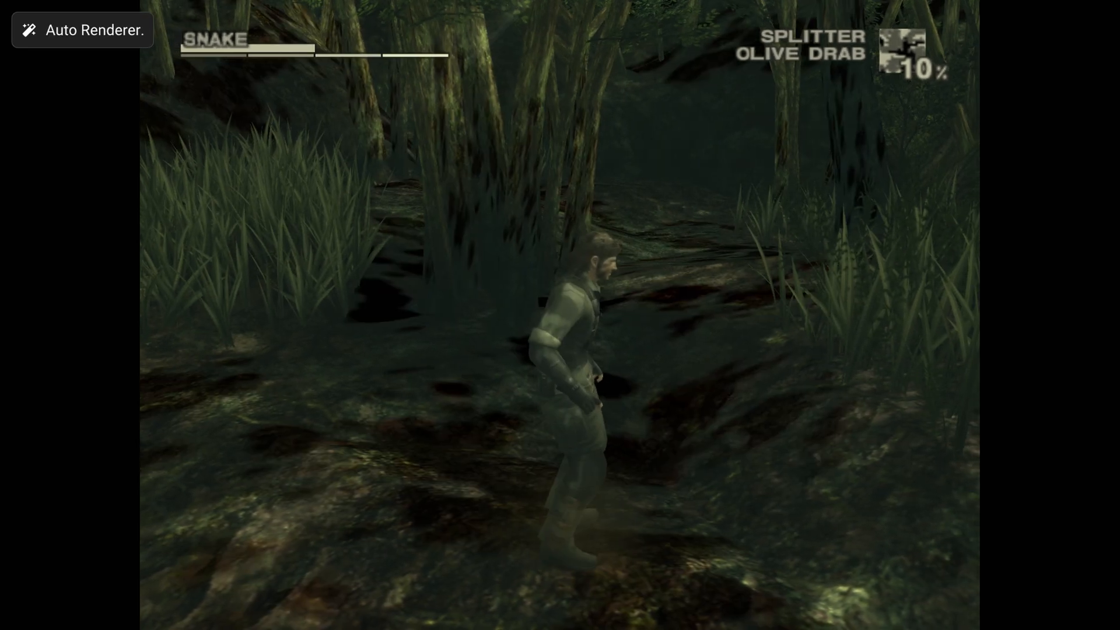
click(83, 29)
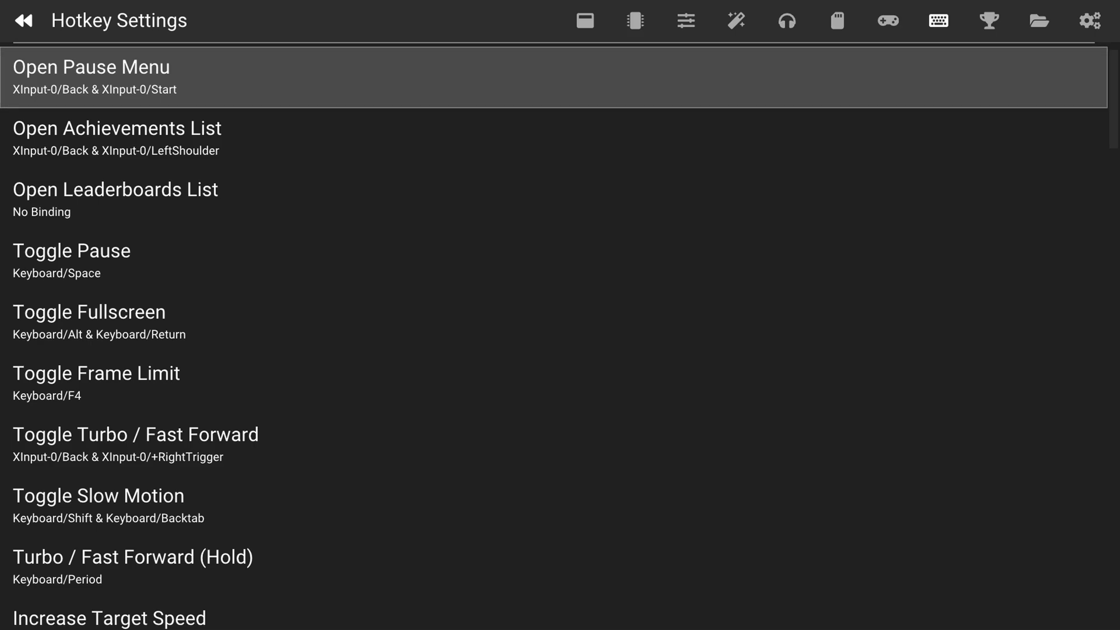
Scroll the hotkey list to the texture replacement bindings, then exit to the start screen
scroll(down, 3)
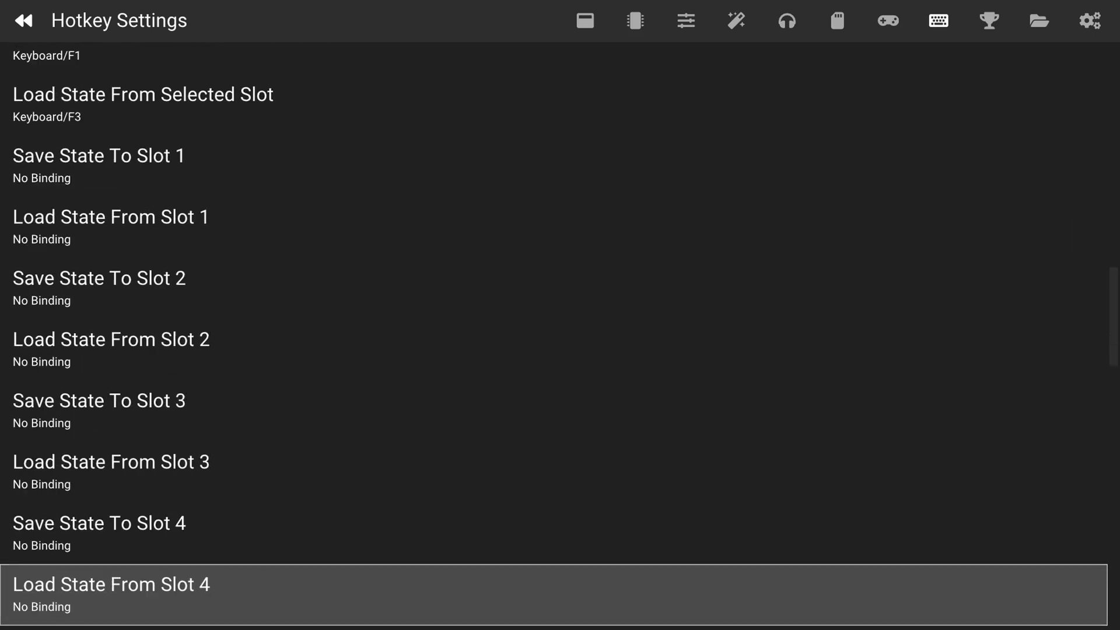
scroll(down, 3)
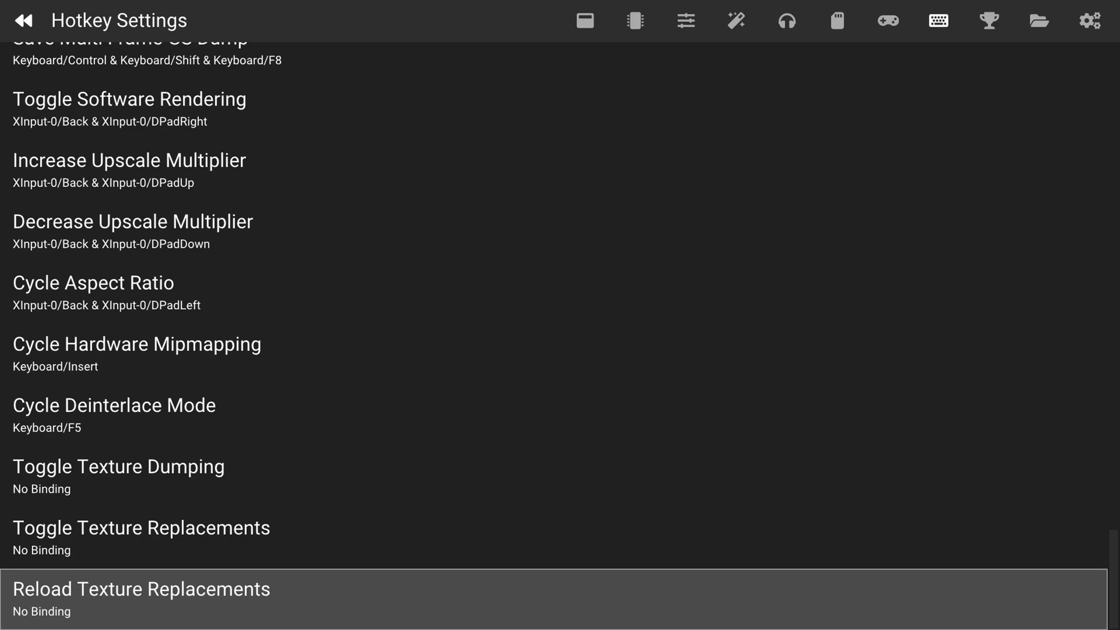
click(23, 20)
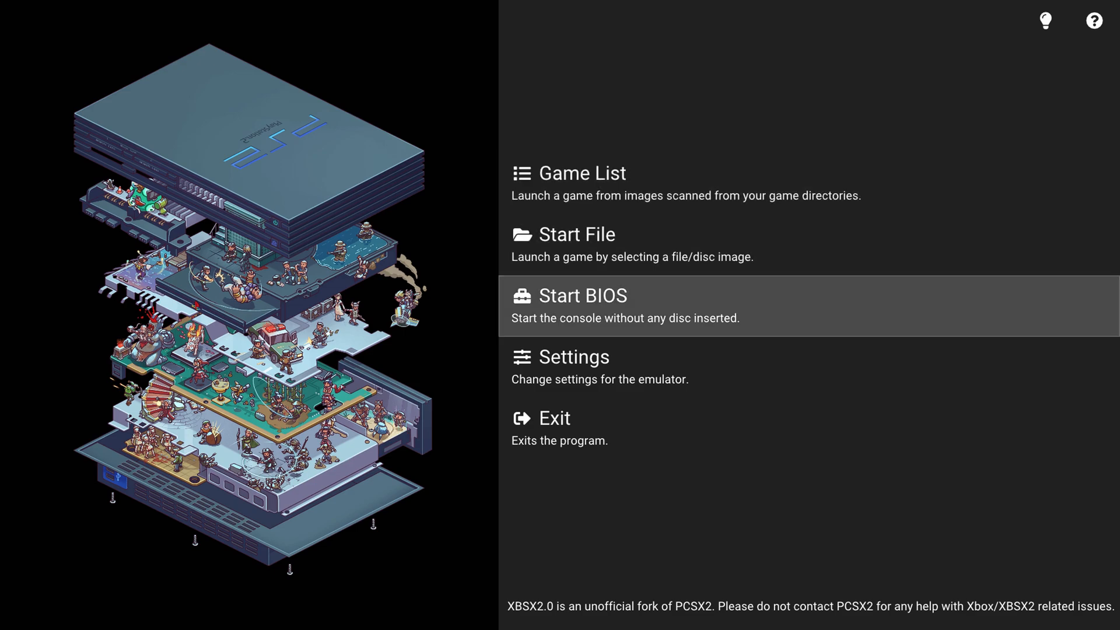
In Controller Settings turn off Port 2 Multitap and keep Port 1 as a DualShock 2
click(574, 356)
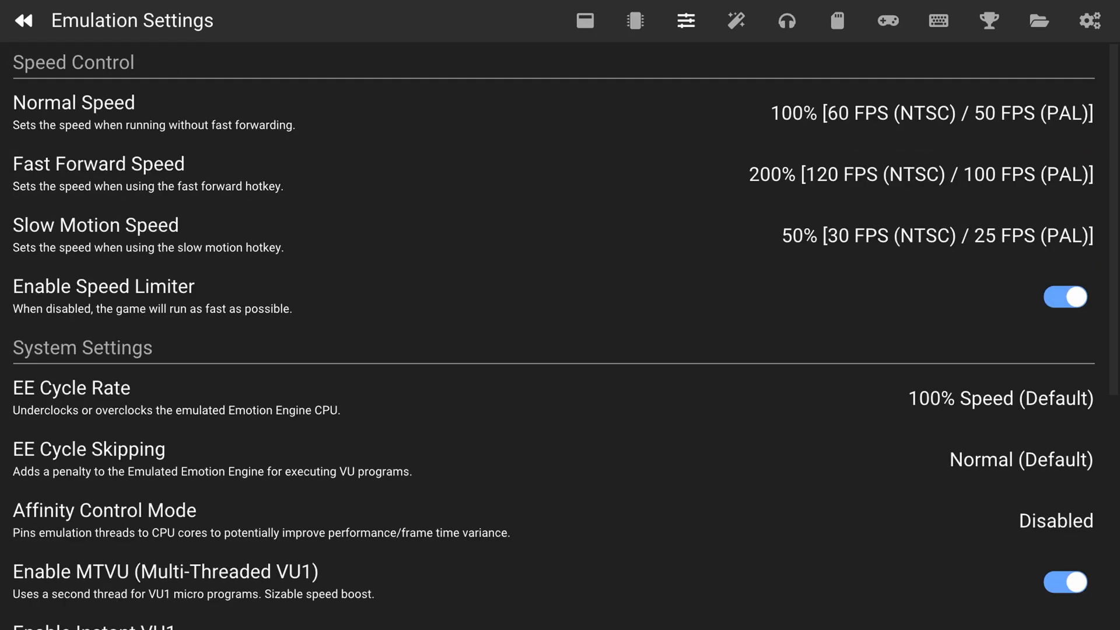
click(888, 19)
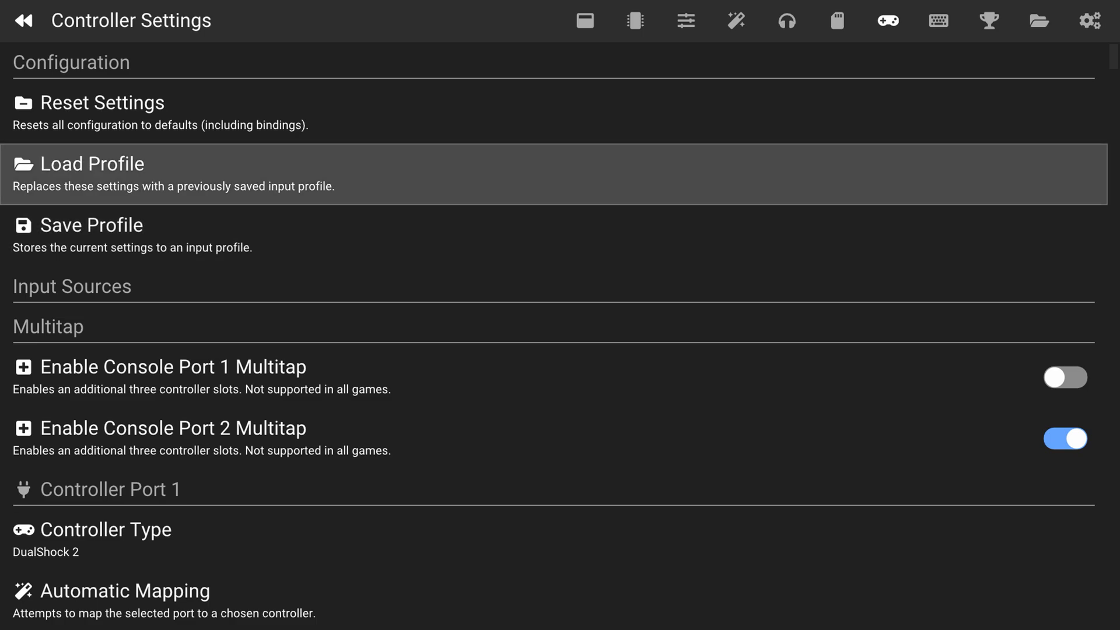
click(1066, 438)
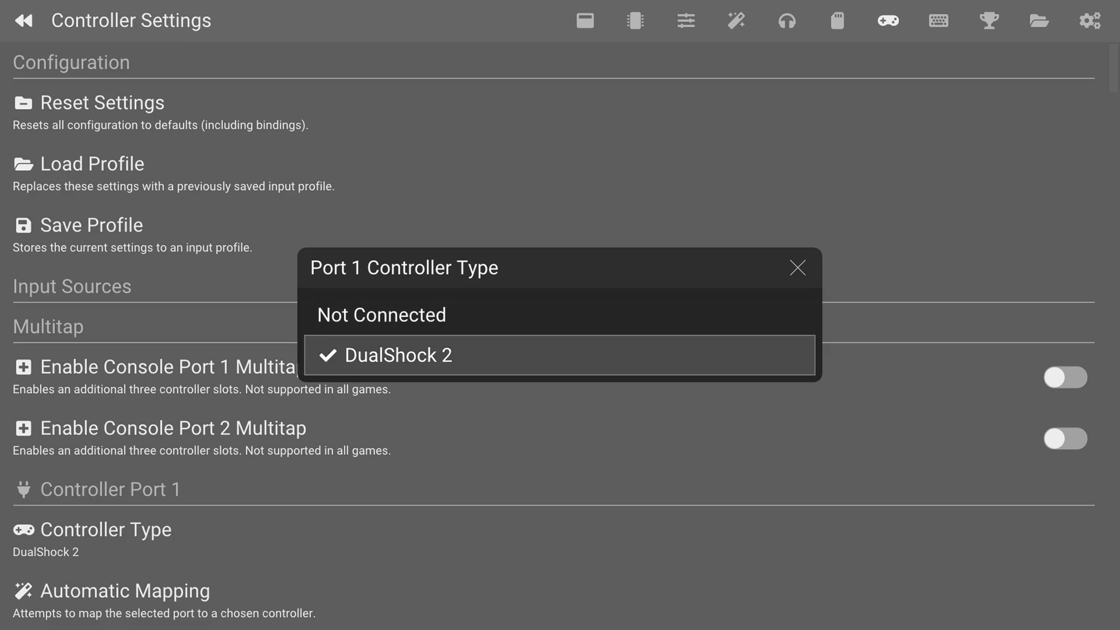
click(411, 355)
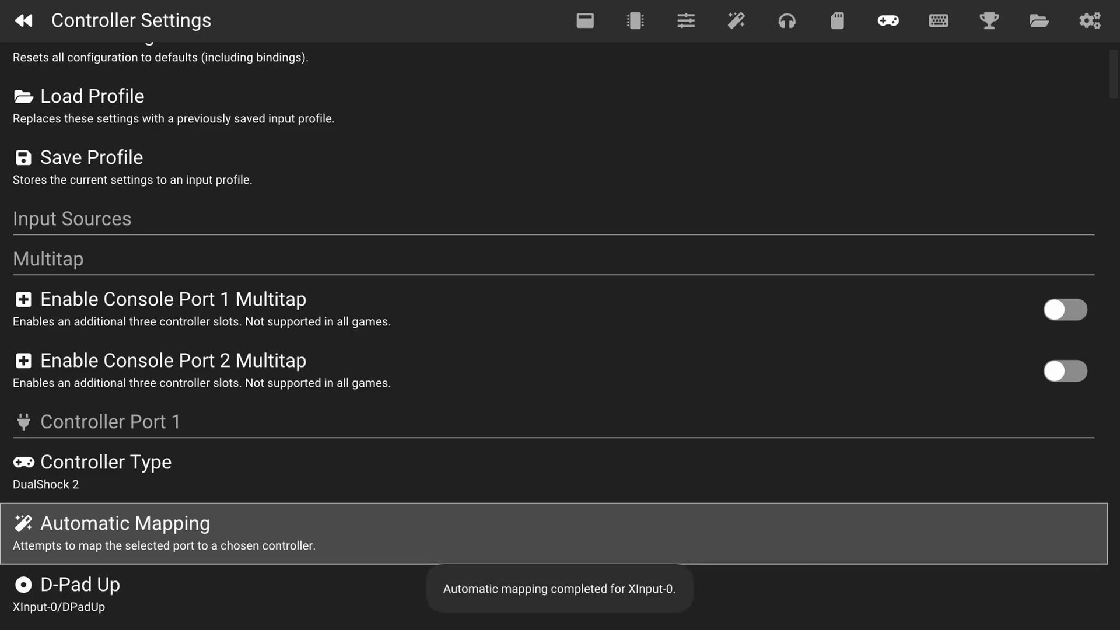
Auto-map Port 1 to XInput-0 and set Apply Pressure to Back + RightStick
scroll(down, 3)
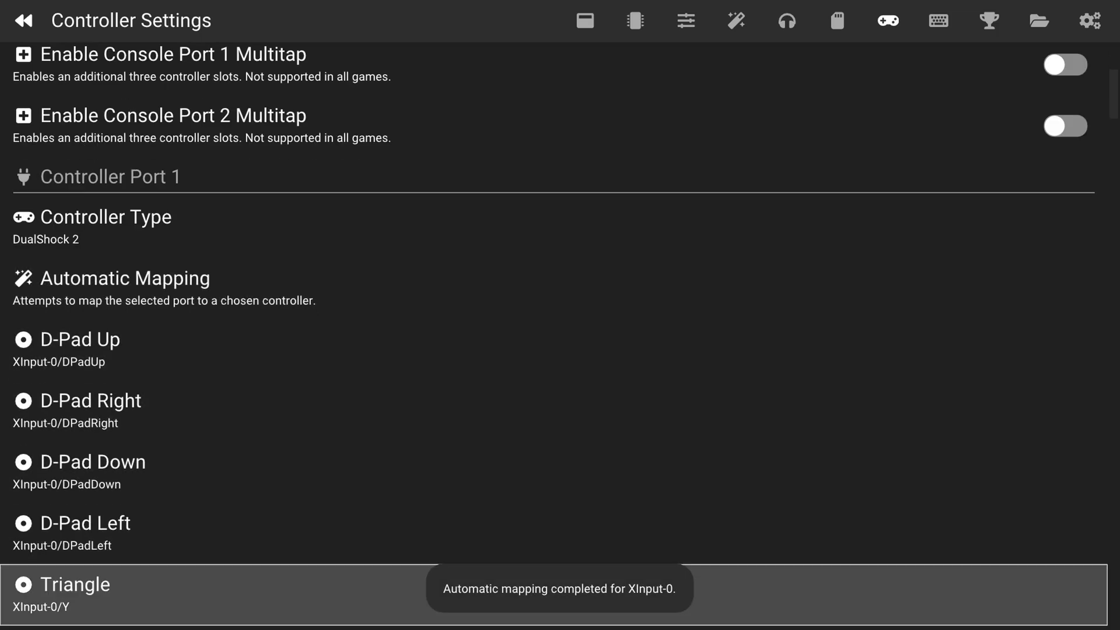
scroll(down, 3)
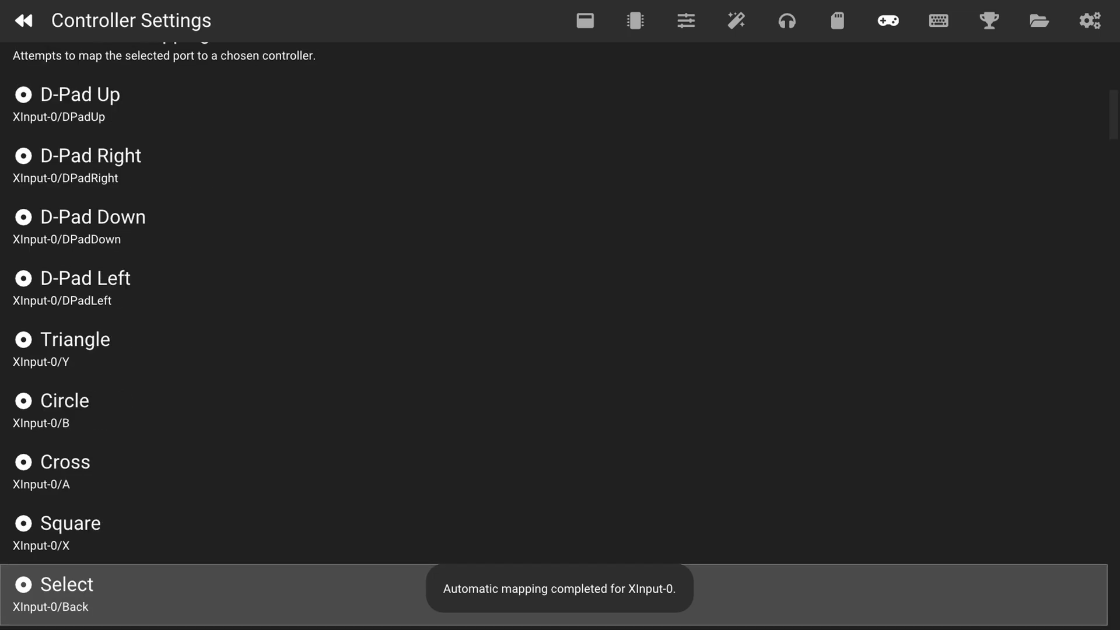
scroll(down, 3)
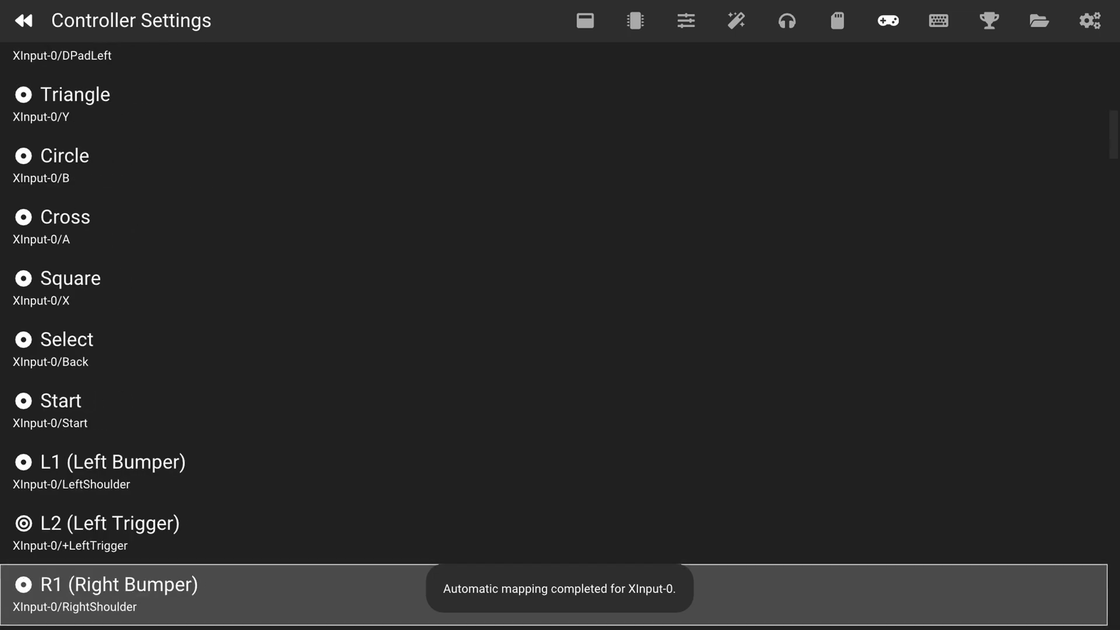
scroll(down, 3)
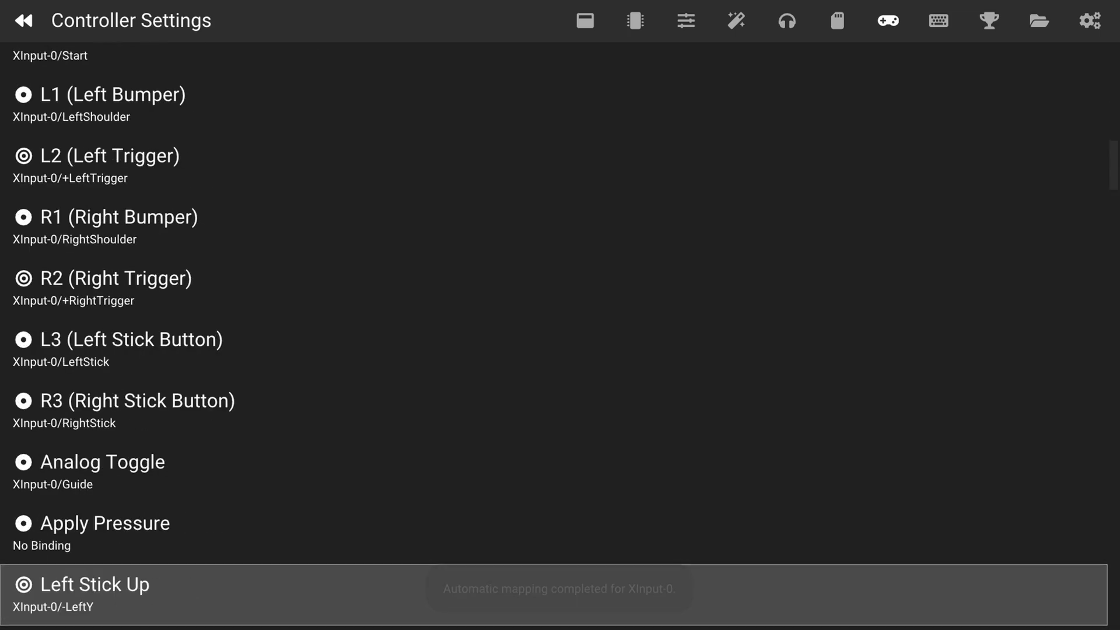
scroll(down, 3)
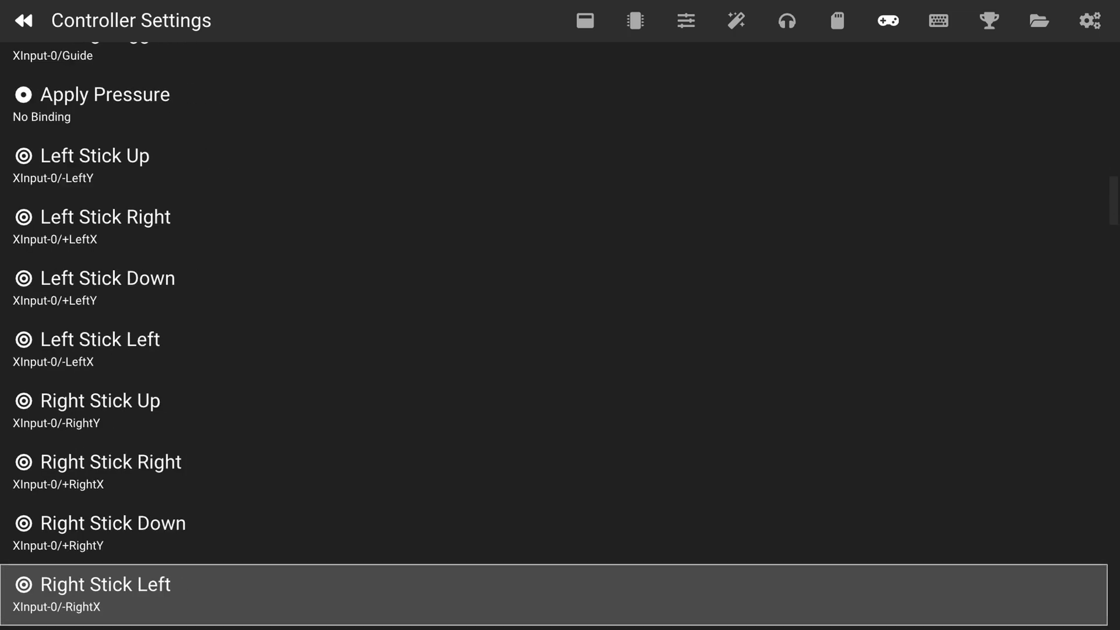
scroll(up, 3)
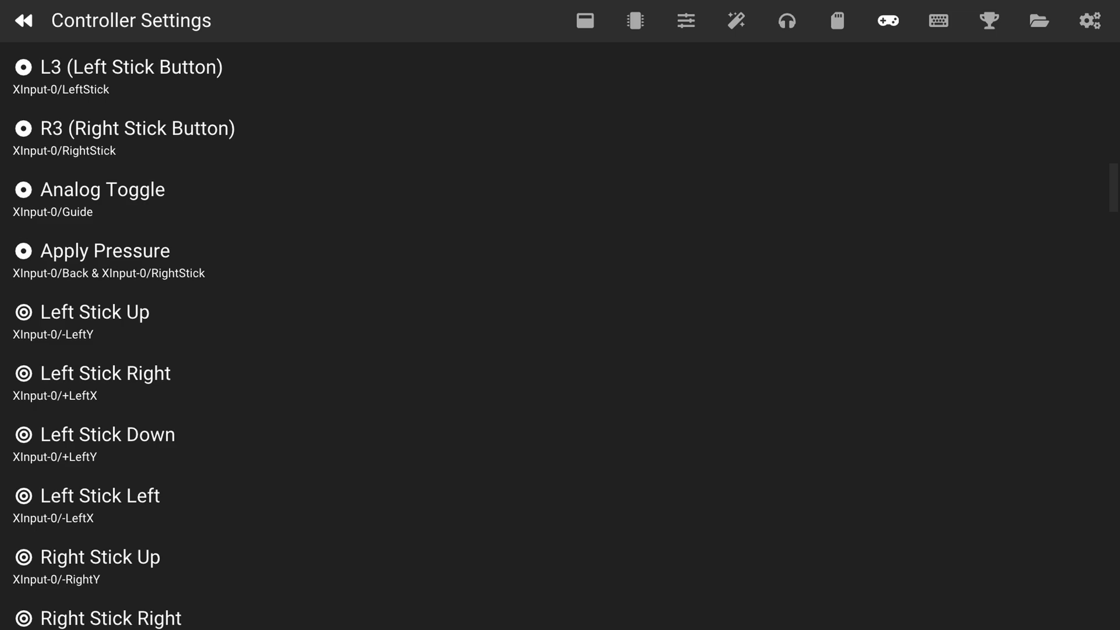
Expand Port 1's Macro Button 2 and close its Buttons picker without choosing any
scroll(down, 3)
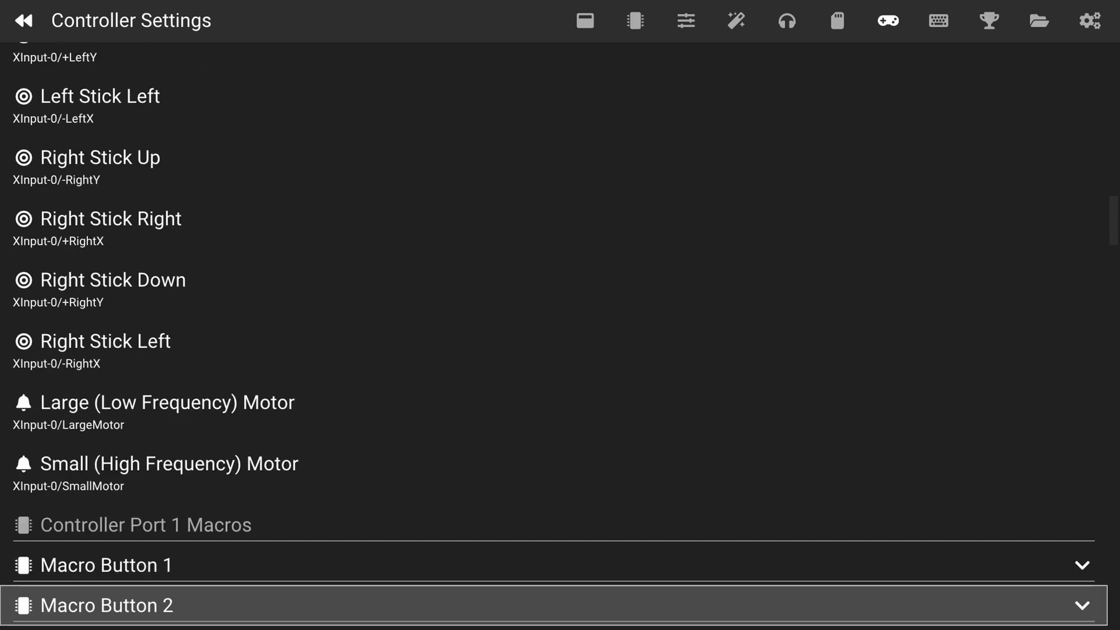
scroll(down, 3)
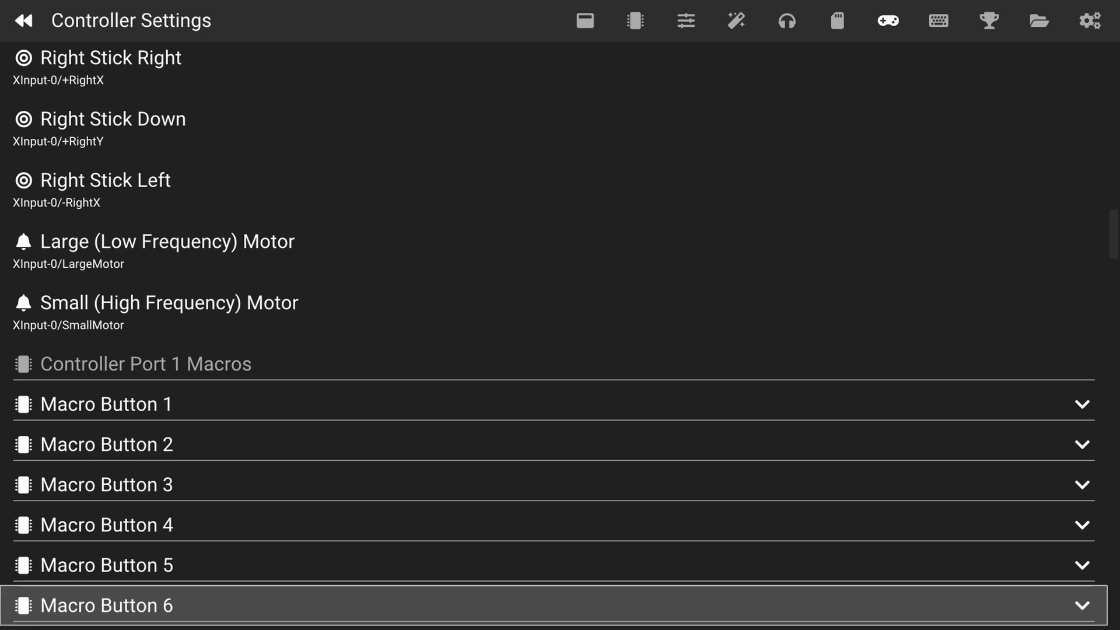
mouse_move(543, 565)
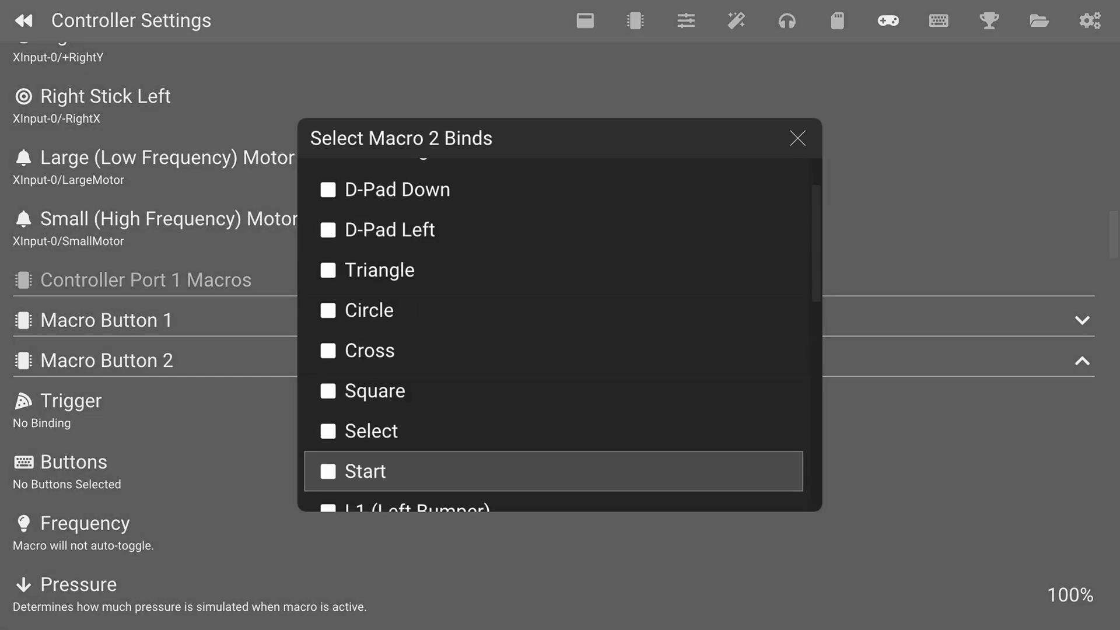
scroll(down, 3)
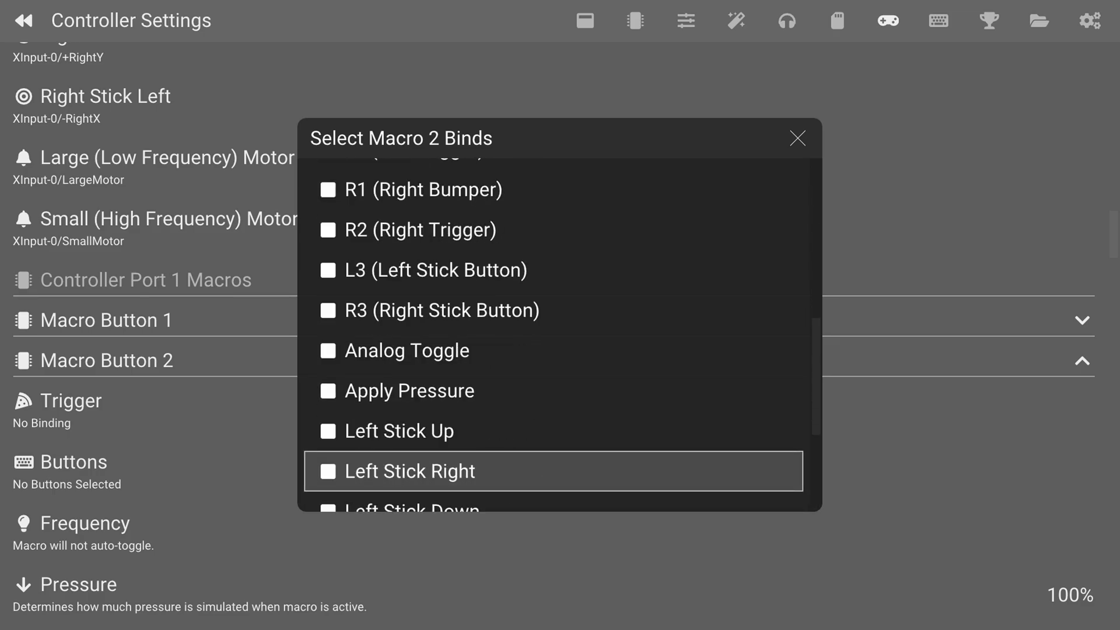
click(798, 137)
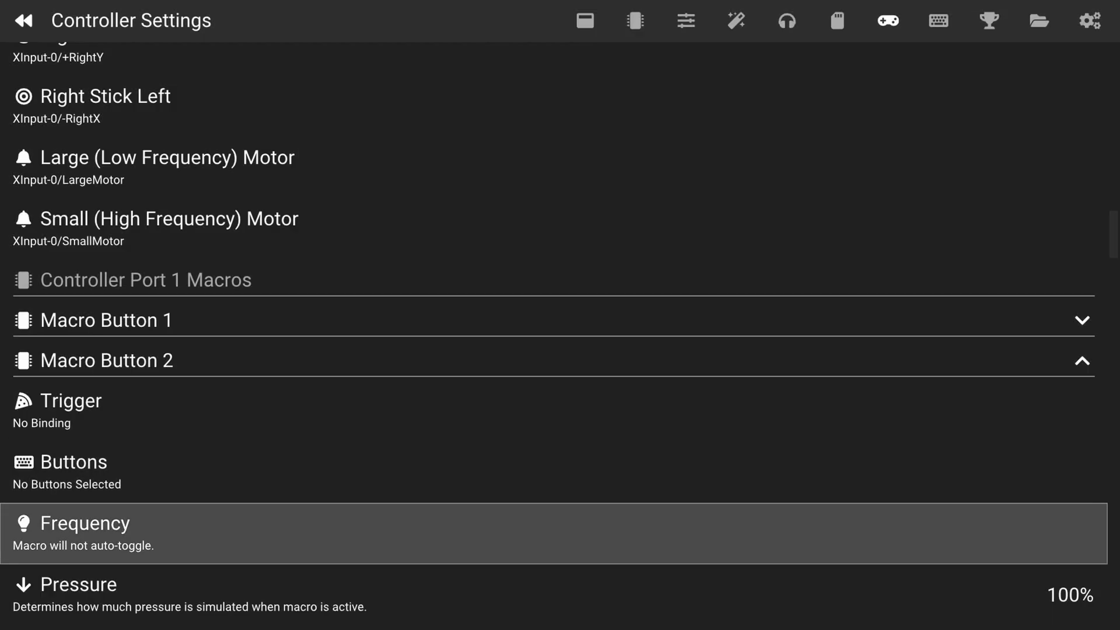
Enter 50 in the Macro Button 2 frequency dialog and confirm it
click(84, 523)
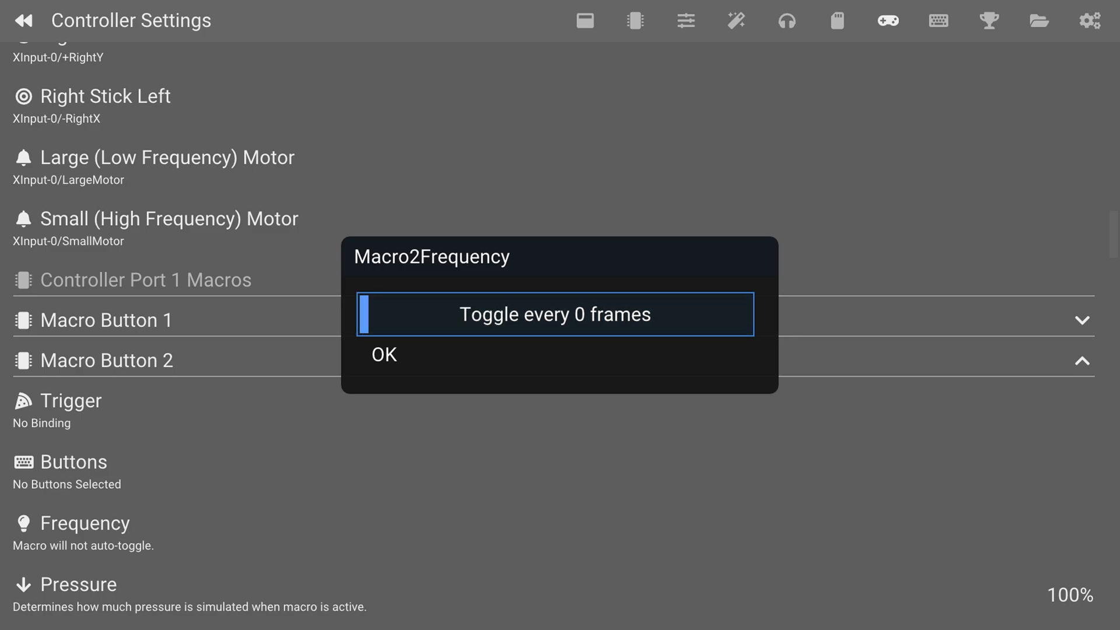
text(50)
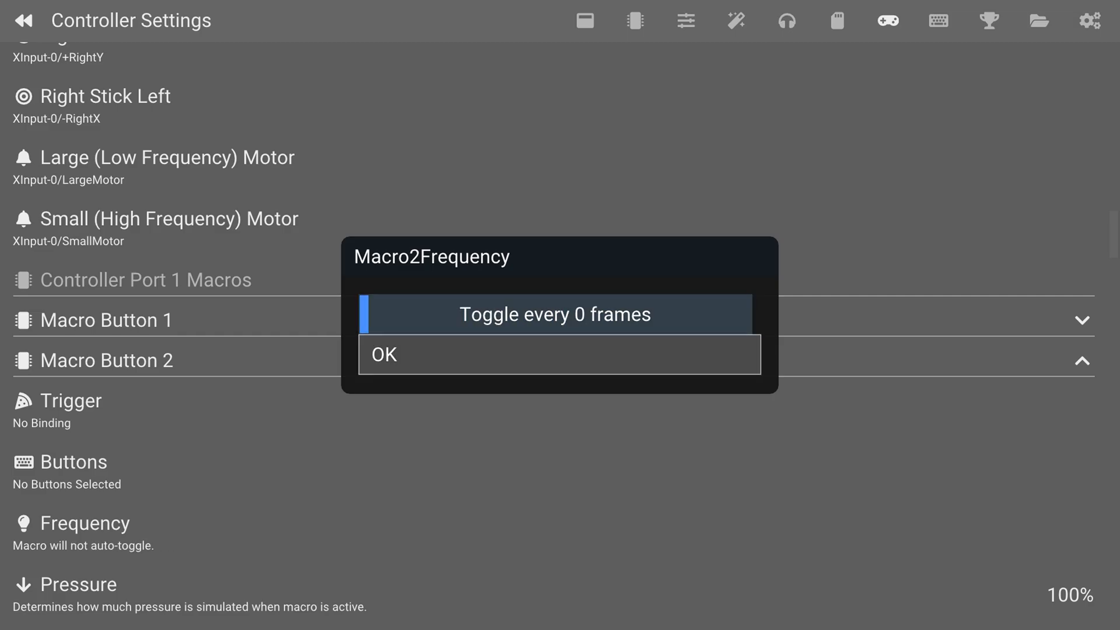
click(559, 354)
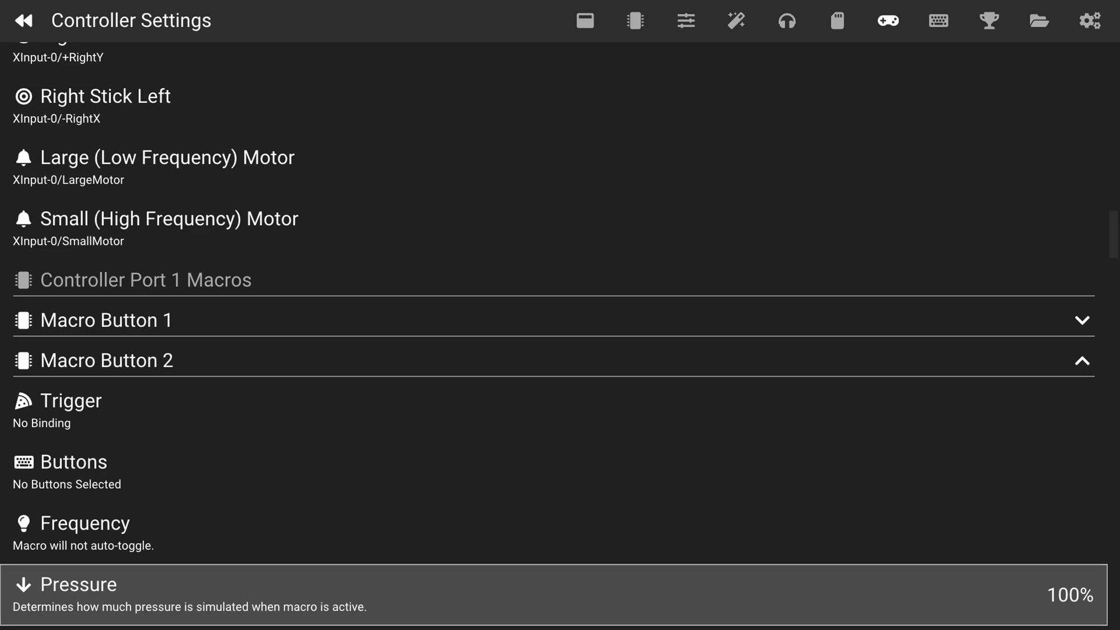
scroll(down, 3)
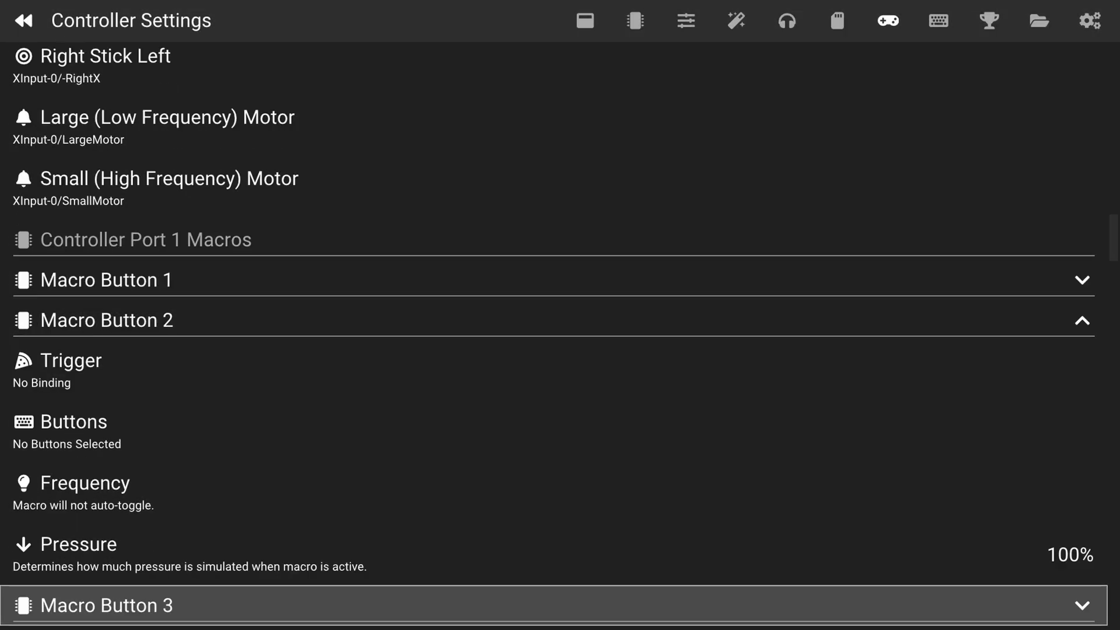
scroll(down, 3)
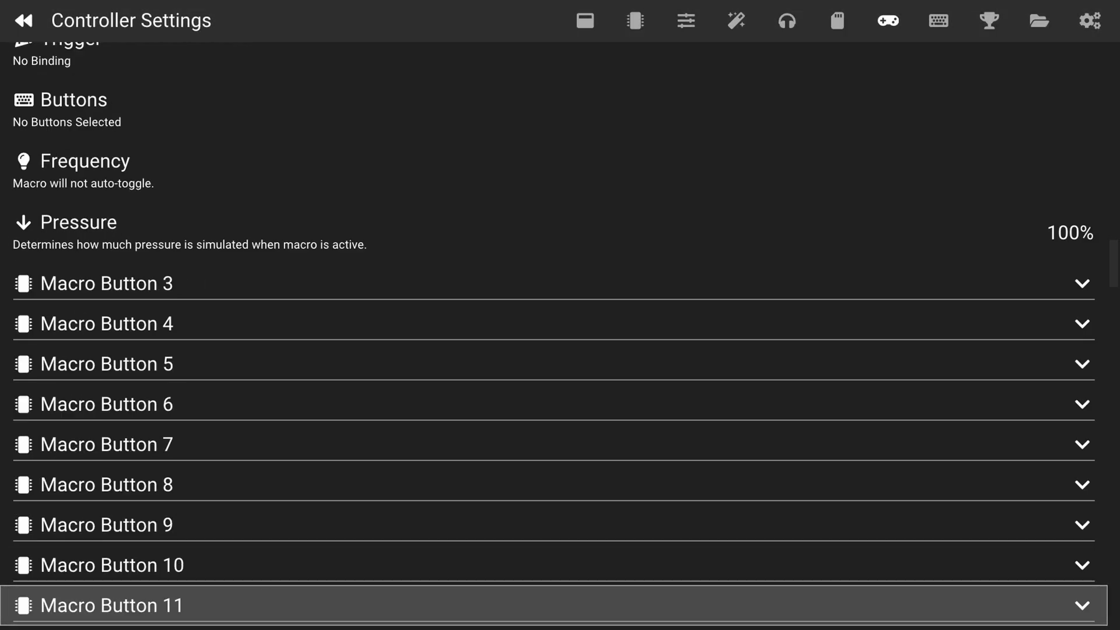
scroll(down, 3)
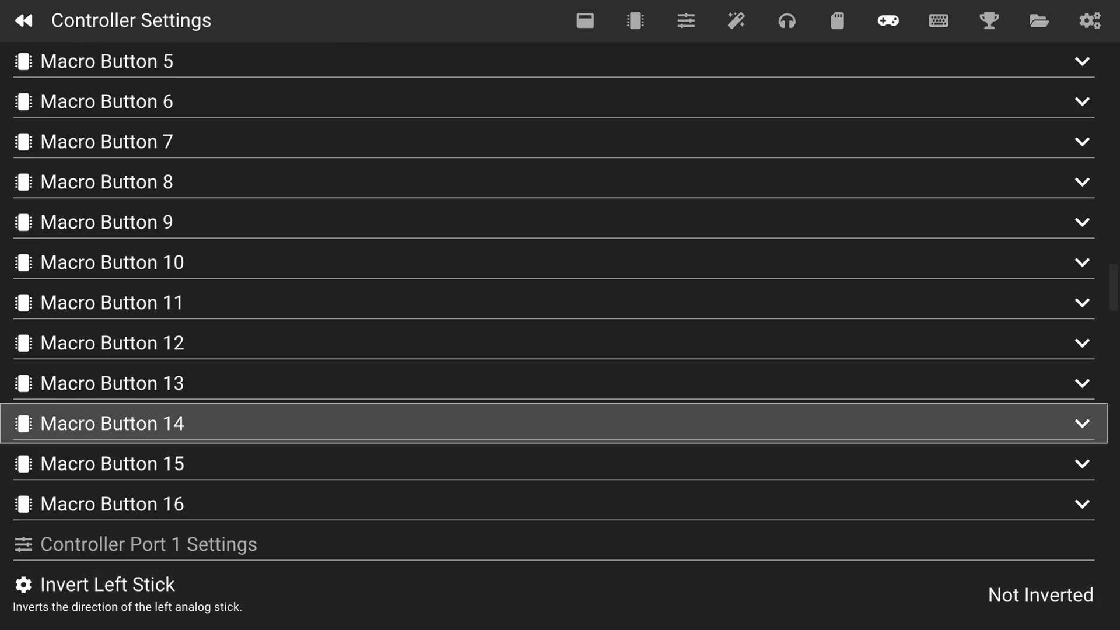
scroll(up, 3)
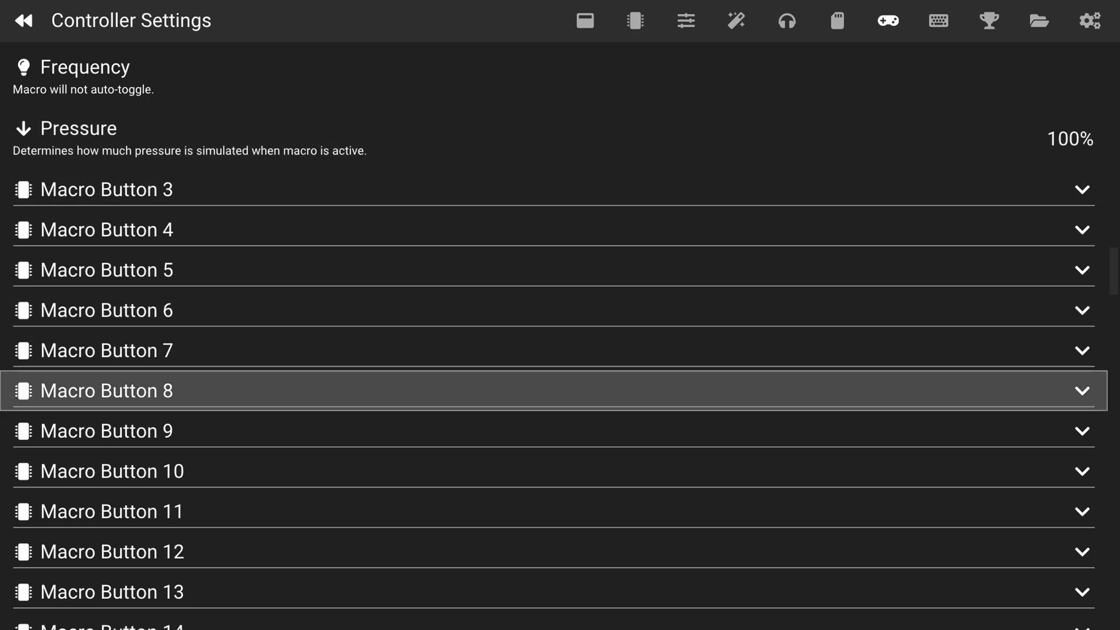
scroll(down, 3)
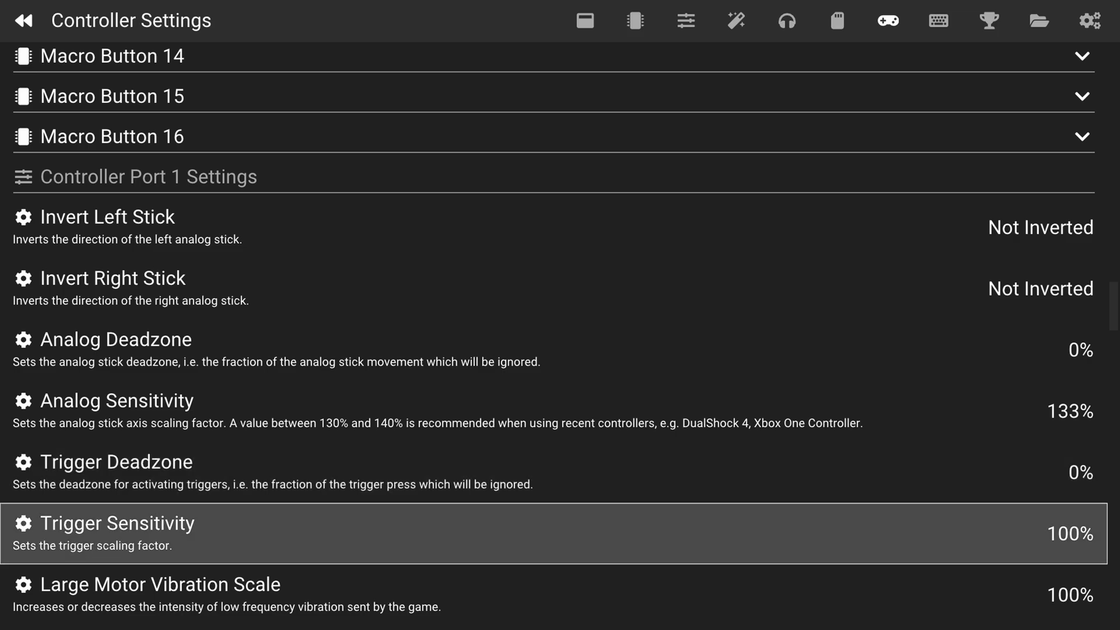
scroll(down, 3)
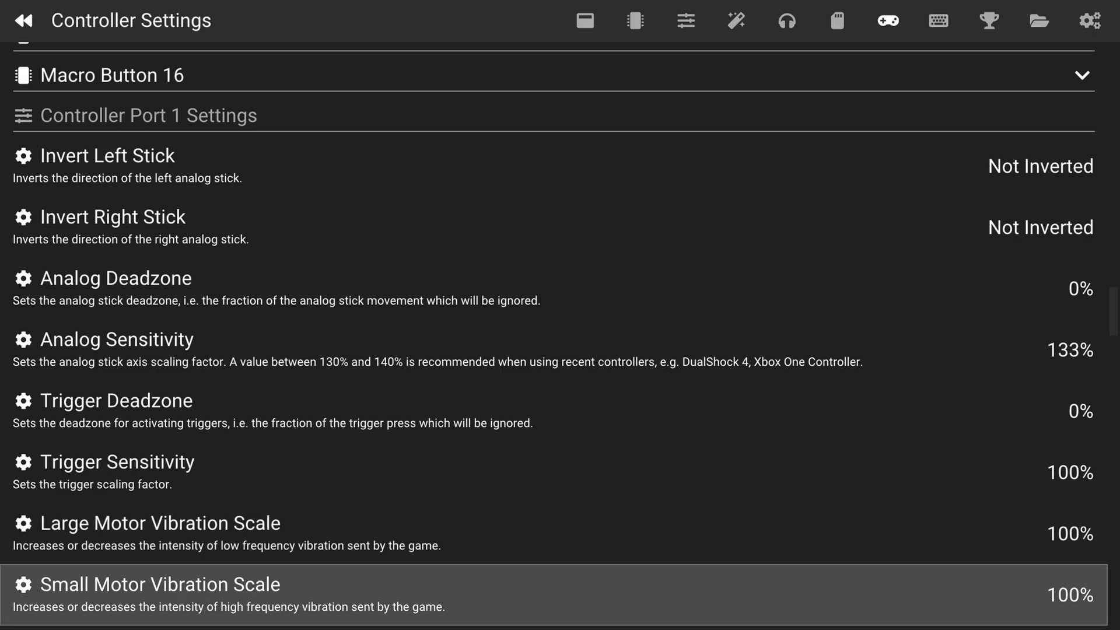
scroll(down, 3)
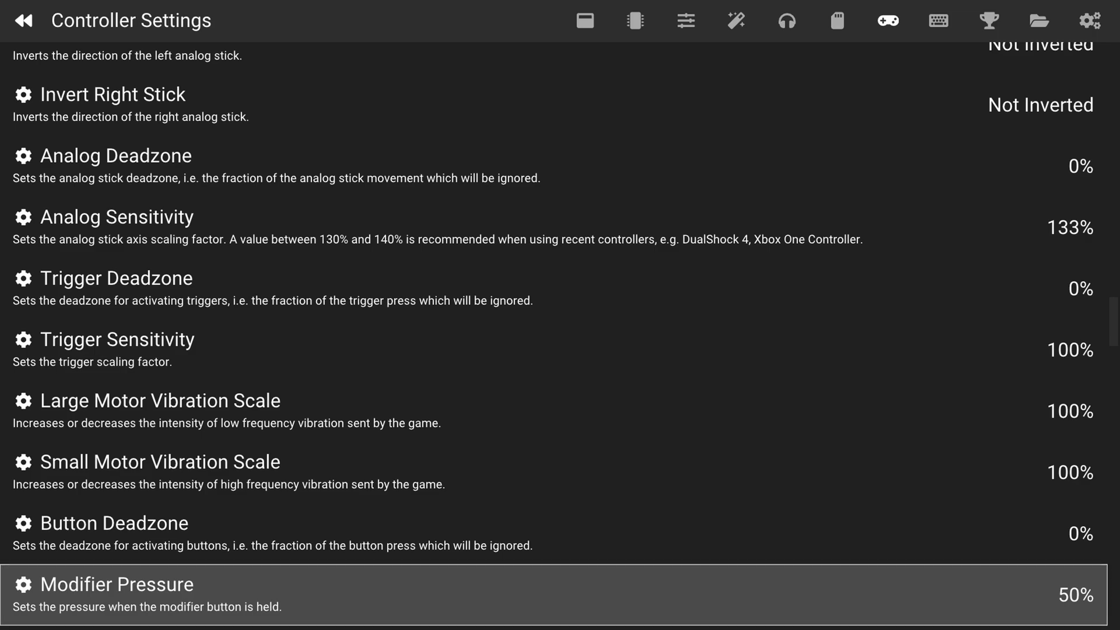
scroll(up, 3)
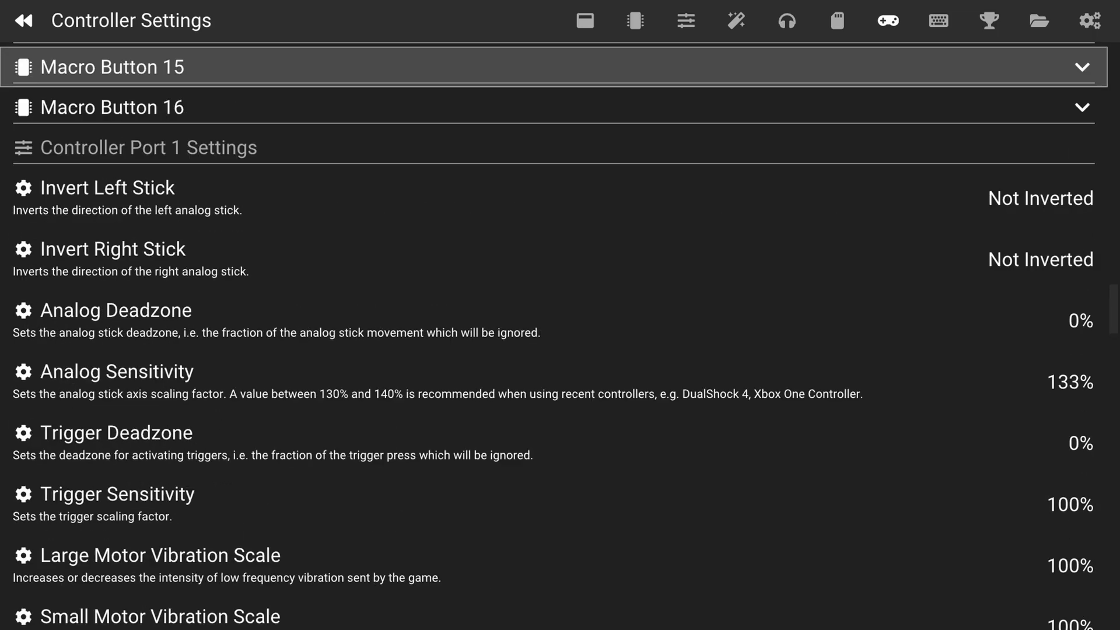
scroll(up, 3)
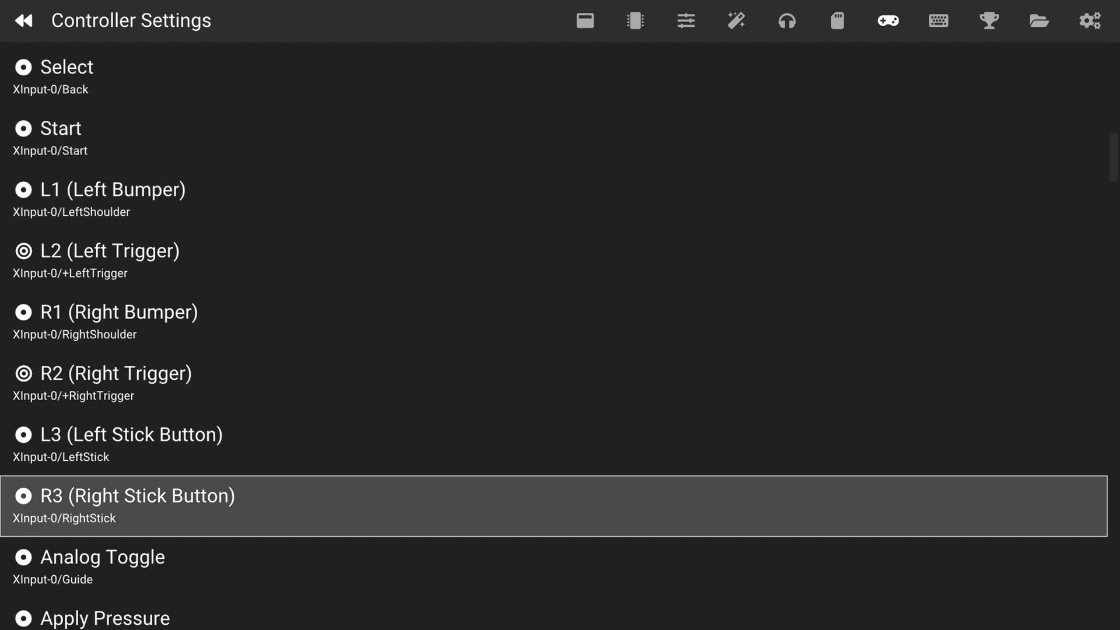
scroll(down, 3)
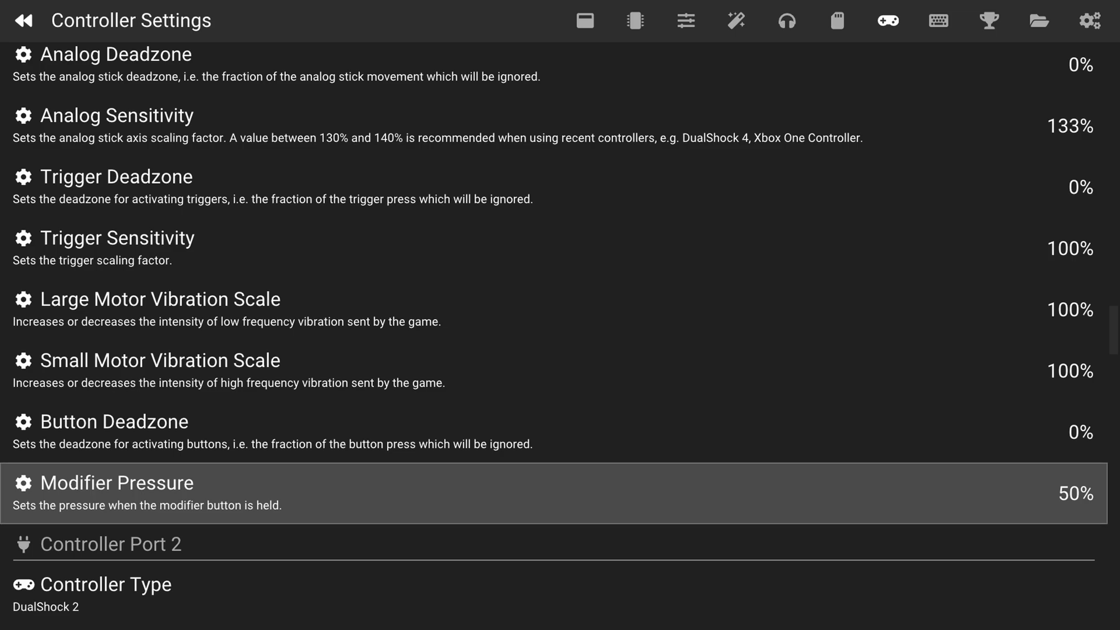
click(117, 493)
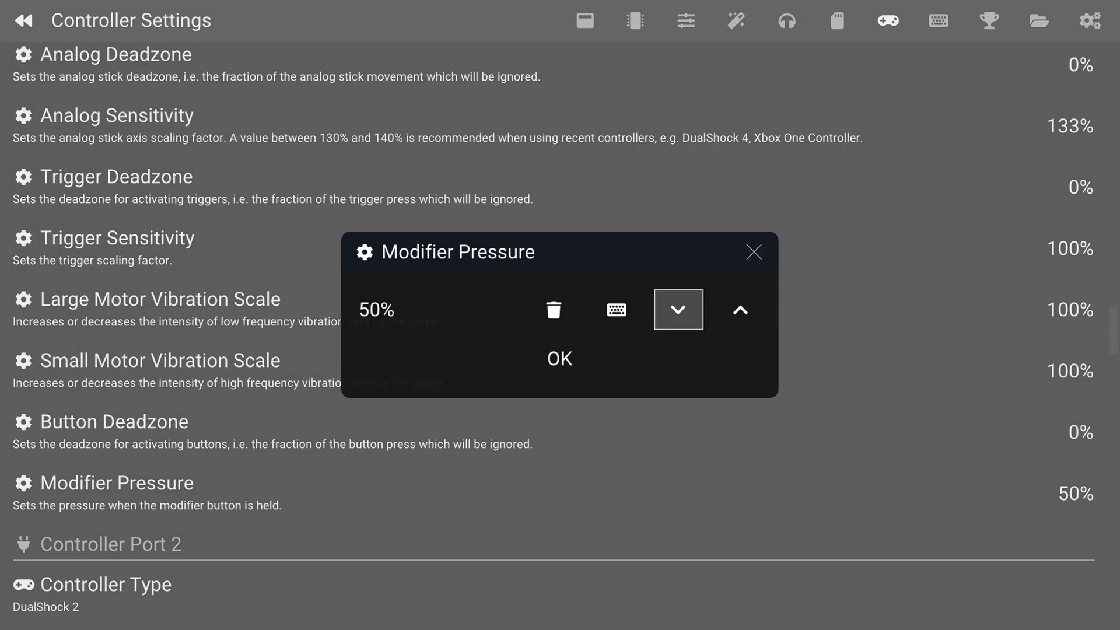
mouse_move(559, 357)
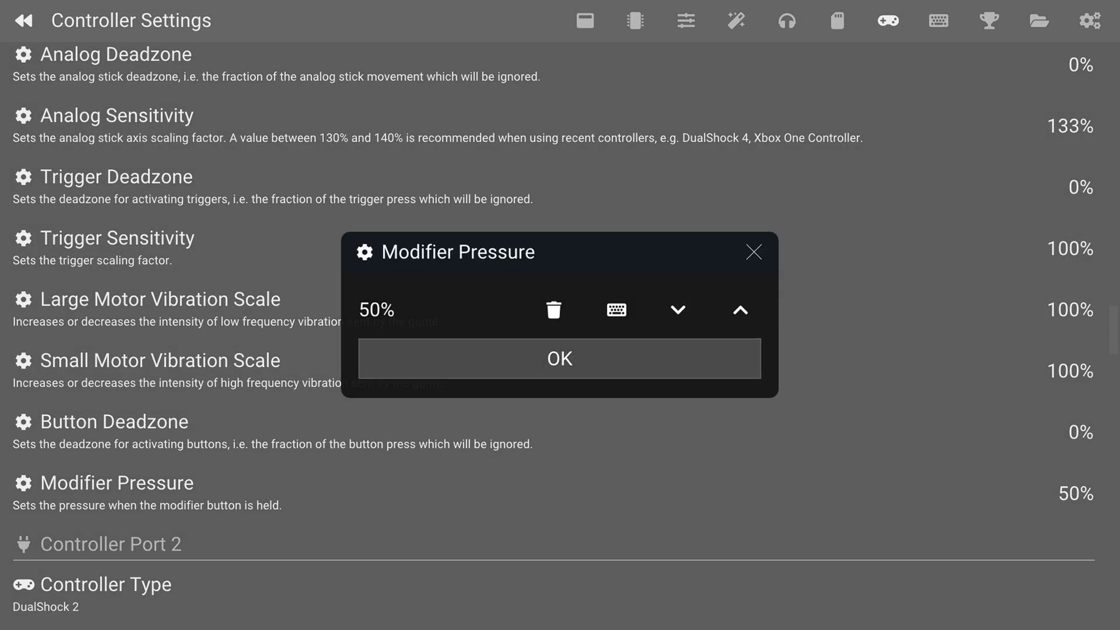
click(559, 358)
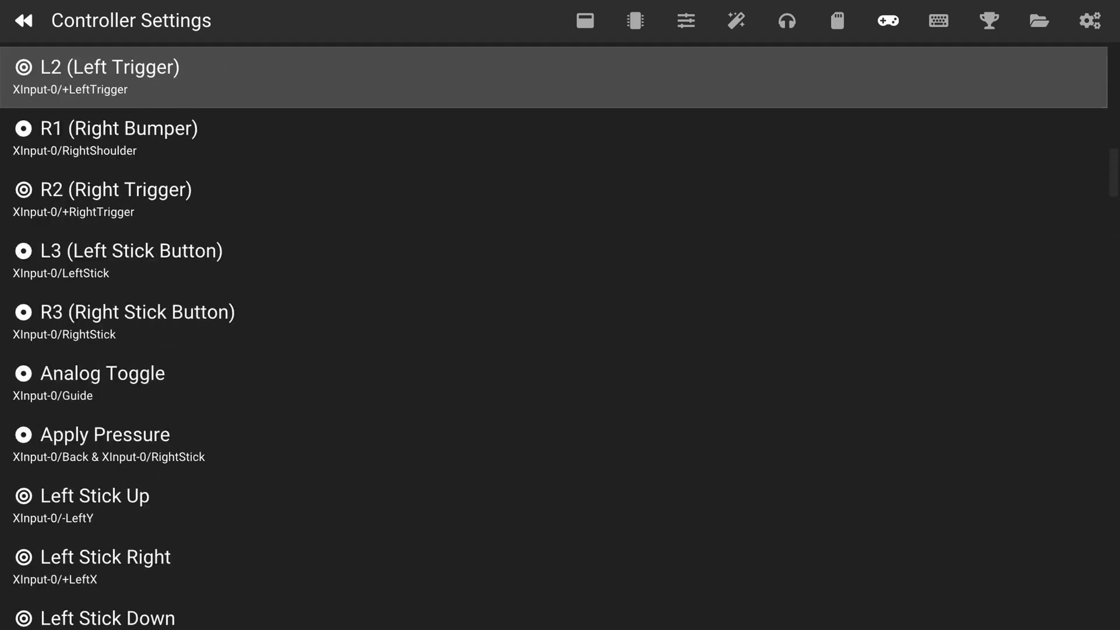
scroll(up, 3)
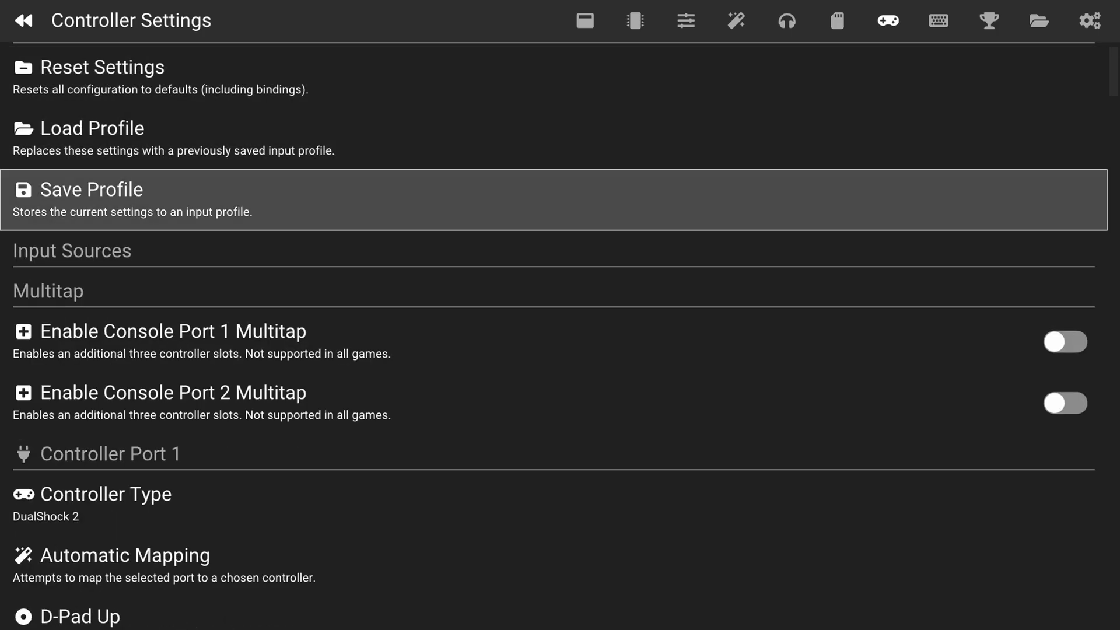
click(93, 189)
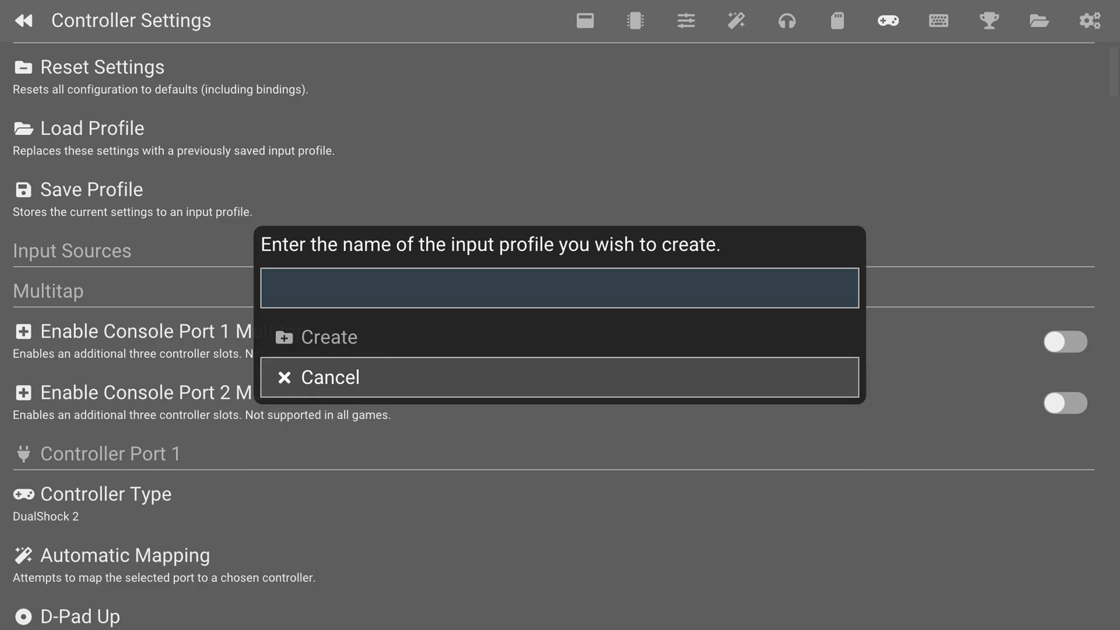
click(328, 376)
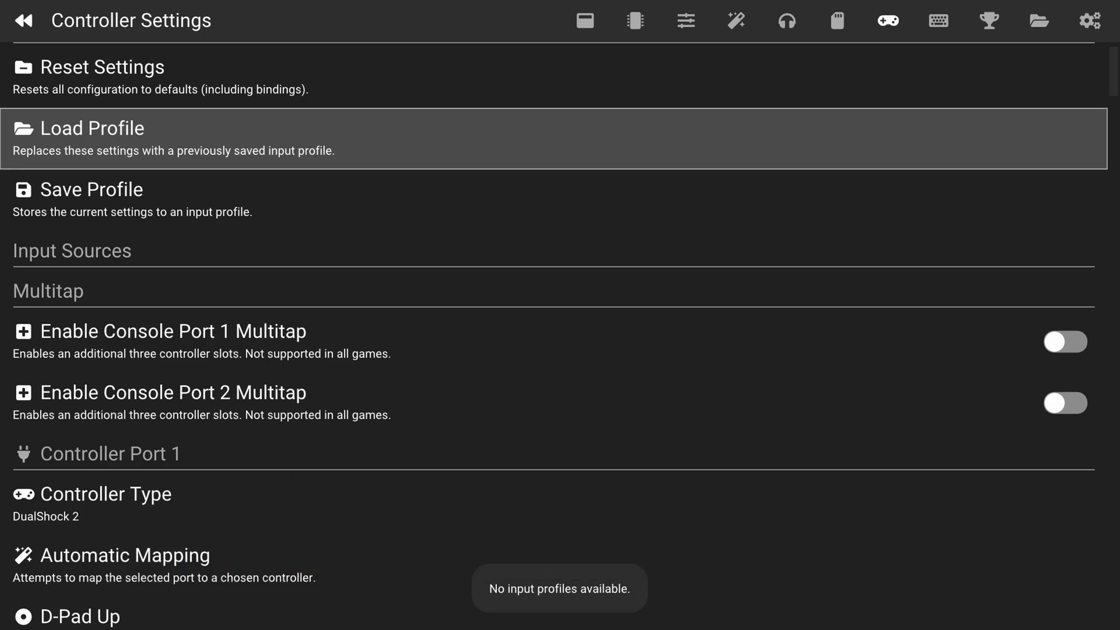
Set Controller Port 2 to DualShock 2 and auto-map it to XInput-1
scroll(down, 3)
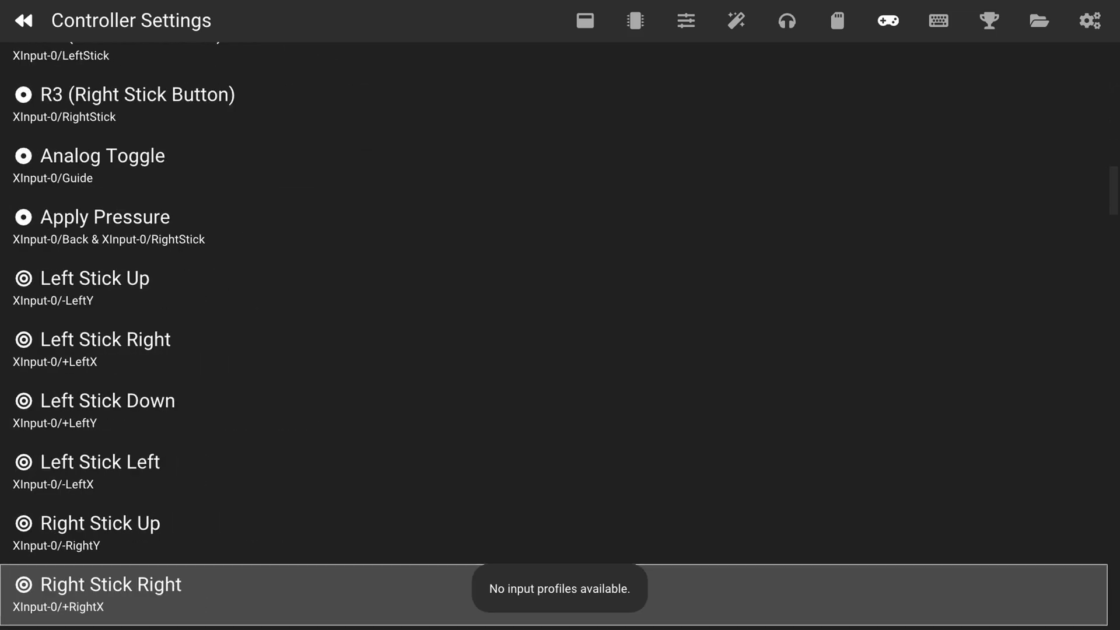
scroll(down, 3)
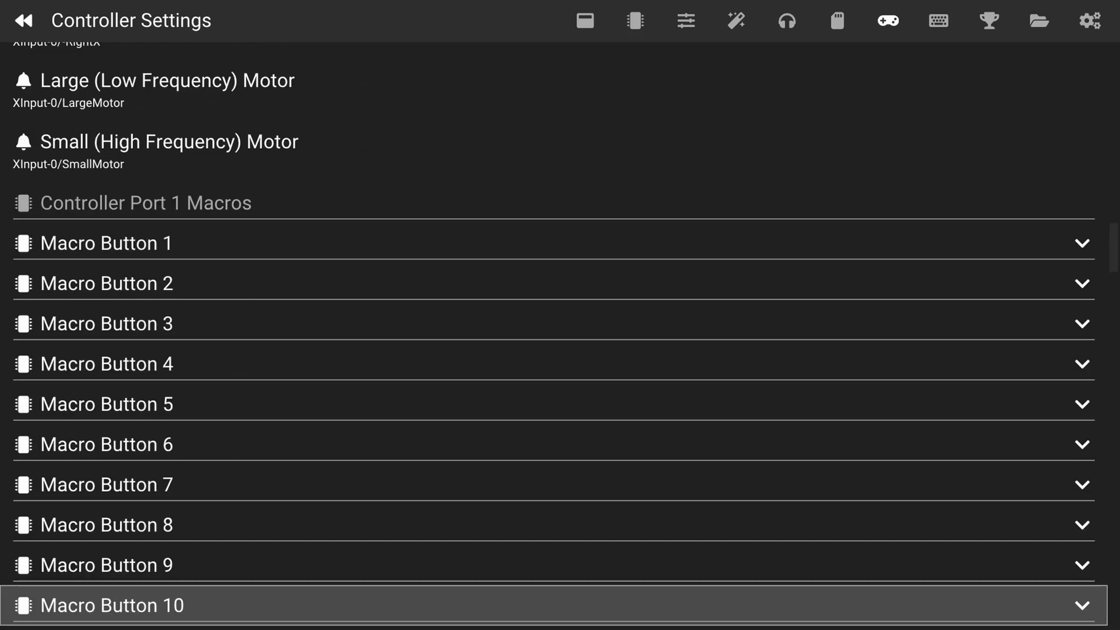
scroll(down, 3)
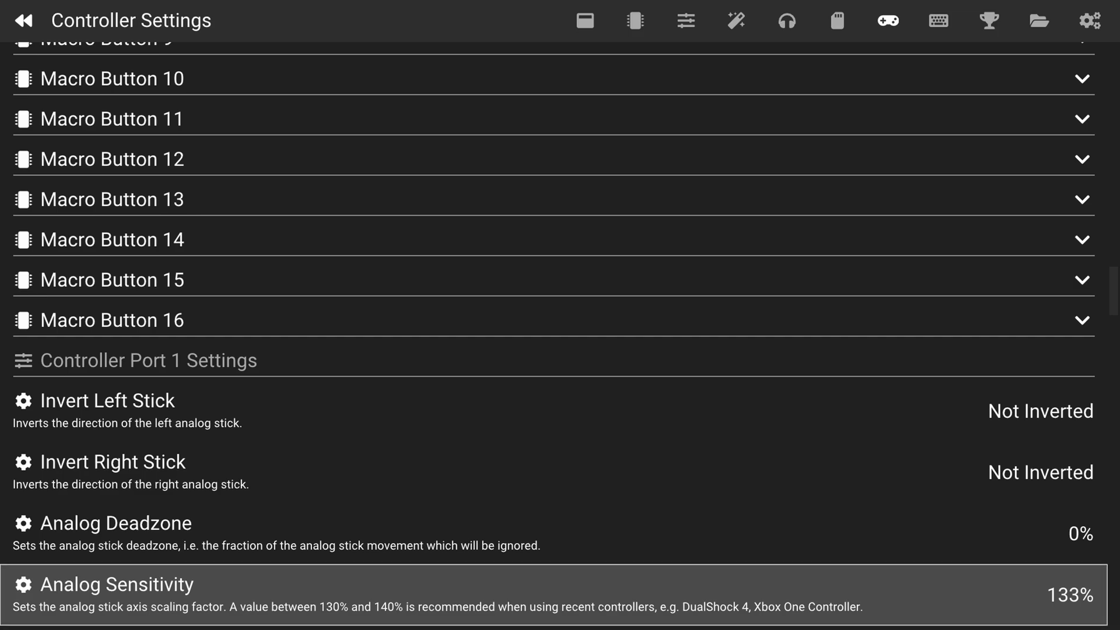
scroll(down, 3)
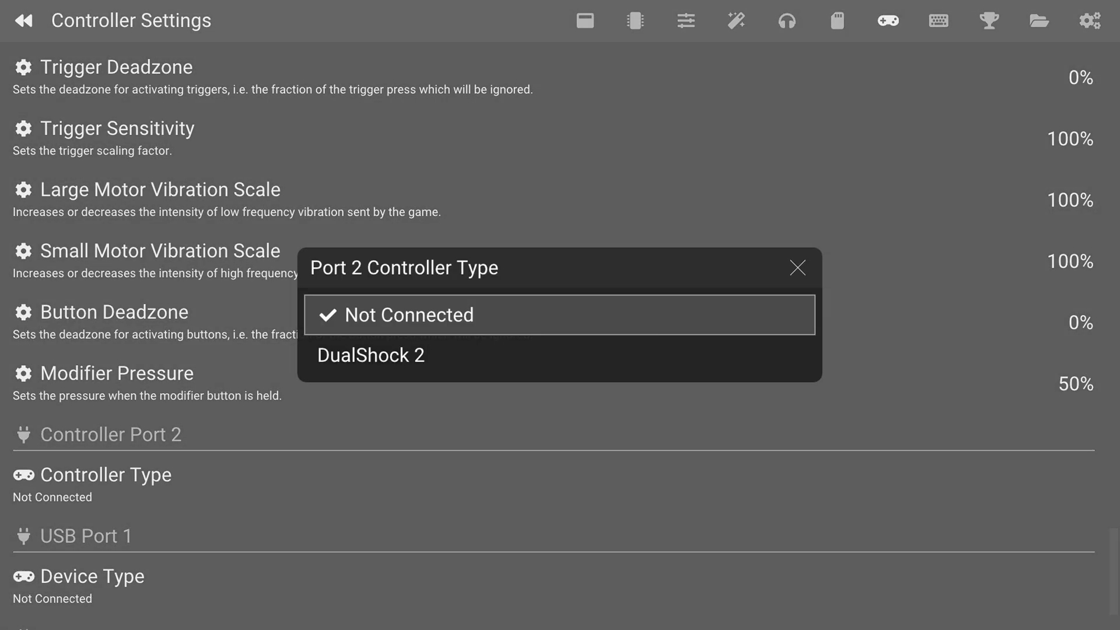
click(370, 355)
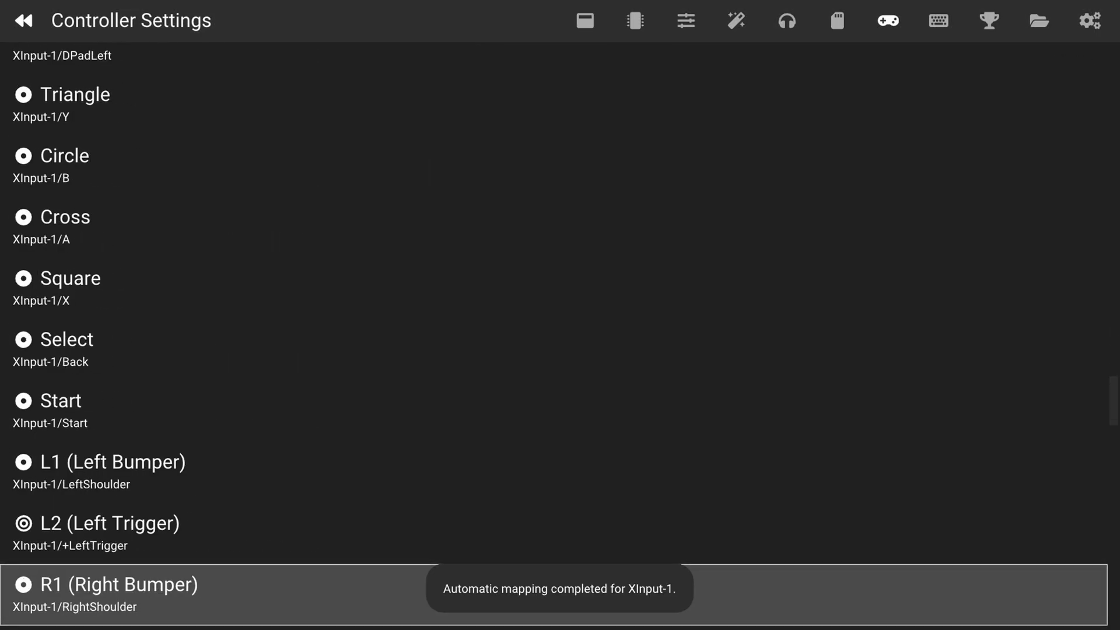
Scroll through the rest of Controller Port 2's macros and settings before returning to the game
scroll(down, 3)
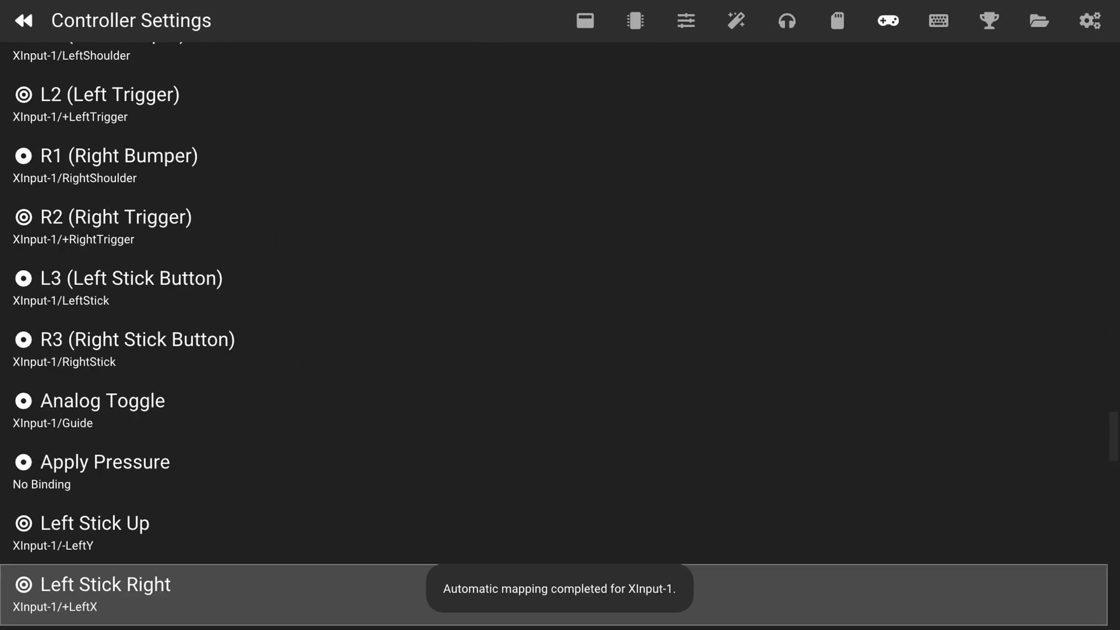
scroll(down, 3)
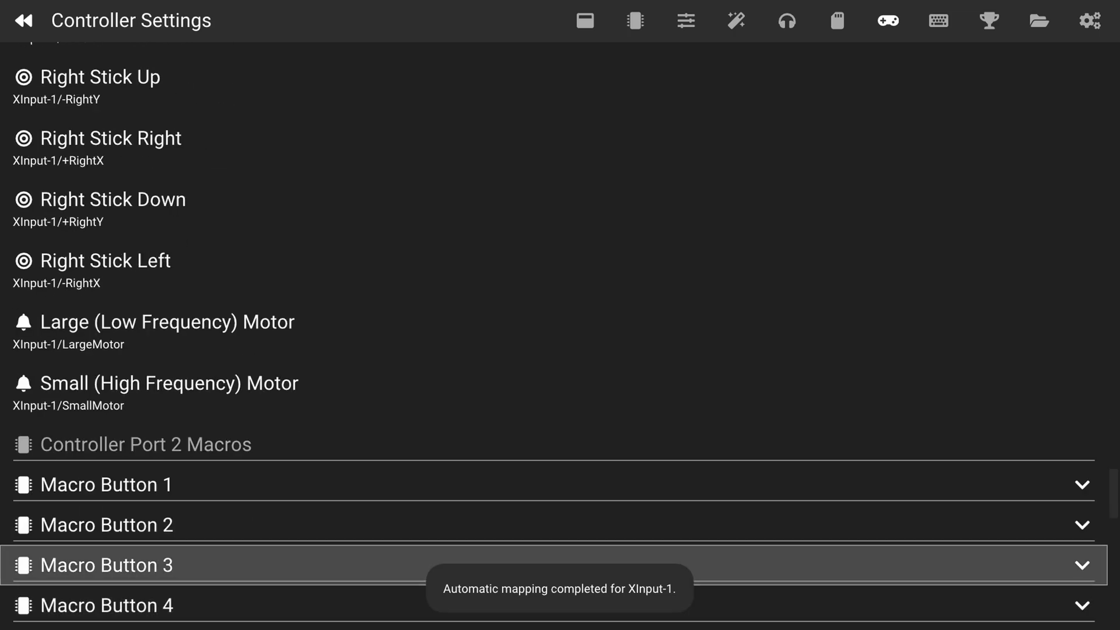
scroll(down, 3)
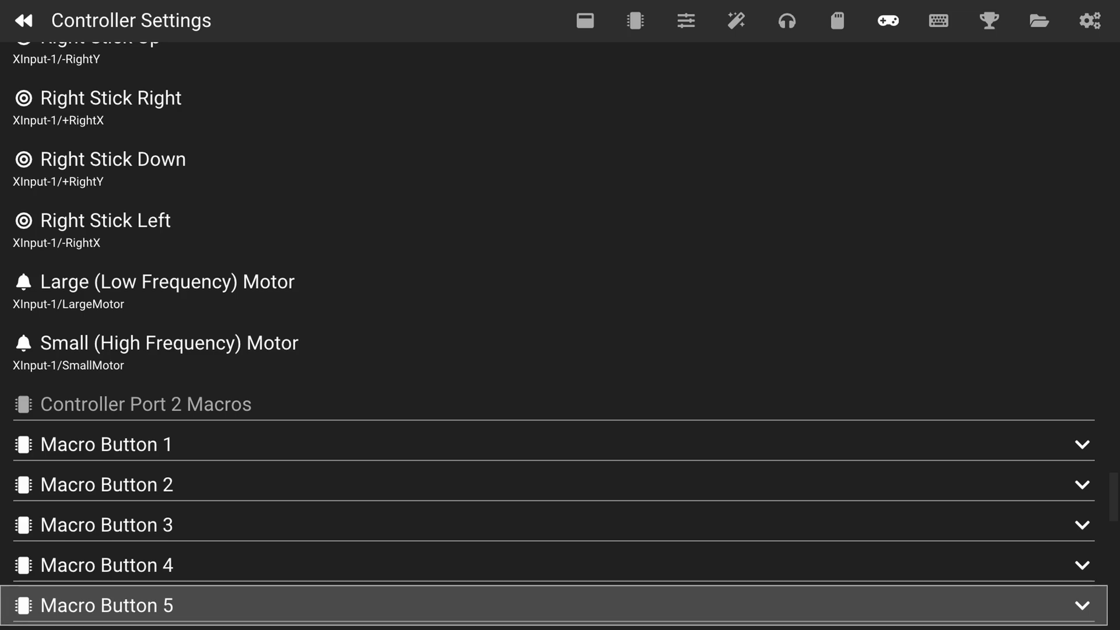
scroll(down, 3)
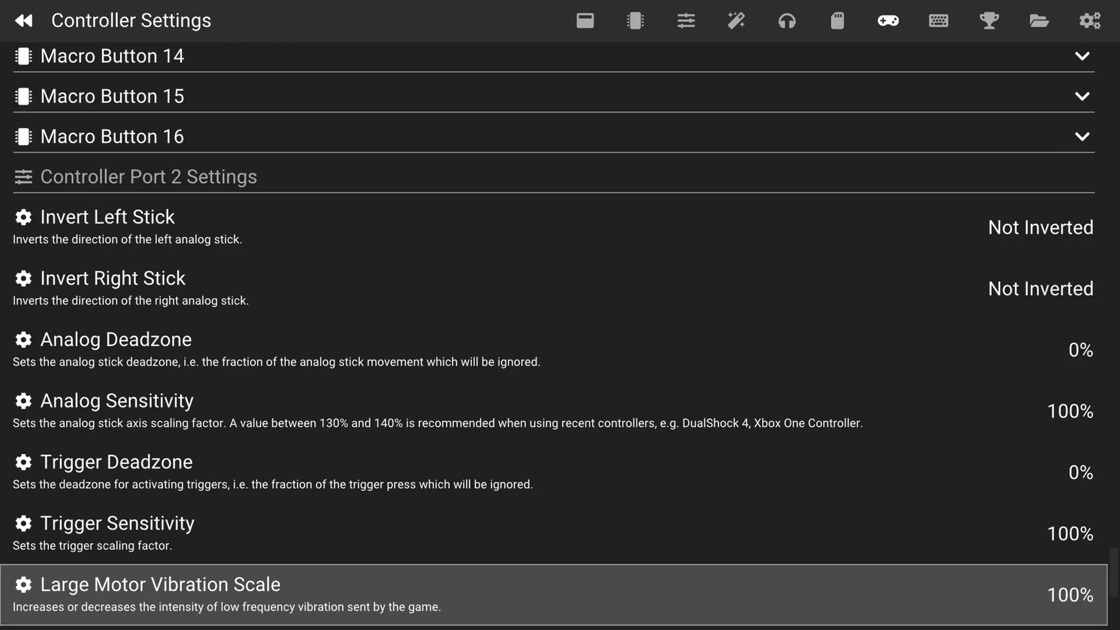
scroll(down, 3)
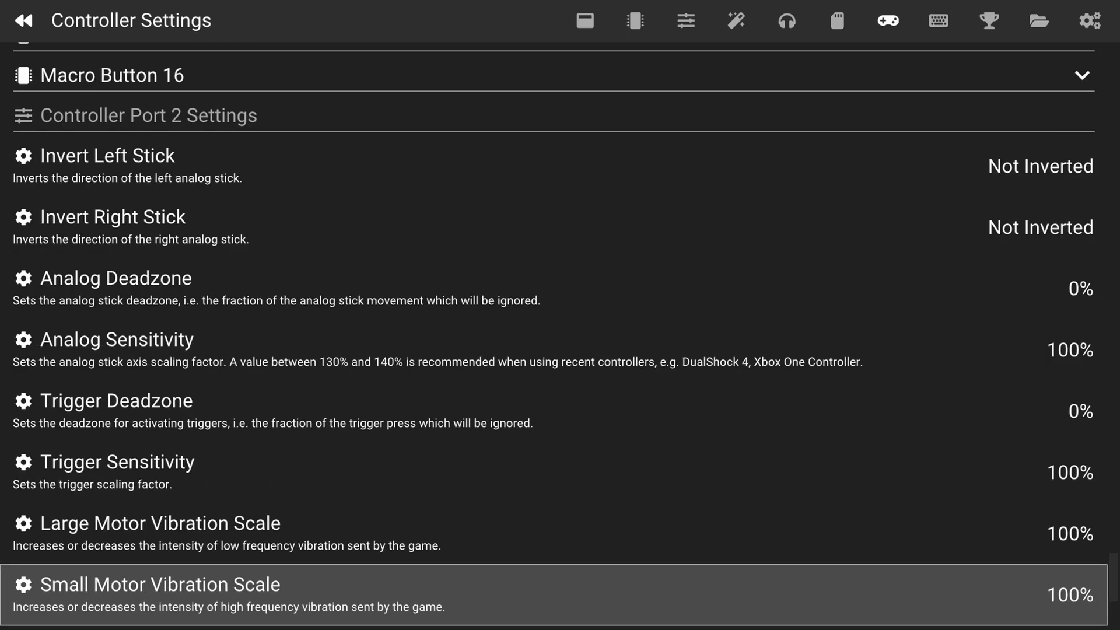
scroll(down, 3)
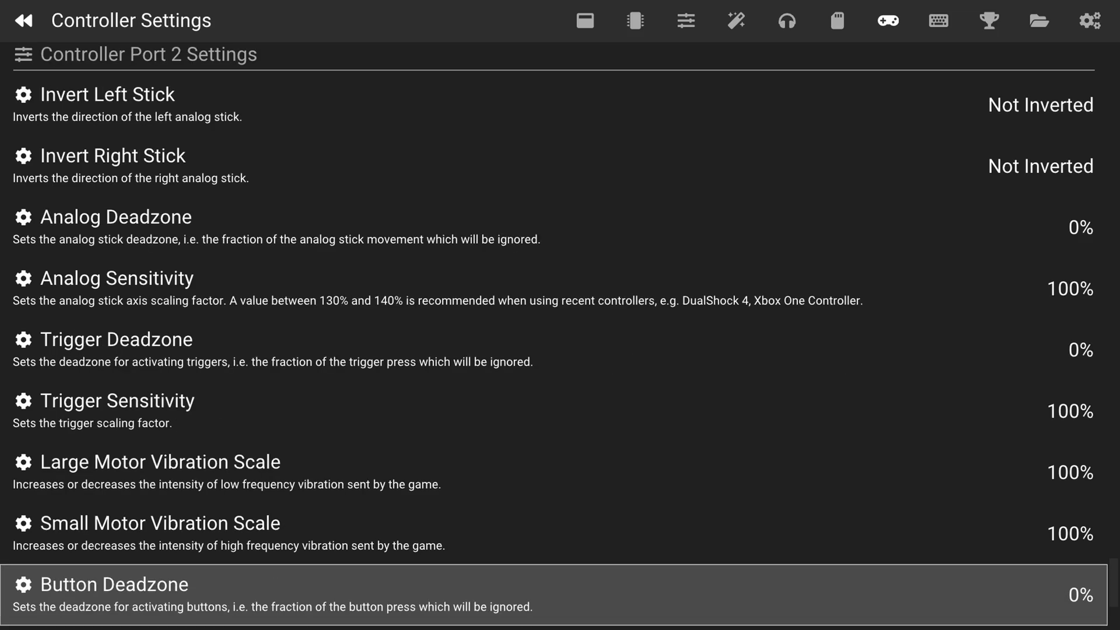
scroll(down, 3)
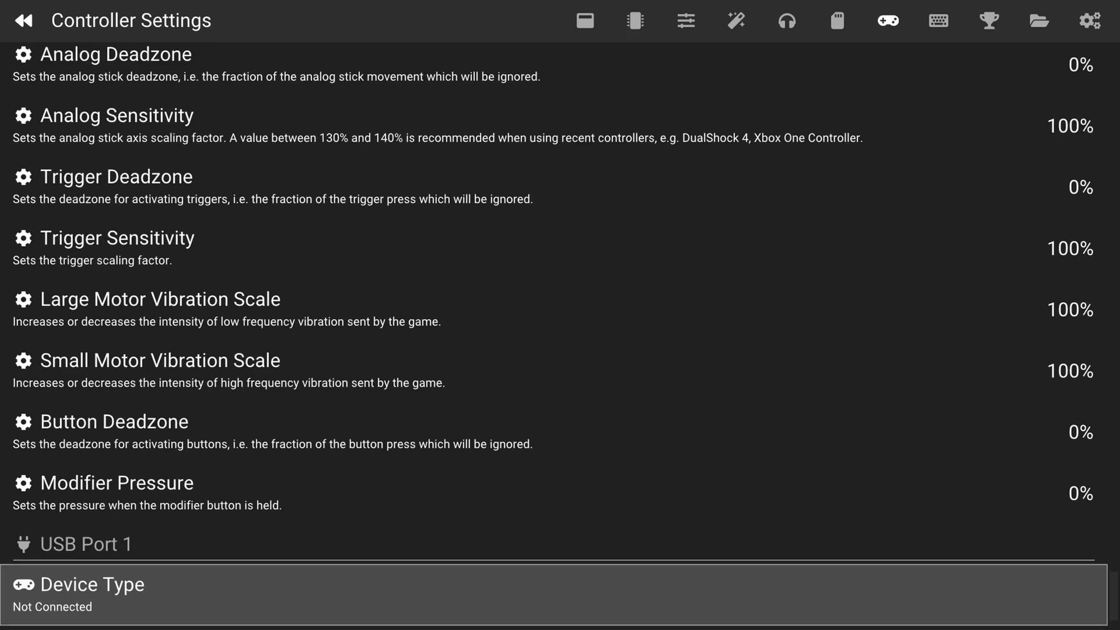
scroll(up, 3)
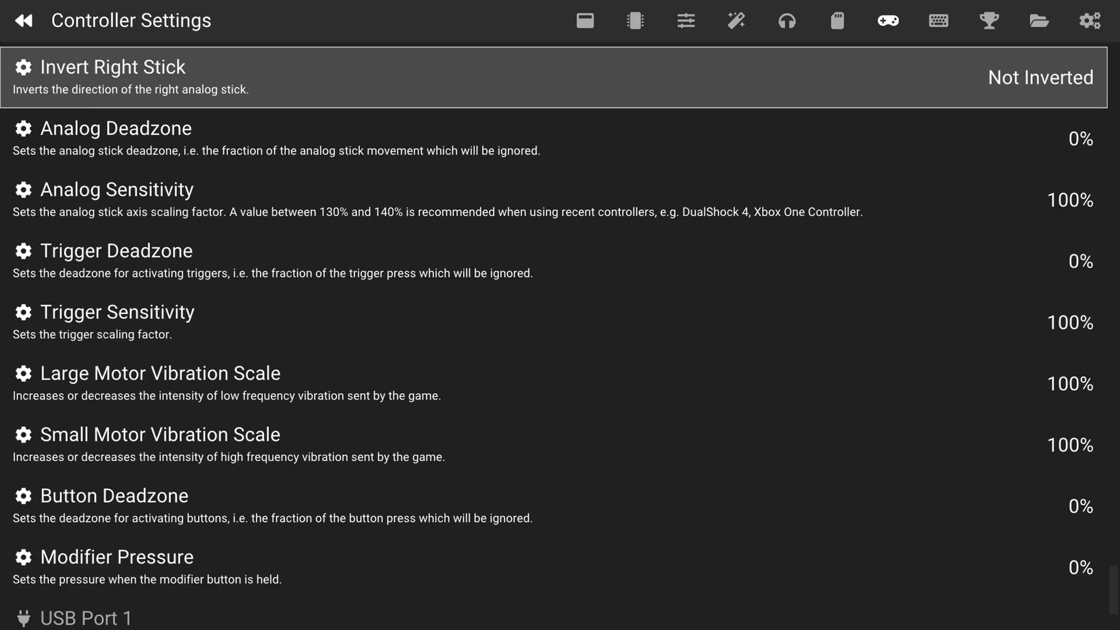
scroll(down, 3)
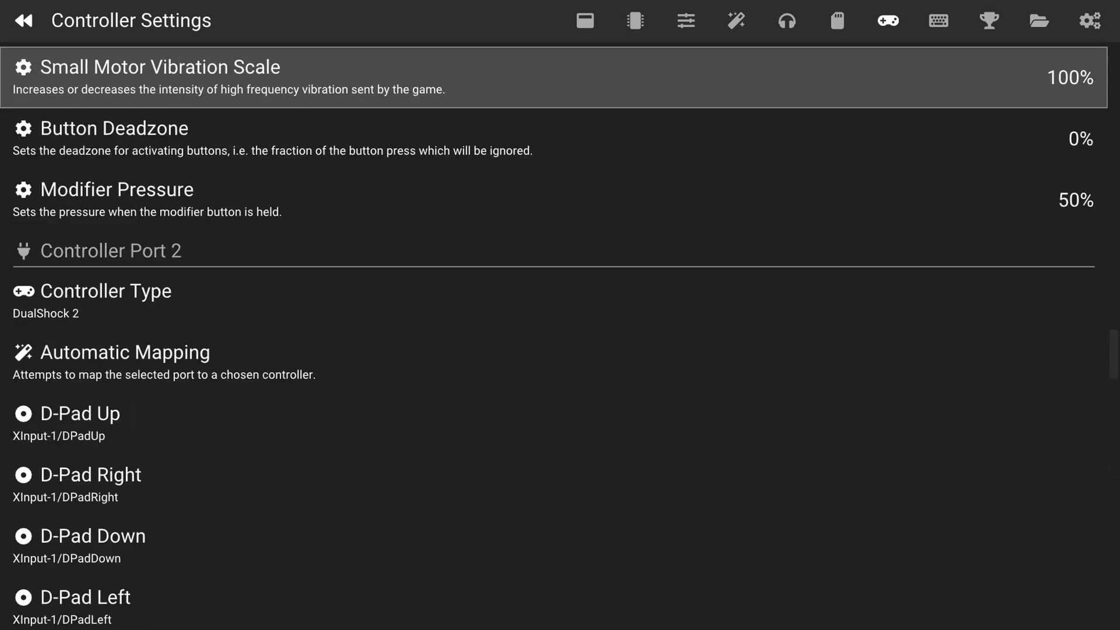
scroll(down, 3)
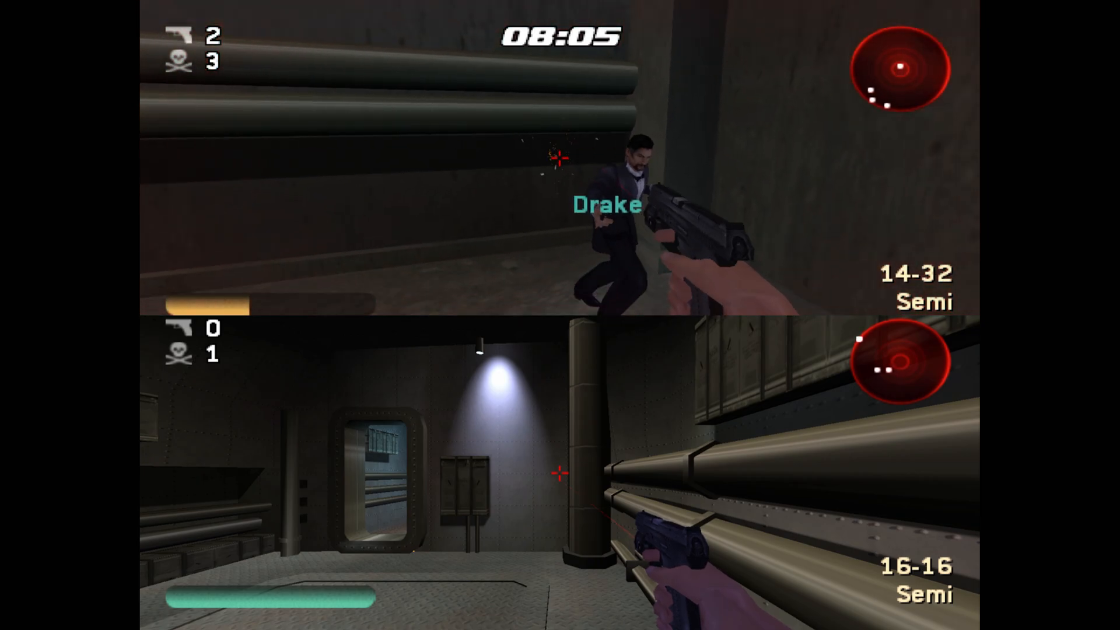
Leave the running game and return to the Controller Settings page
click(560, 157)
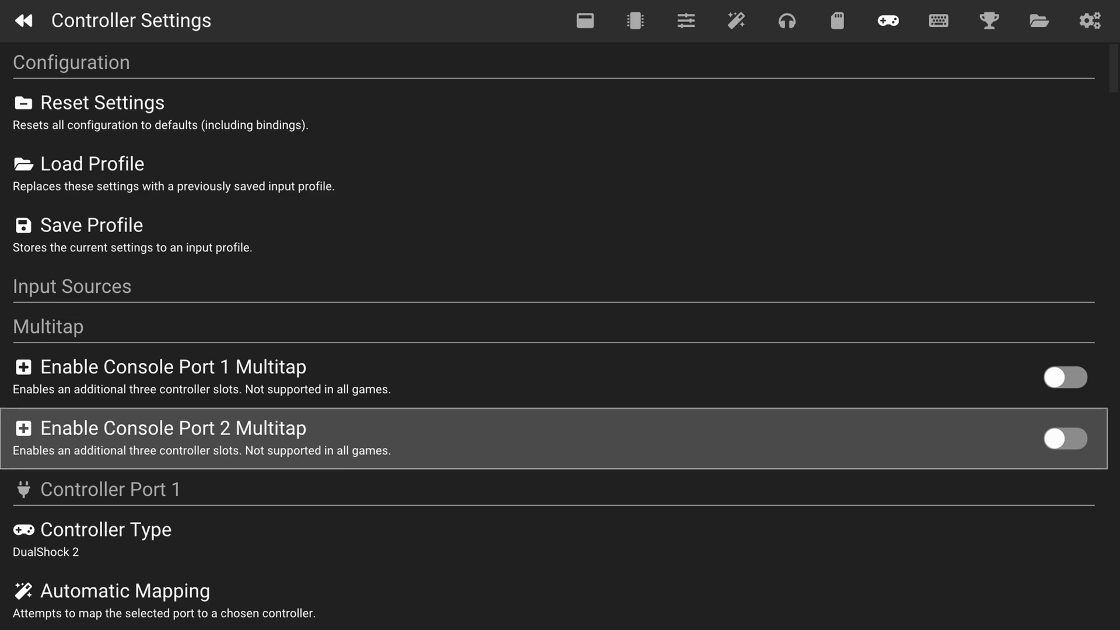
Turn on Enable Console Port 2 Multitap and review the new Port 2A and 2B DualShock 2 sections
click(1065, 438)
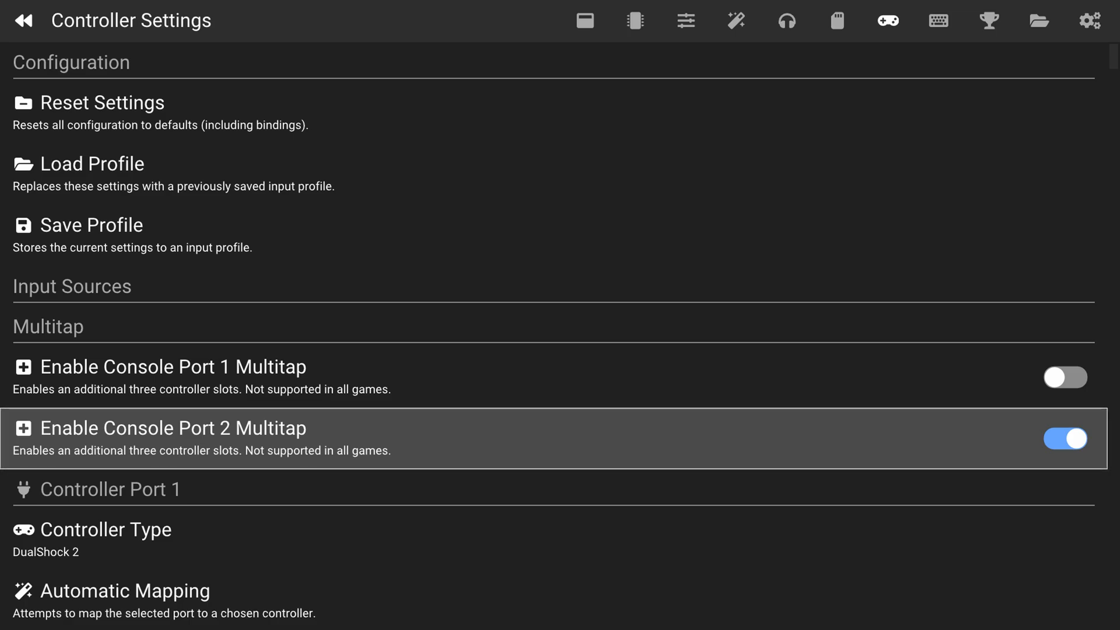
scroll(down, 3)
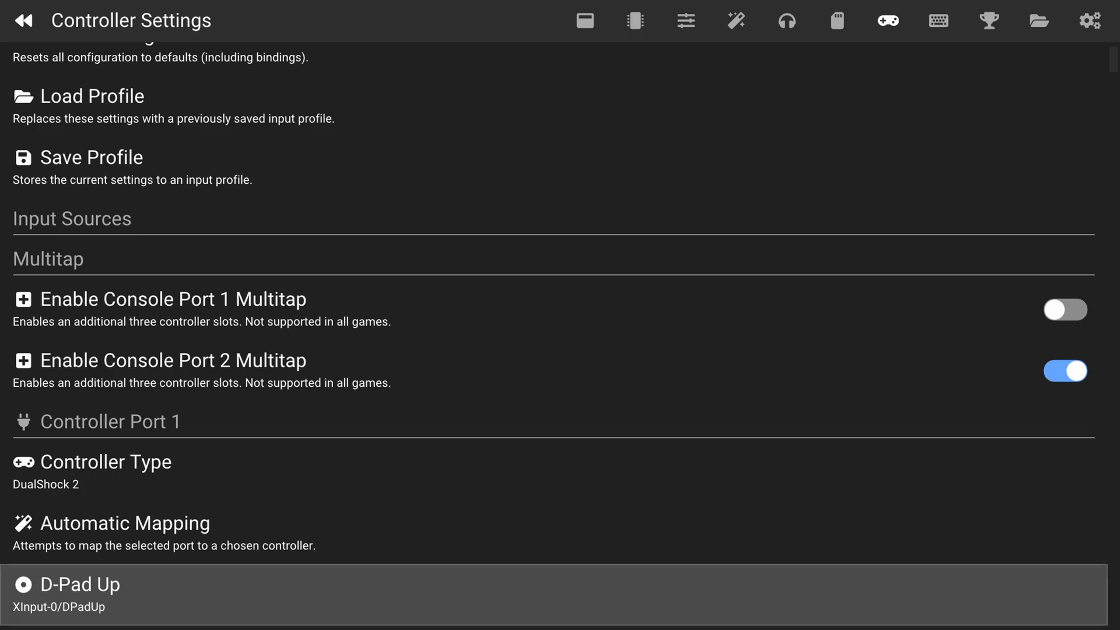
scroll(down, 3)
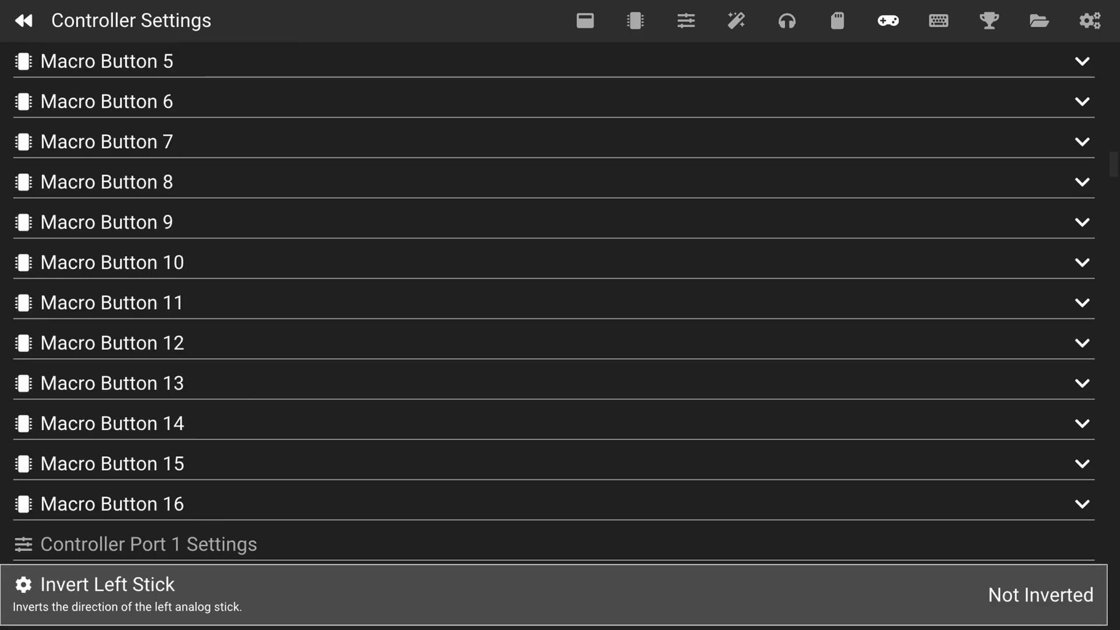
scroll(down, 3)
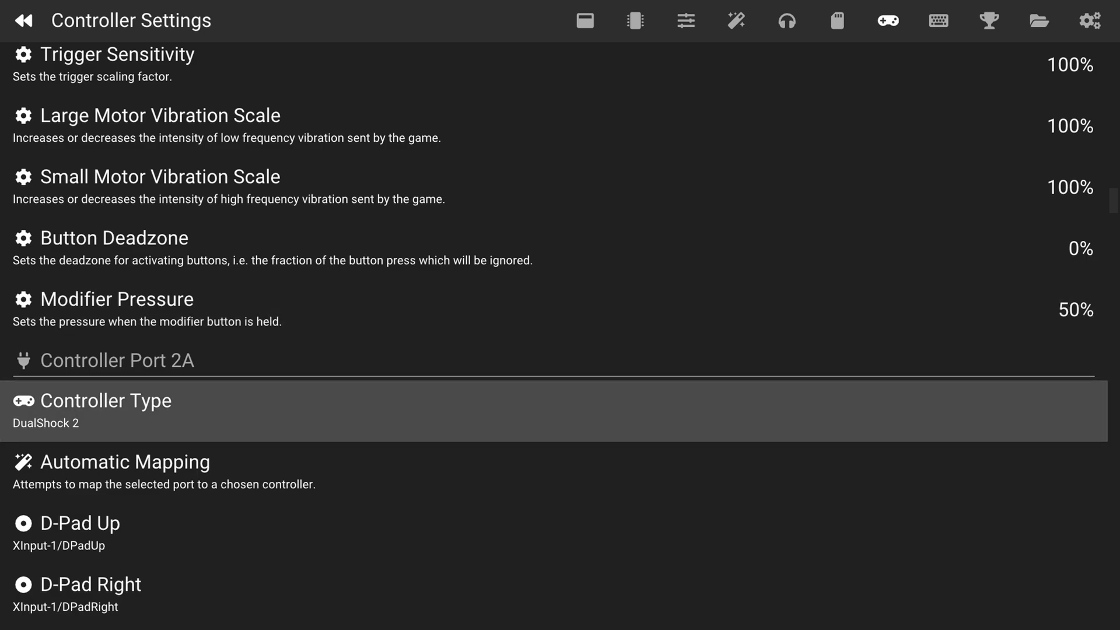
scroll(down, 3)
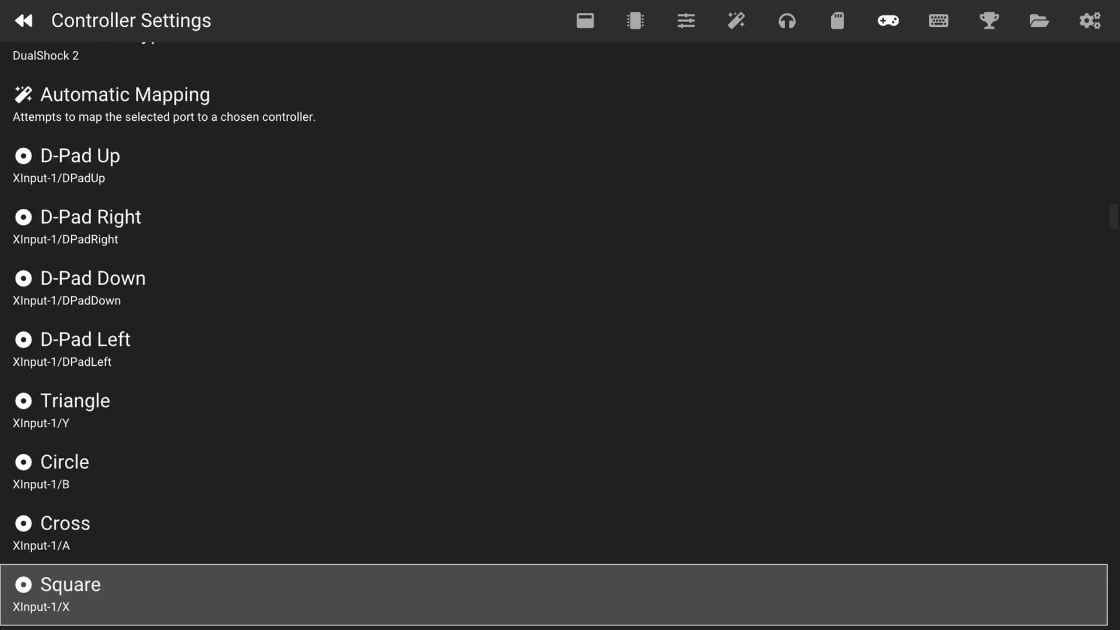
scroll(down, 3)
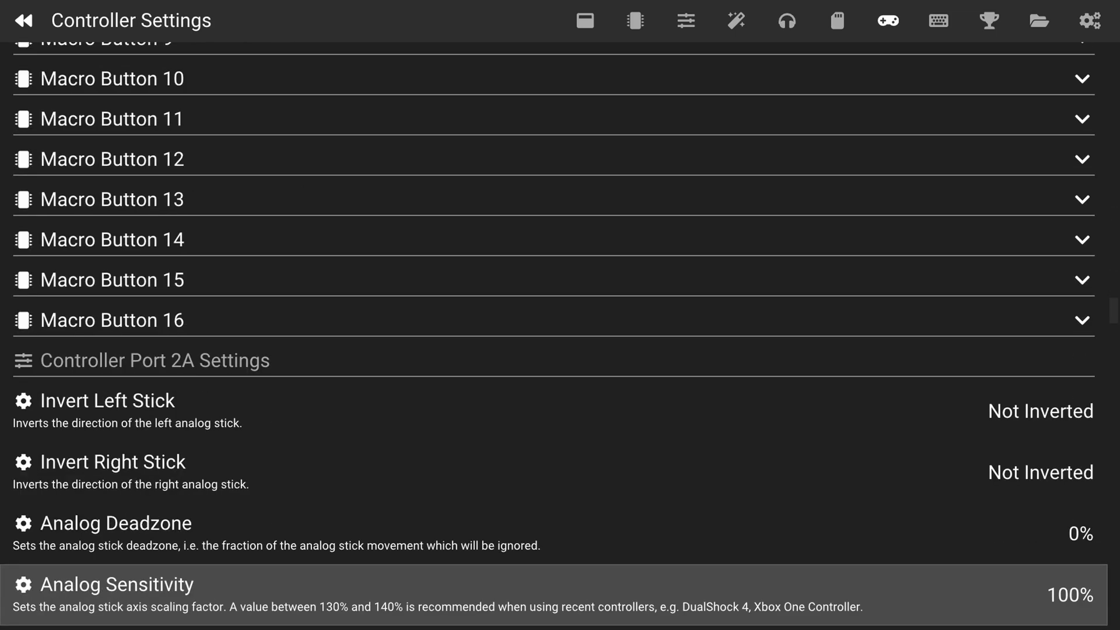
scroll(down, 3)
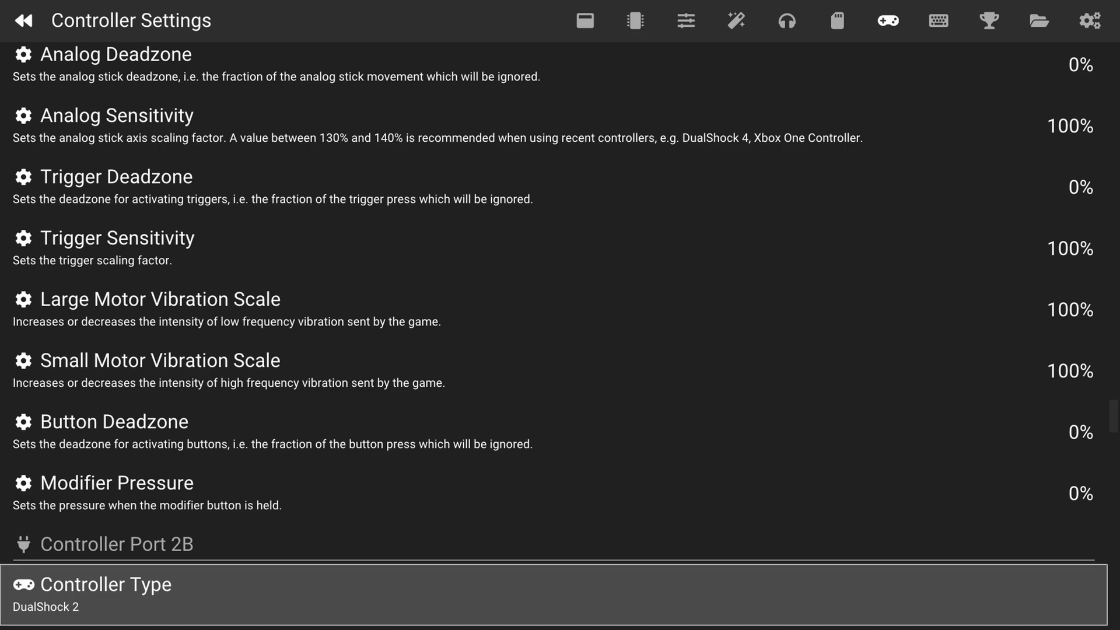
Auto-map Controller Port 2B to XInput Controller 2, then continue down toward Port 2C
scroll(down, 3)
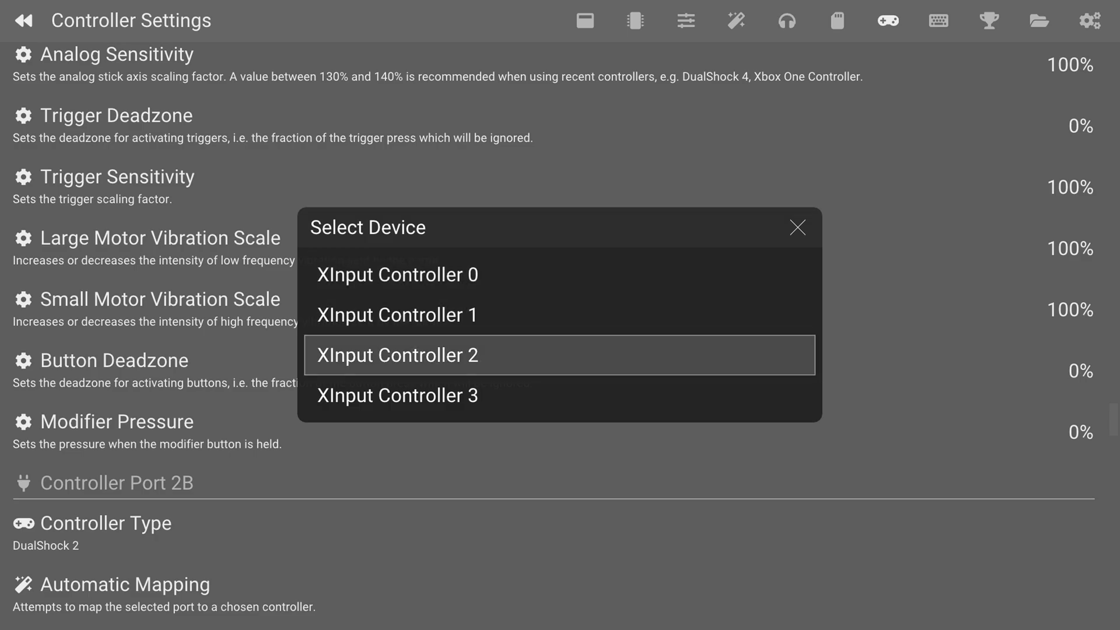
click(397, 355)
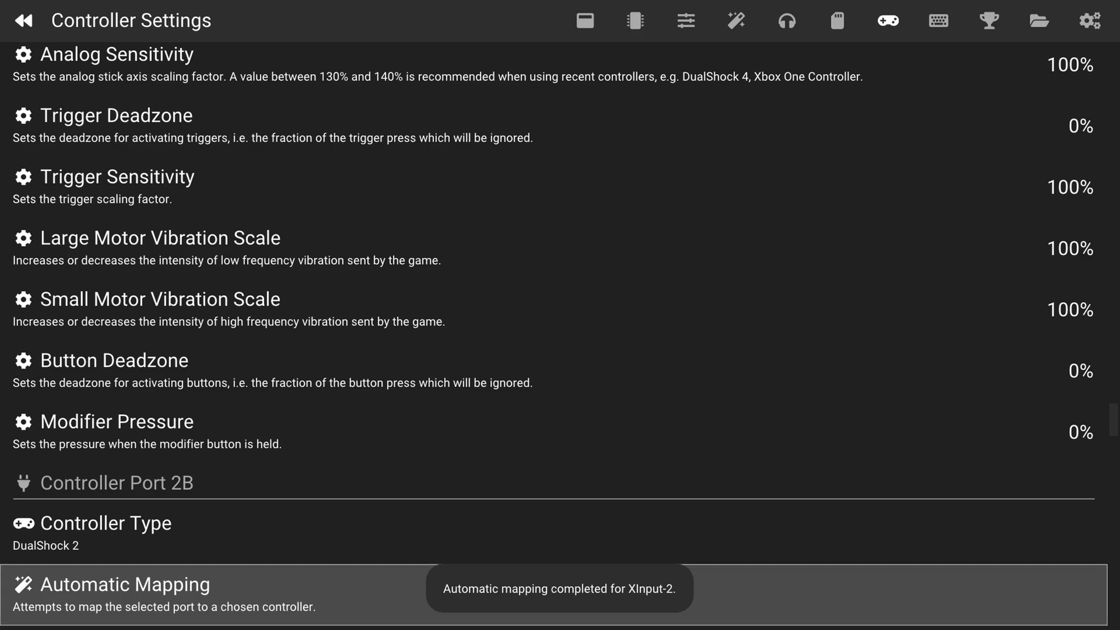
scroll(down, 3)
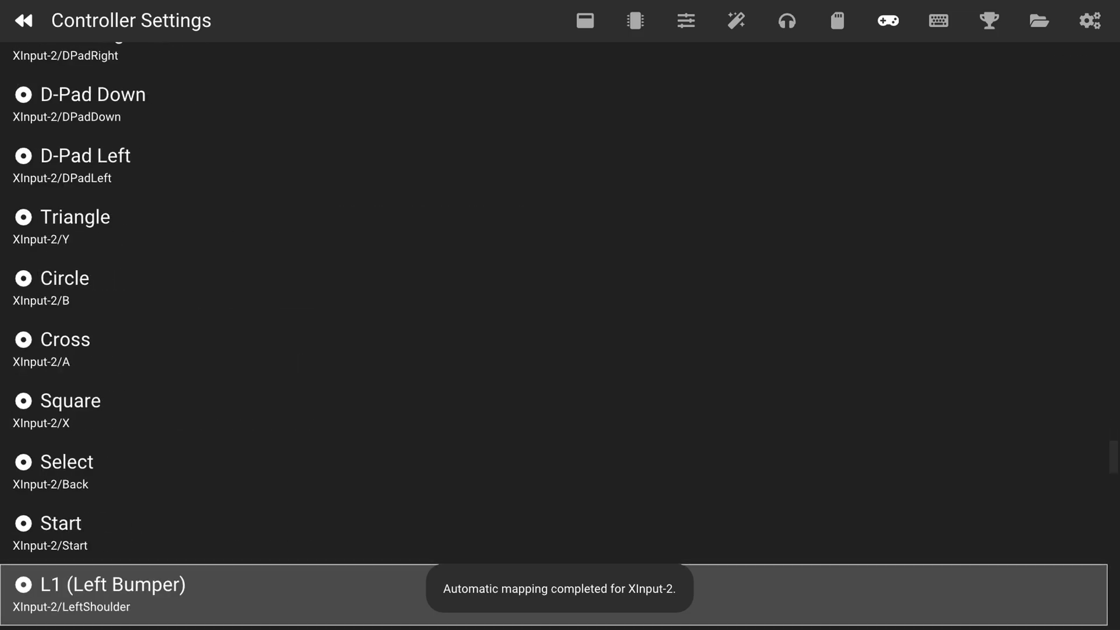
scroll(down, 3)
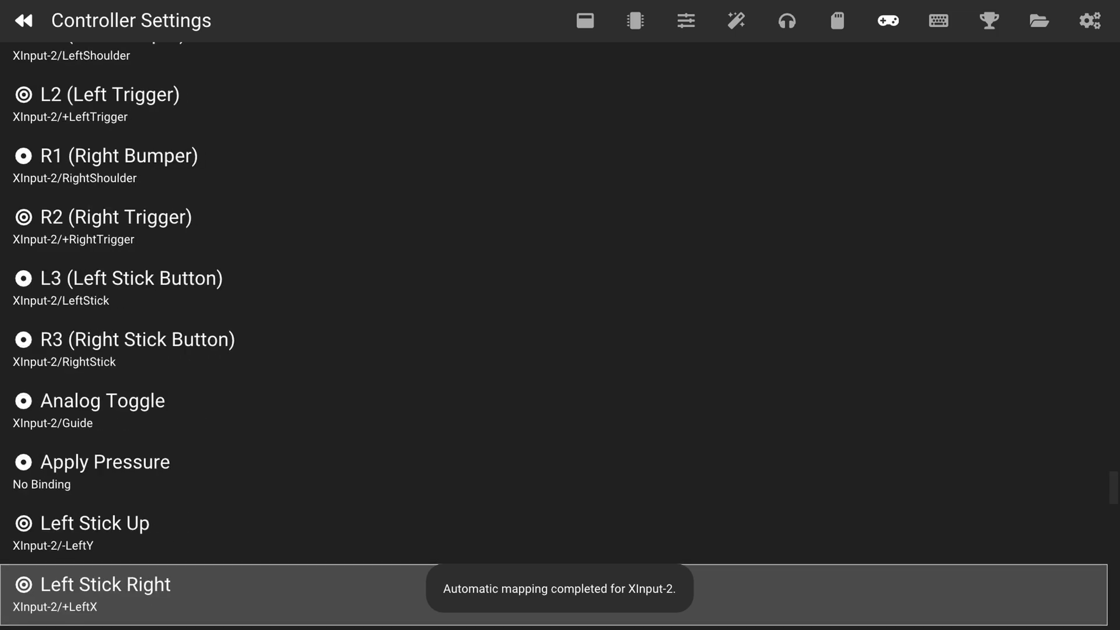
scroll(down, 3)
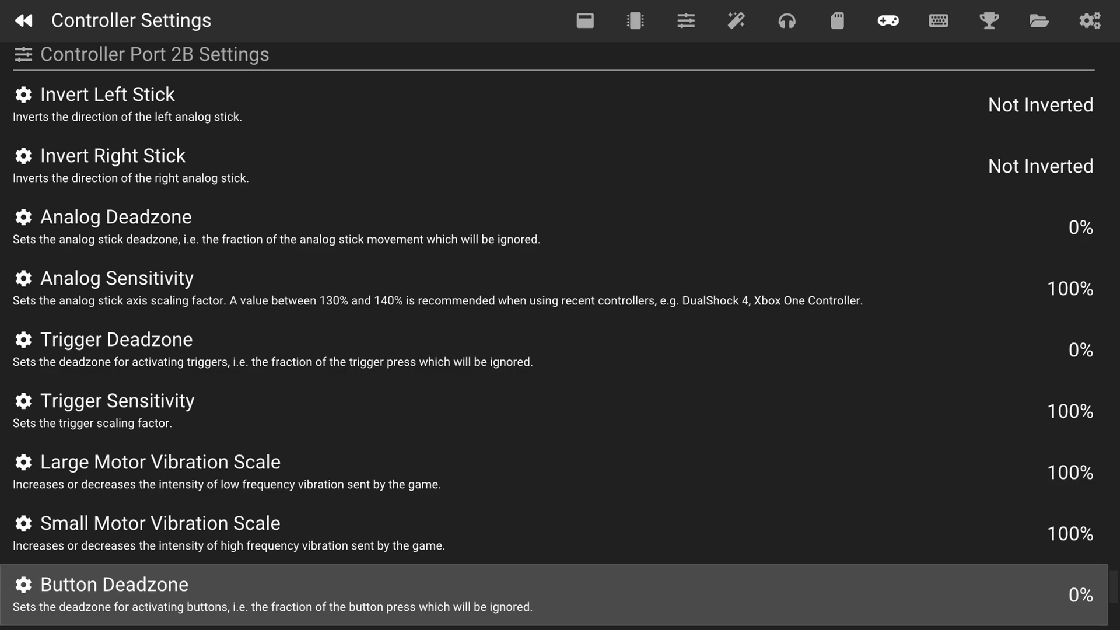
scroll(down, 3)
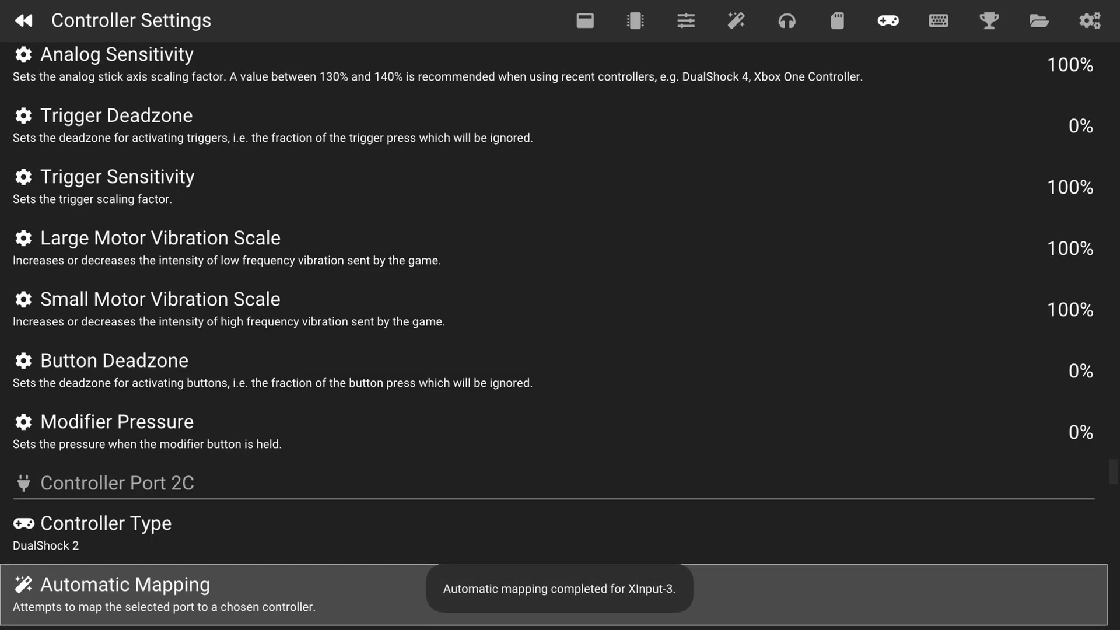
scroll(down, 3)
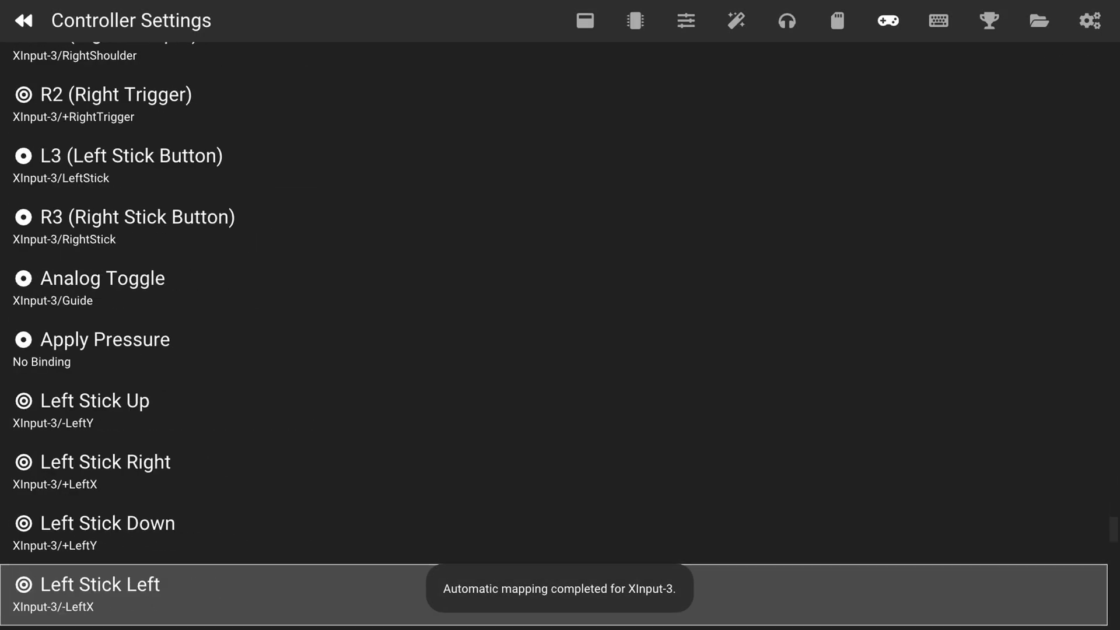
scroll(down, 3)
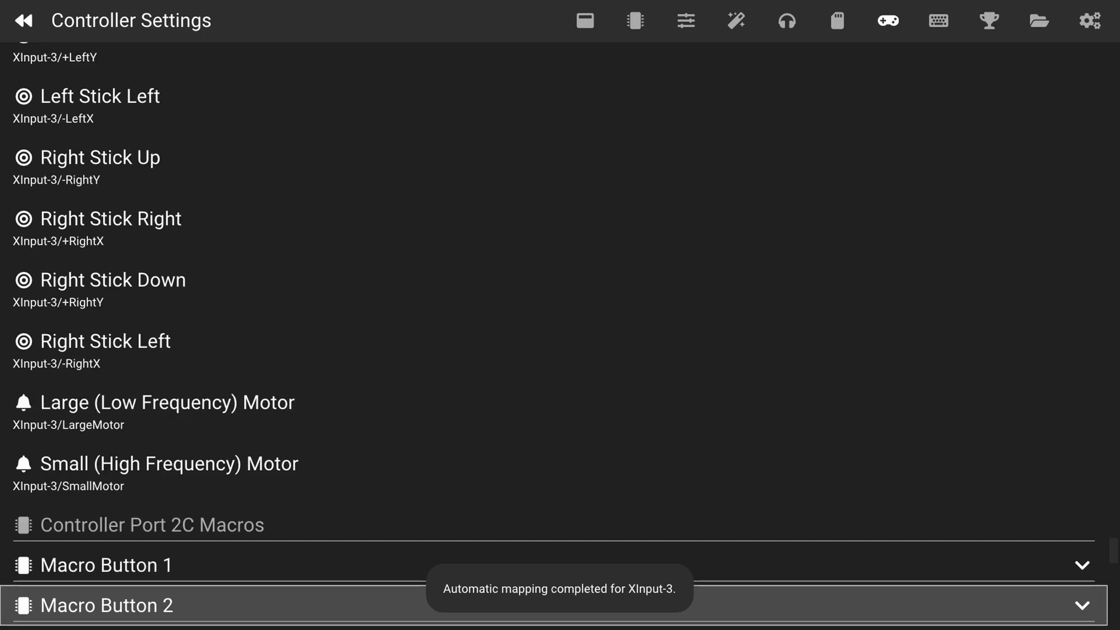
scroll(down, 3)
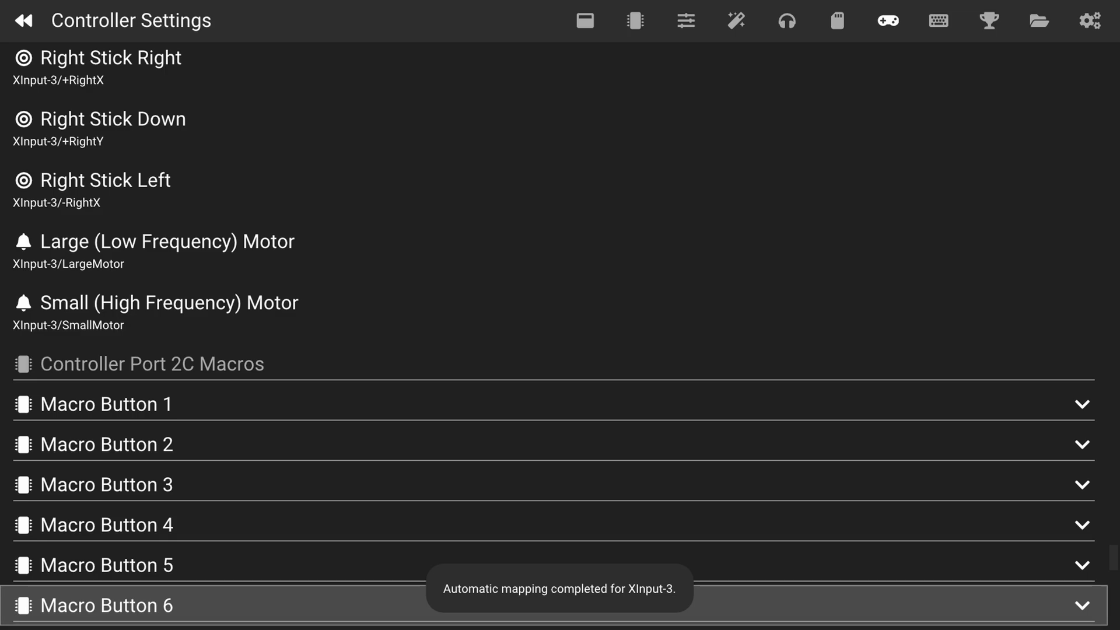
scroll(down, 3)
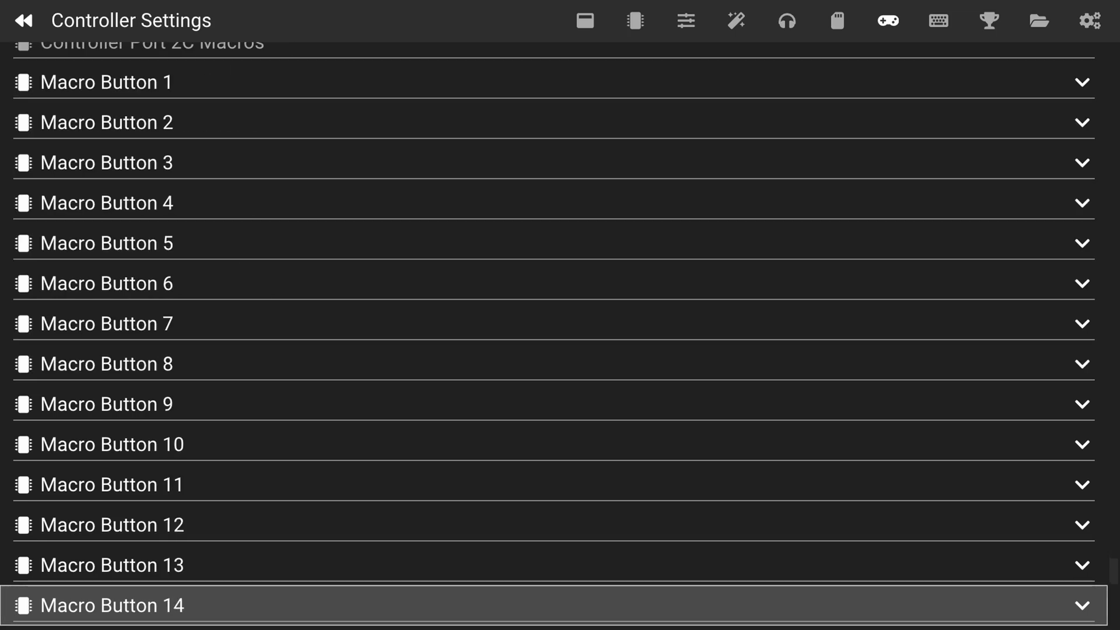
scroll(down, 3)
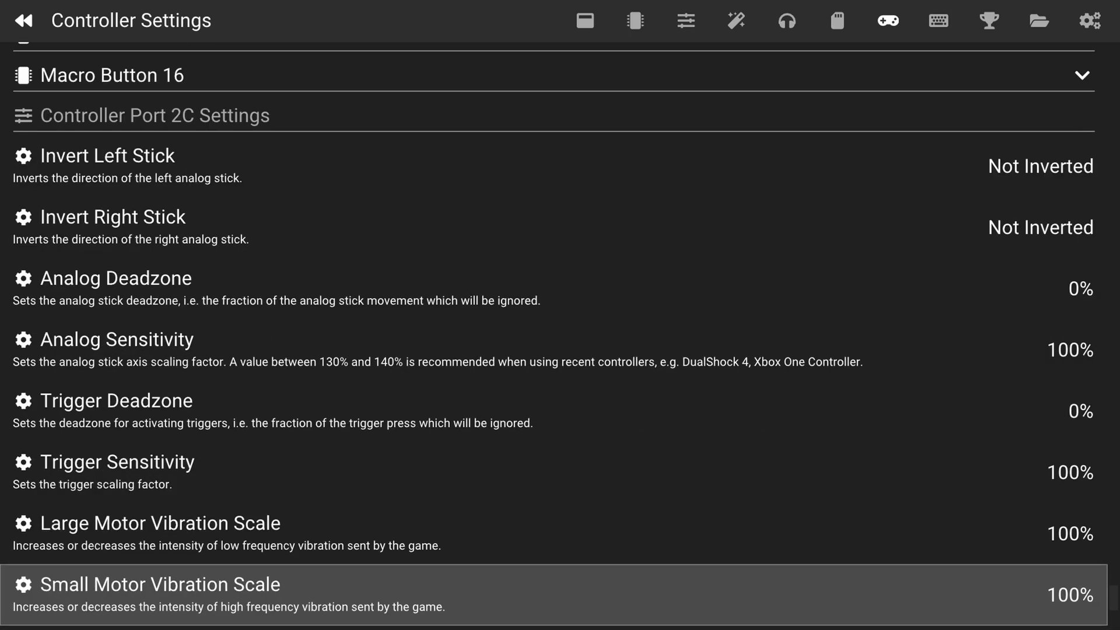
scroll(down, 3)
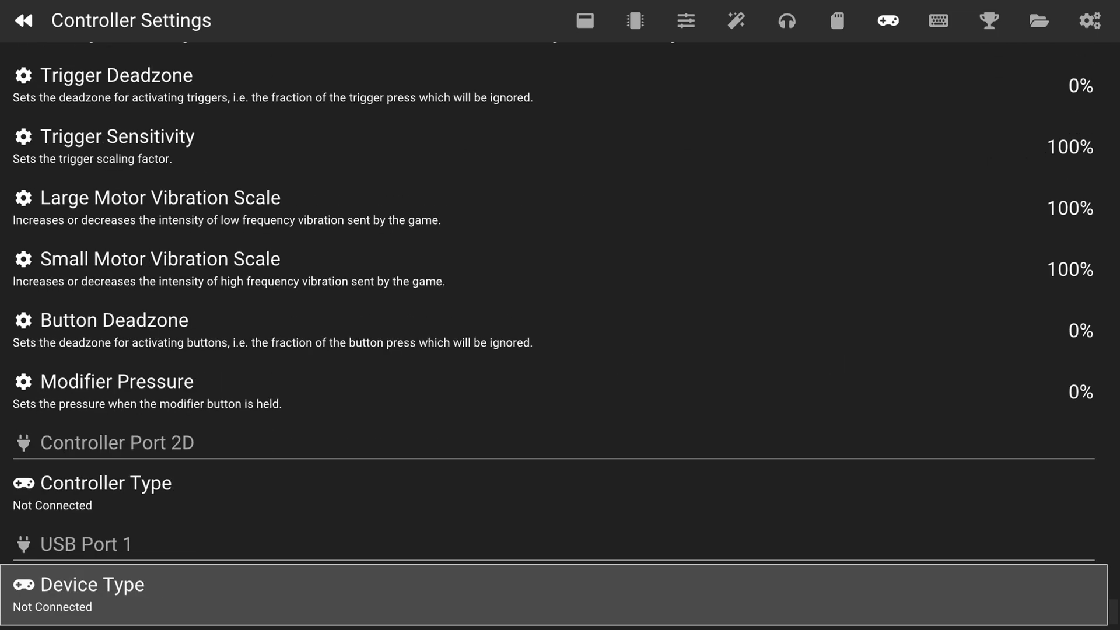